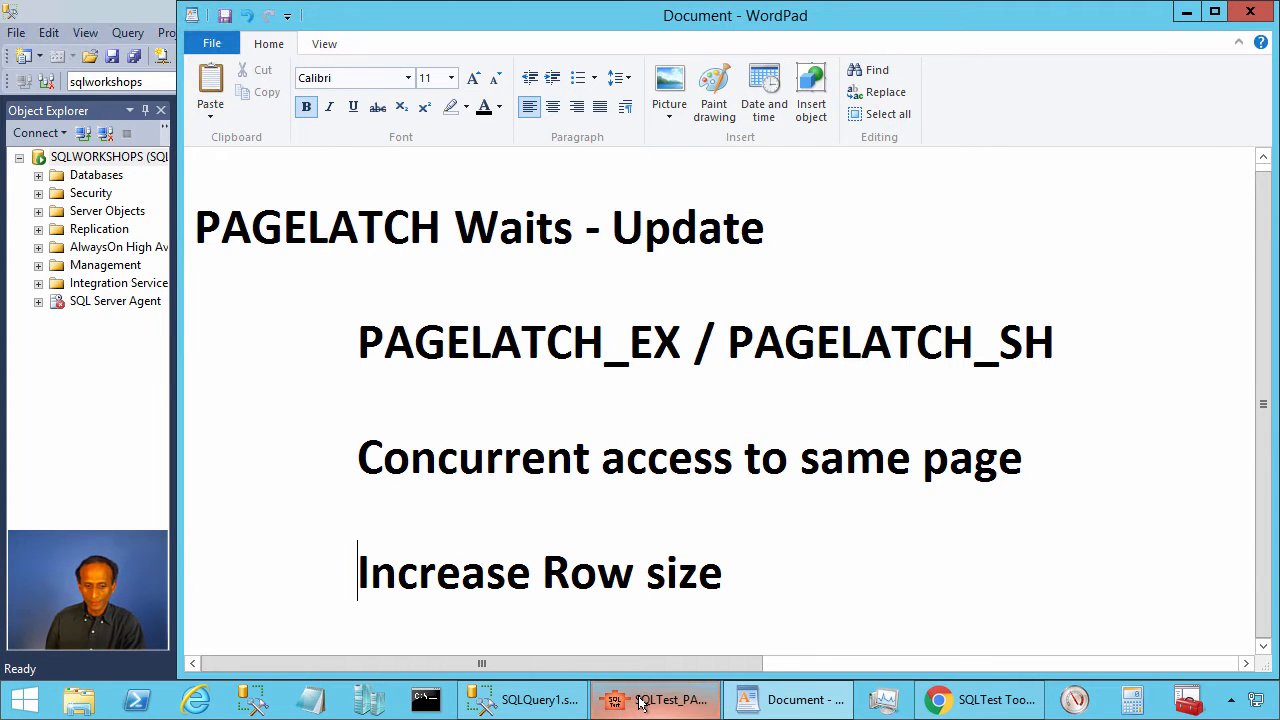
Step: Bring Chrome's sqltest.org page forward and go to the SQLTest Download page
left_click(656, 700)
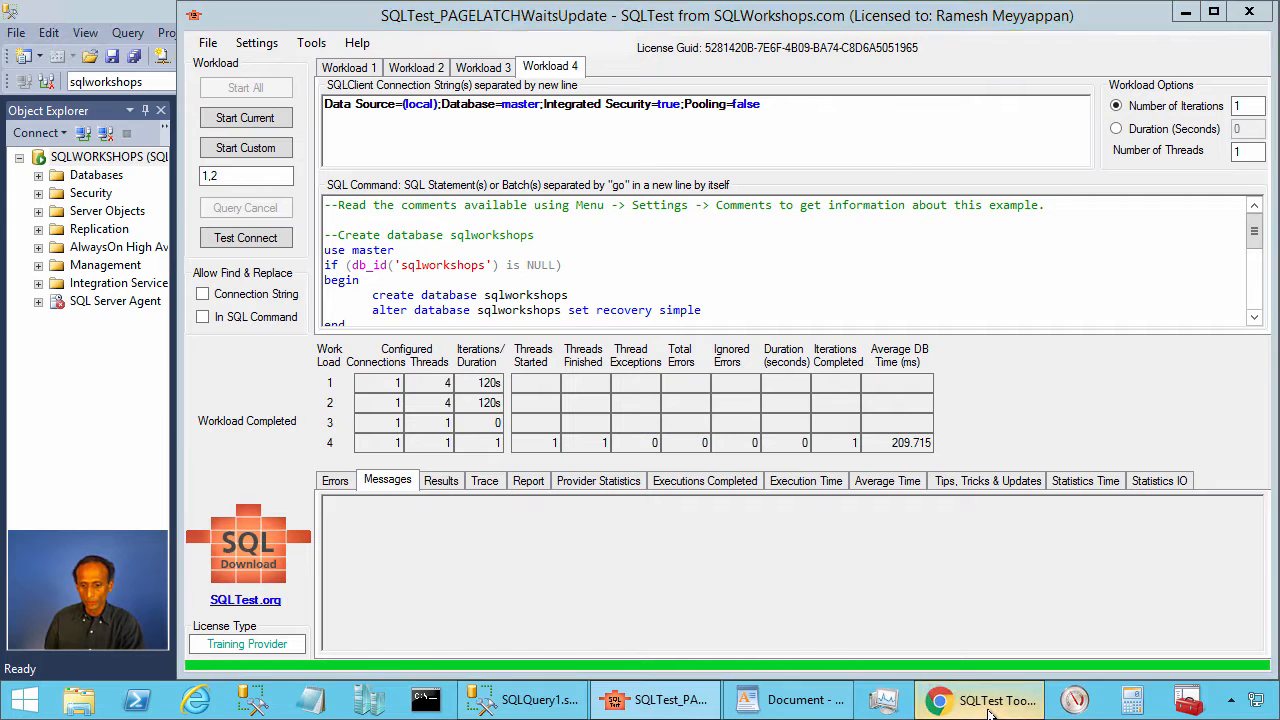
left_click(980, 700)
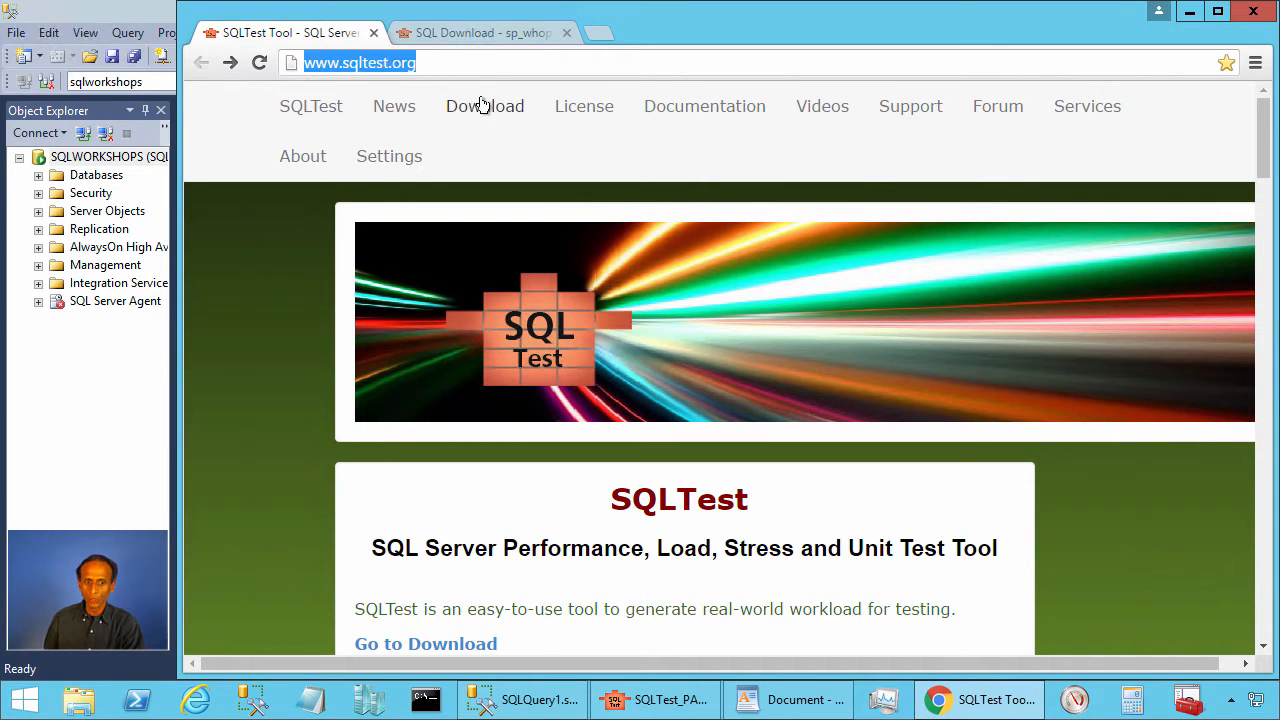
left_click(484, 106)
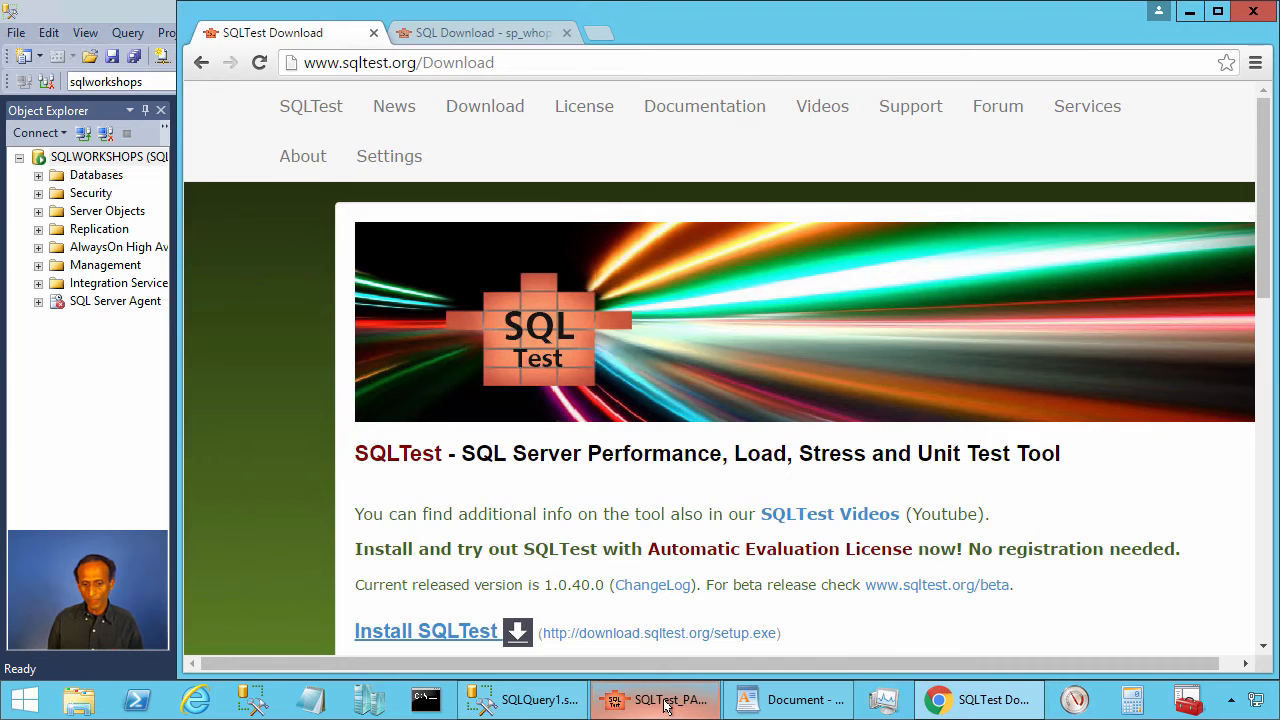
Step: Load the SQLTest_PAGELATCHWaitsUpdate online example into SQLTest's SQL Command Editor
left_click(208, 42)
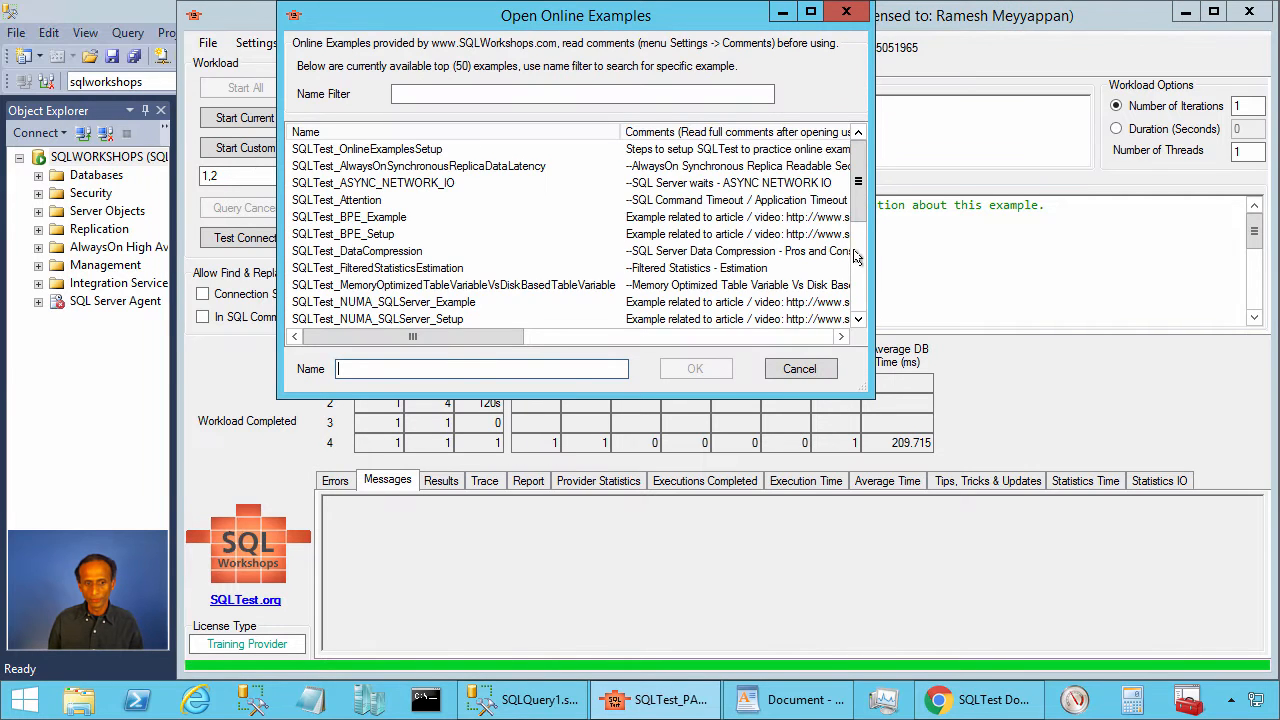
left_click(378, 166)
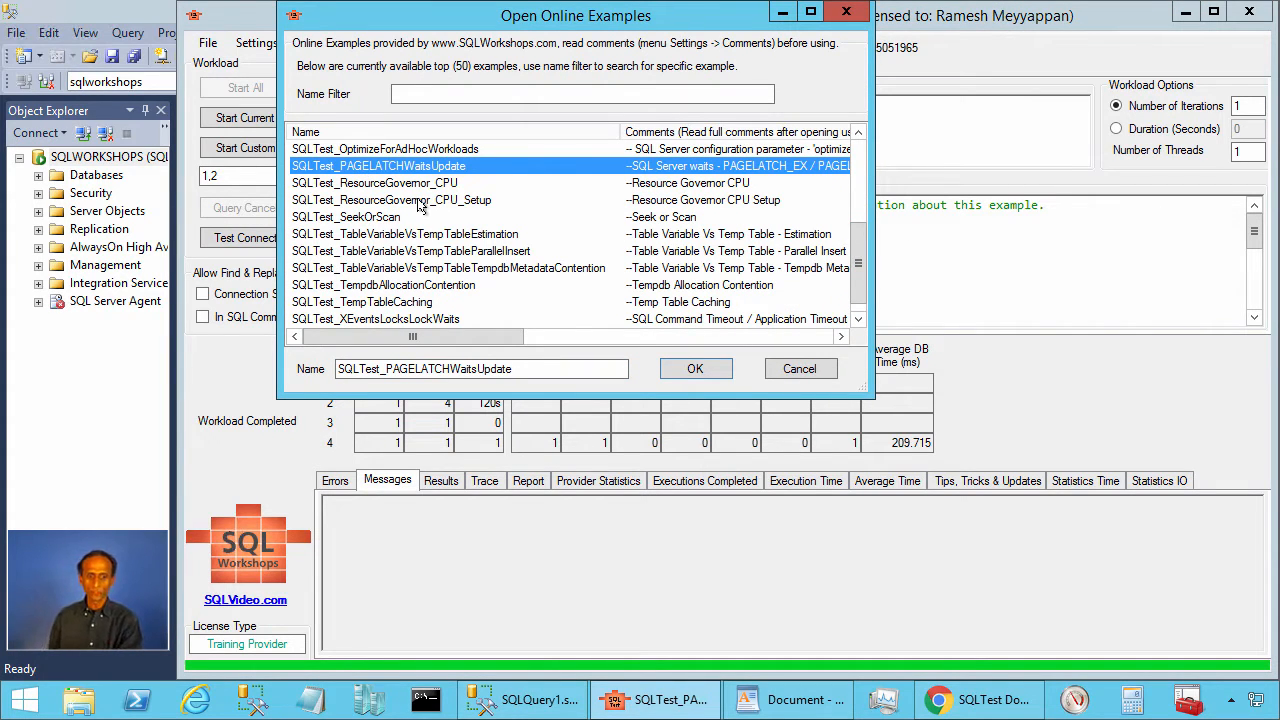
mouse_move(478, 166)
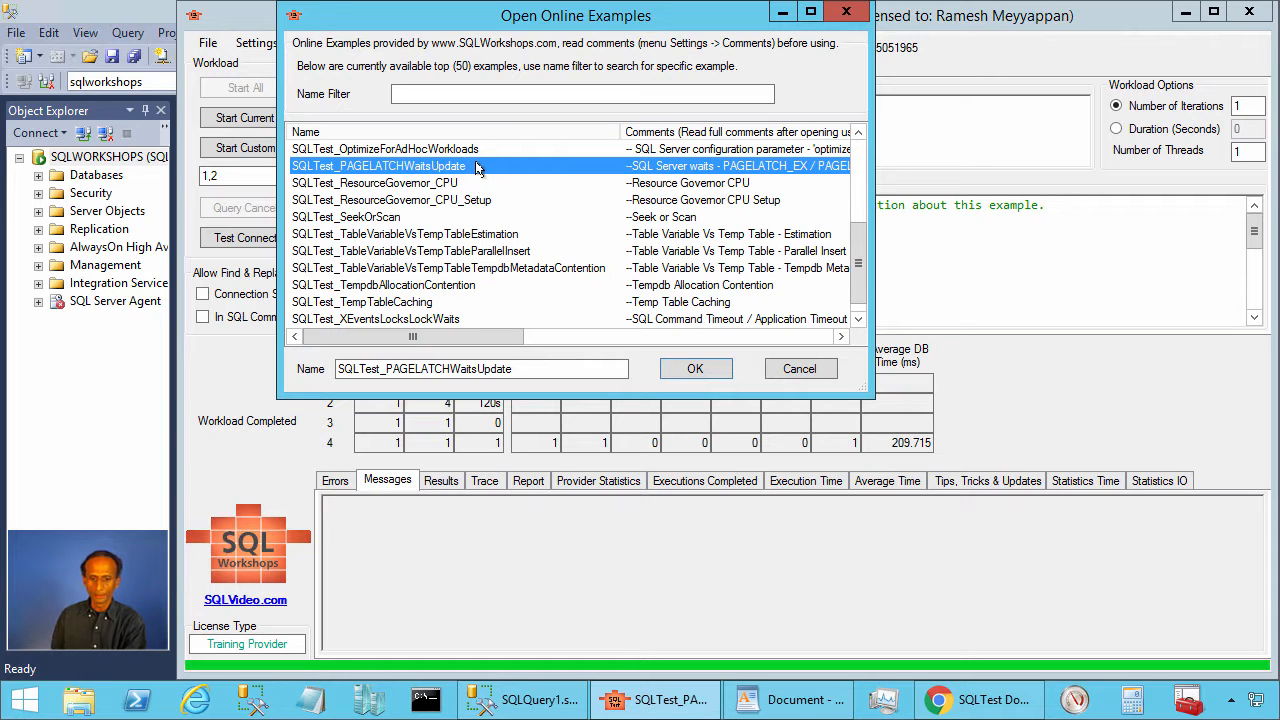
left_click(696, 368)
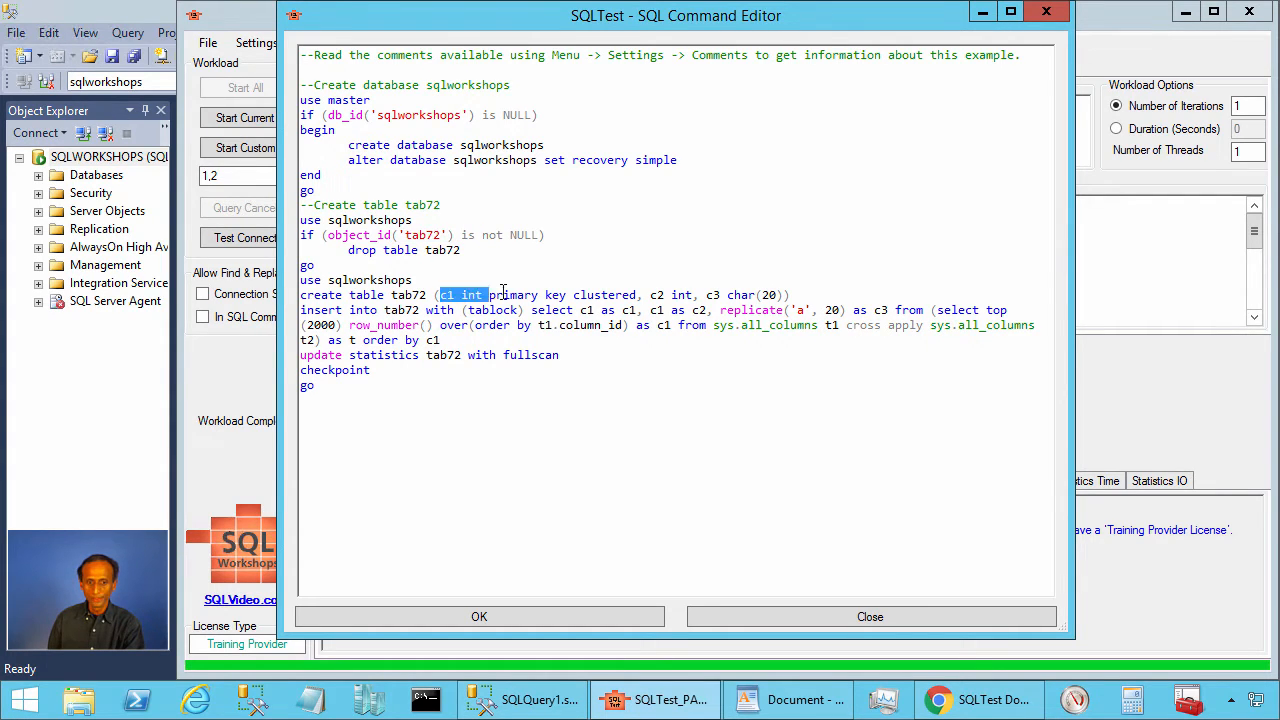
Step: Review tab72's column definitions, its 2000-row count and the inserted c1 values in the setup script
left_click_drag(484, 296, 788, 296)
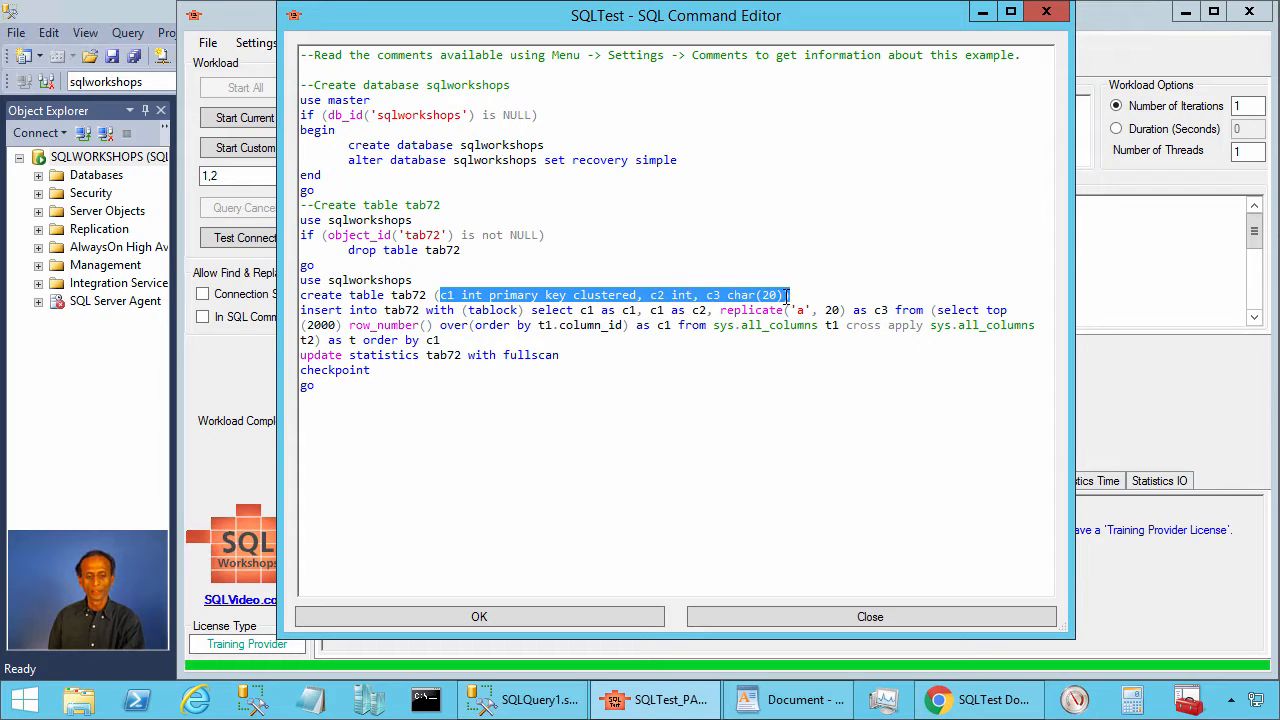
mouse_move(778, 296)
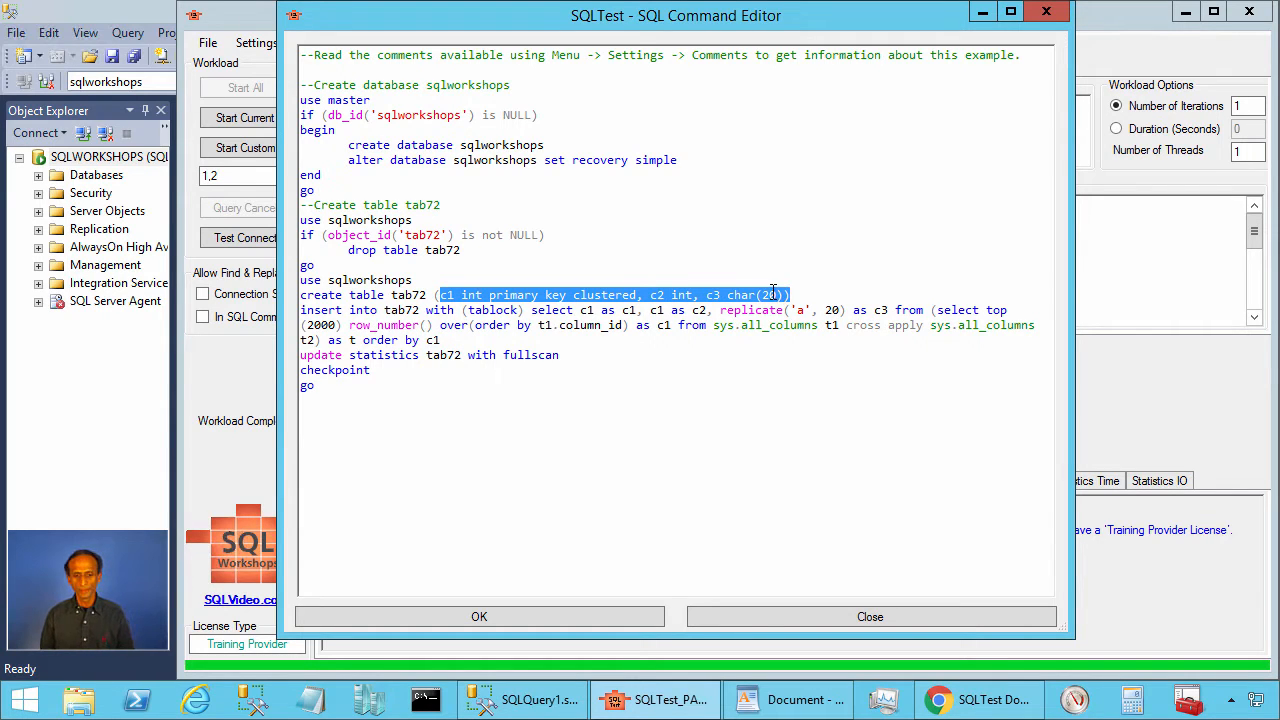
mouse_move(772, 276)
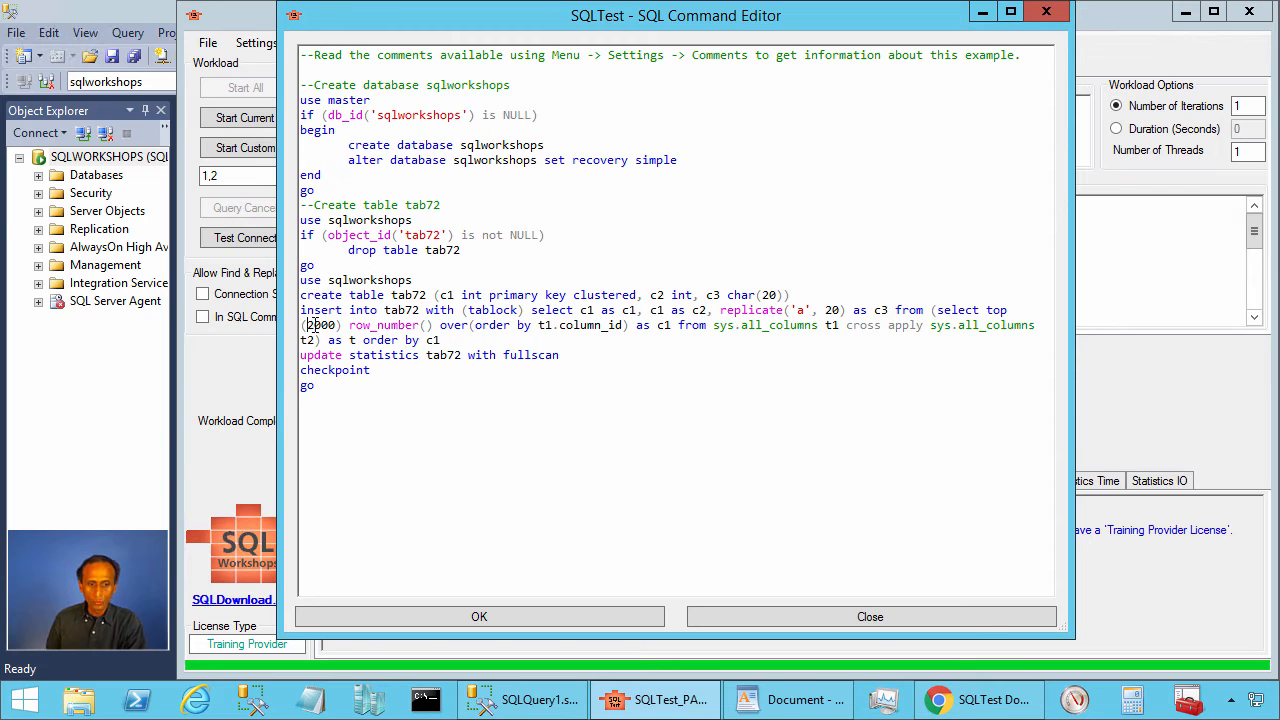
double_click(318, 324)
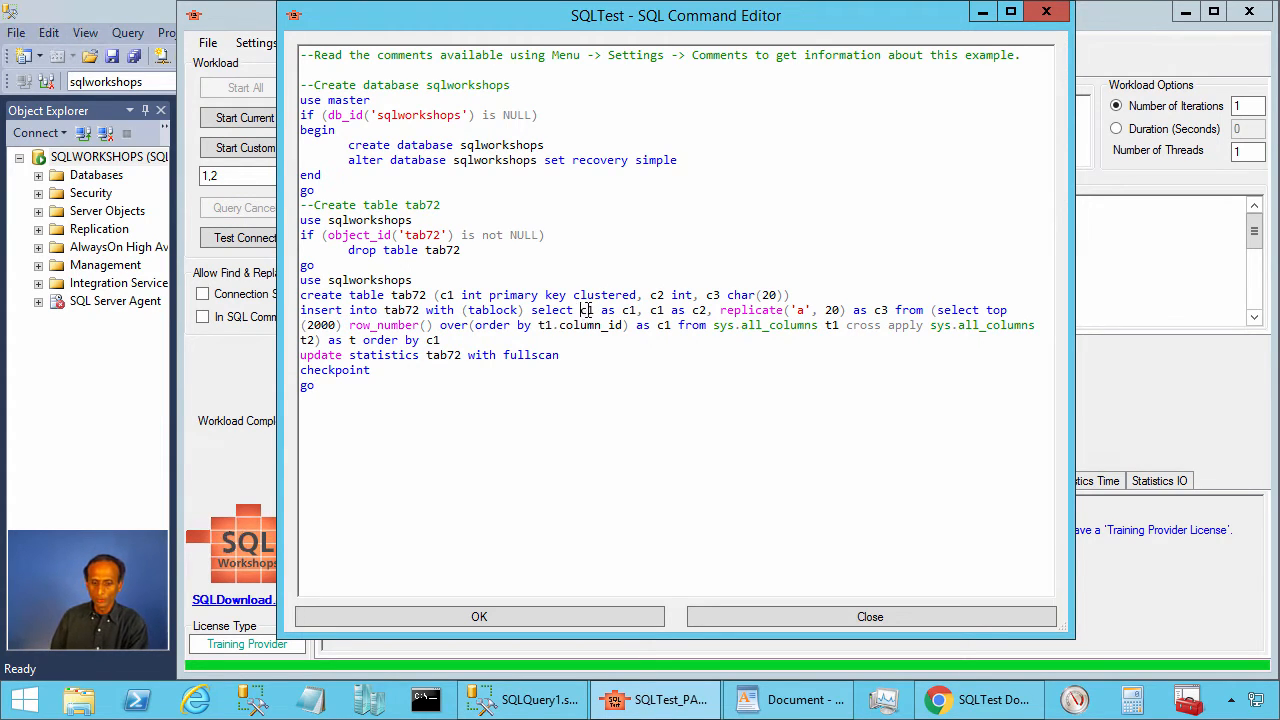
left_click_drag(580, 308, 704, 308)
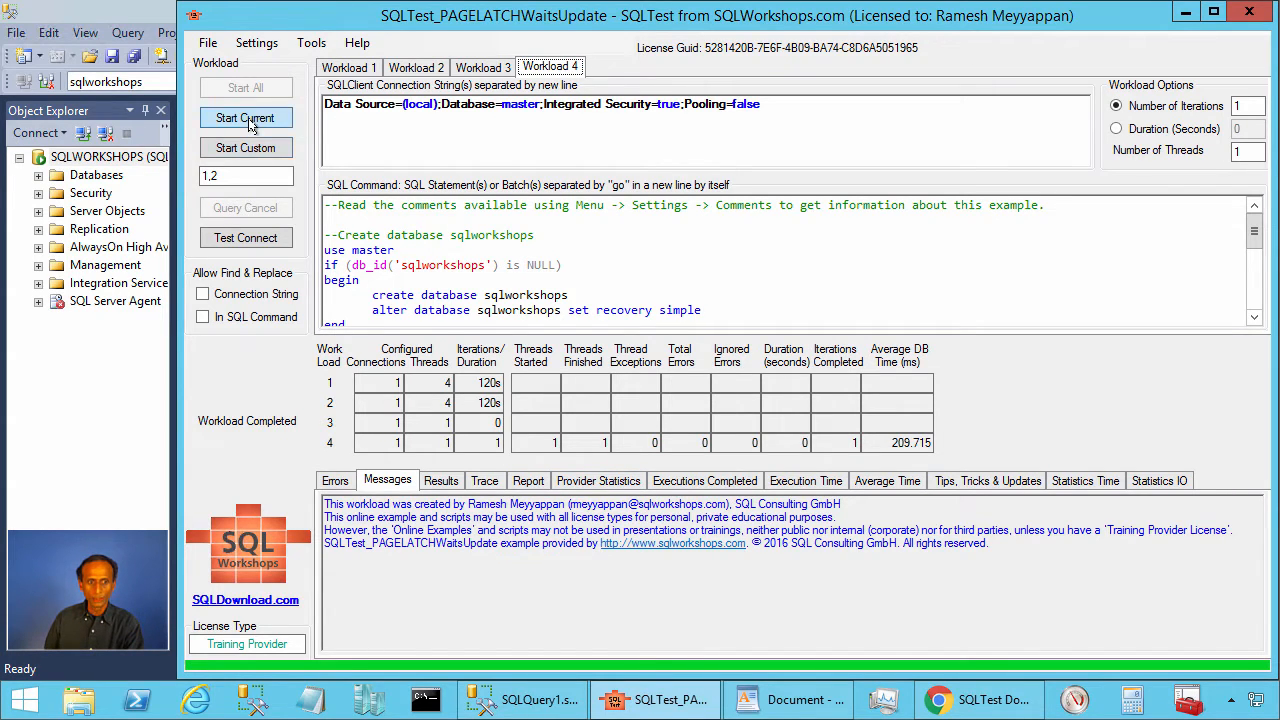
Step: Rerun SQLTest's tab72 setup workload and switch to the SSMS window with the wide c4 char(4500) tab72 script
left_click(244, 116)
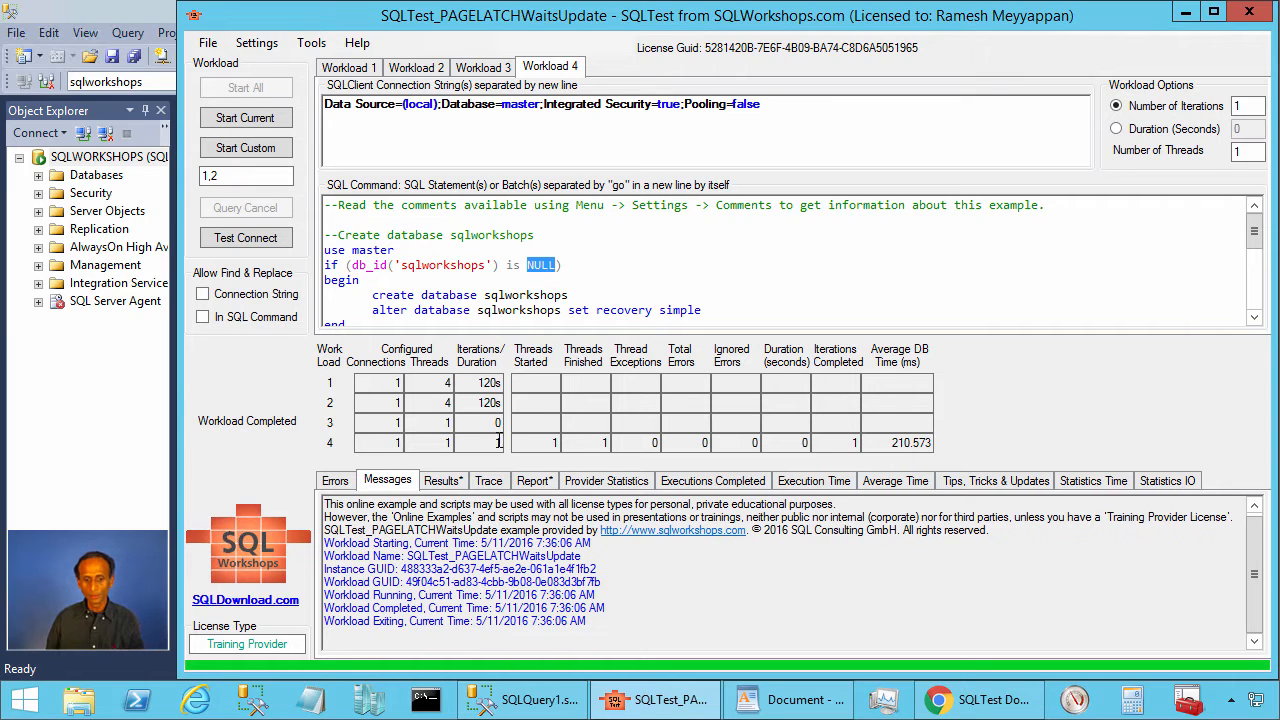
left_click(256, 42)
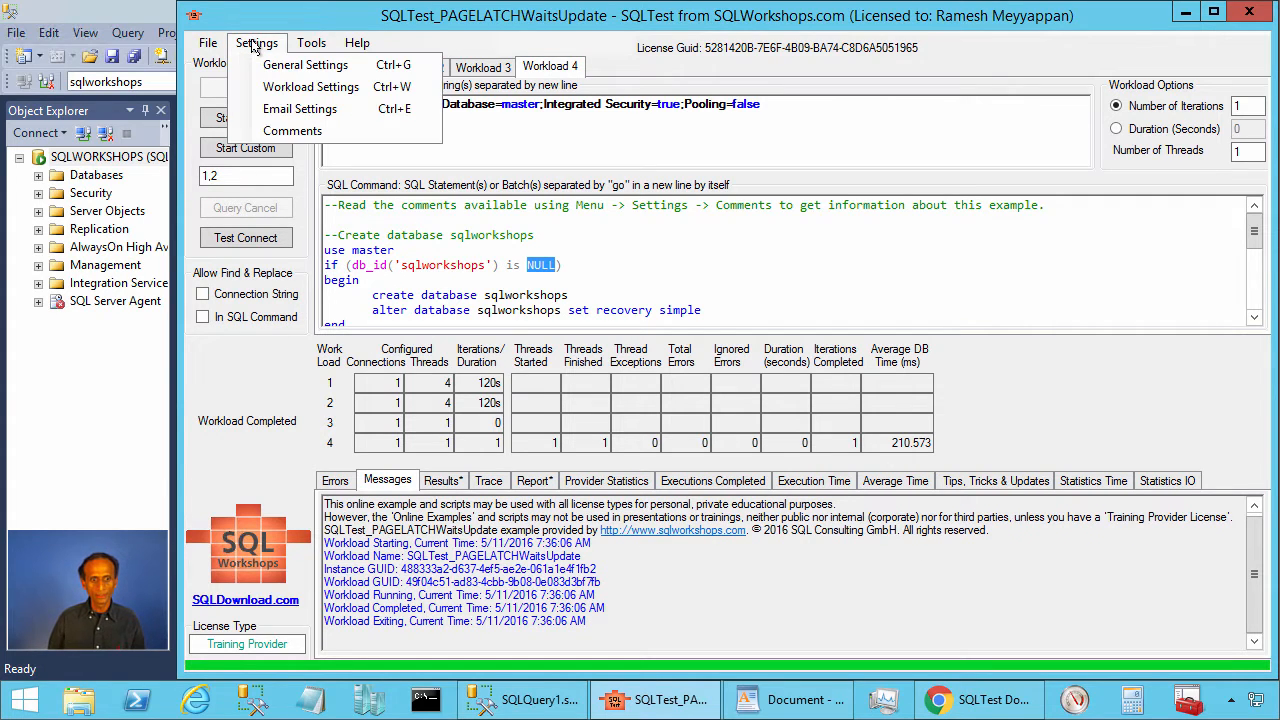
left_click(292, 132)
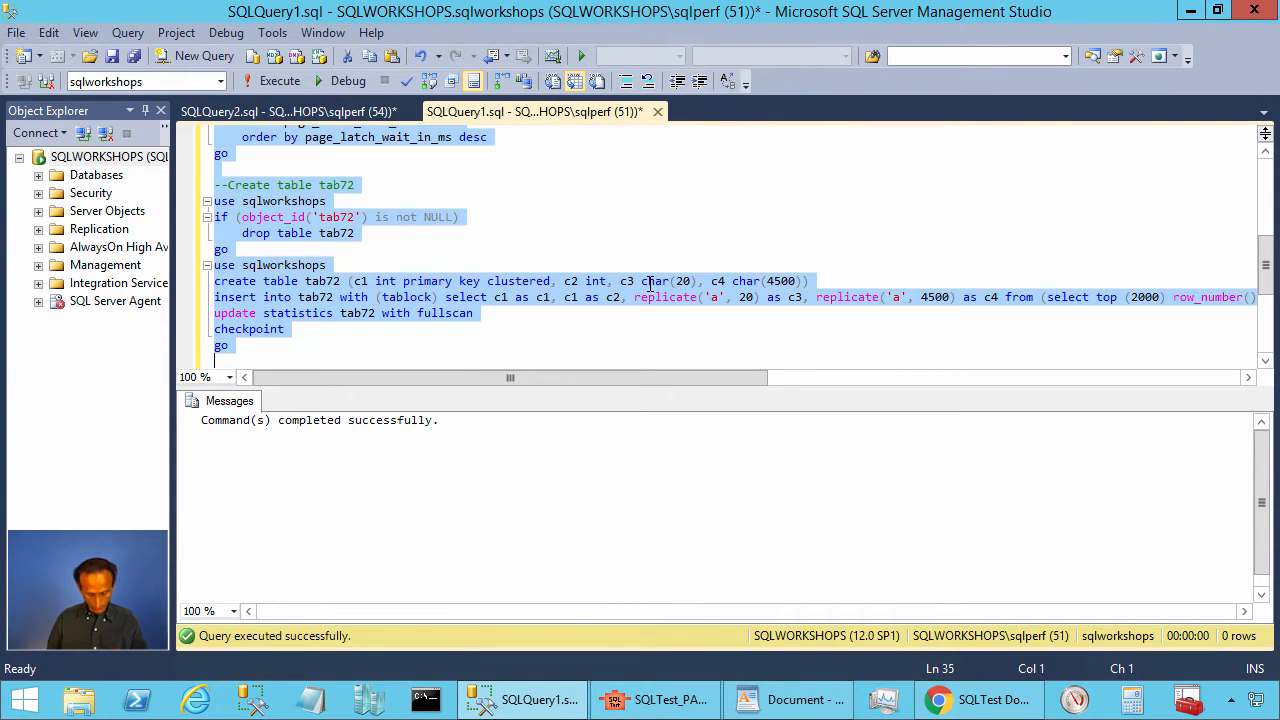
scroll("up", 3)
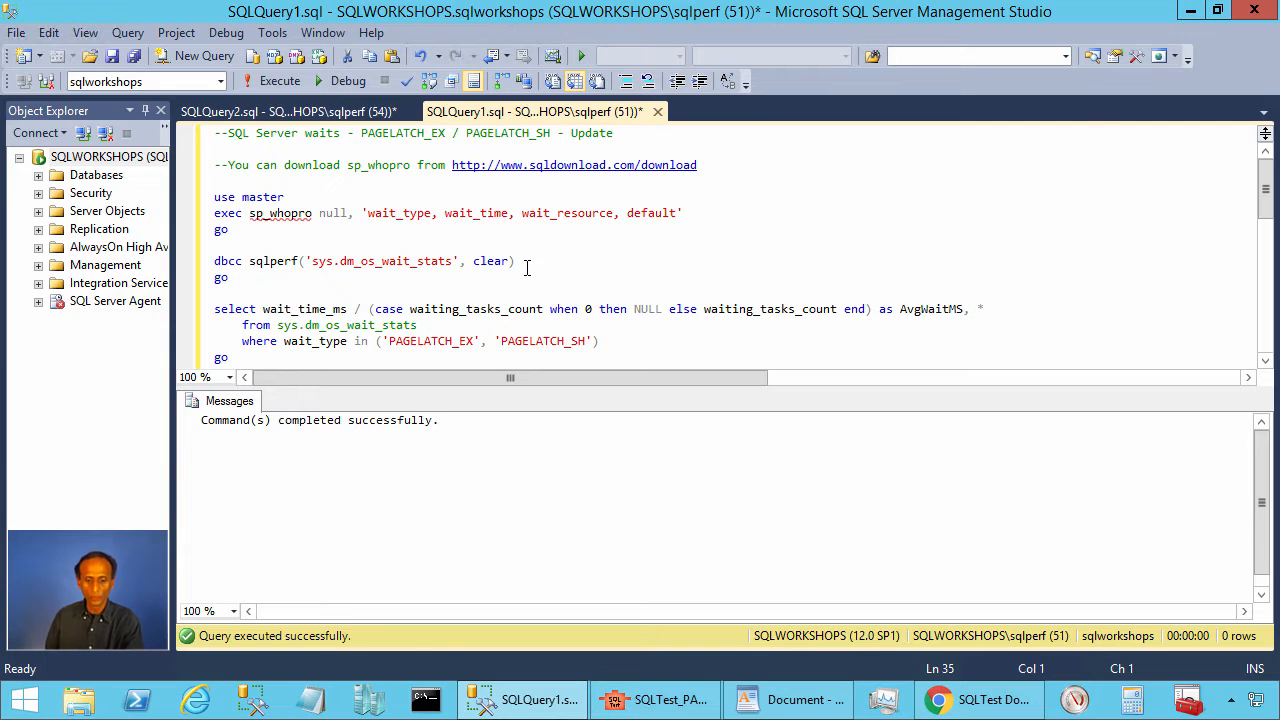
Step: Show Workload 1's update tab72 loop and point out its {SQLTest_Thread} placeholder in the c1 predicate
left_click(656, 700)
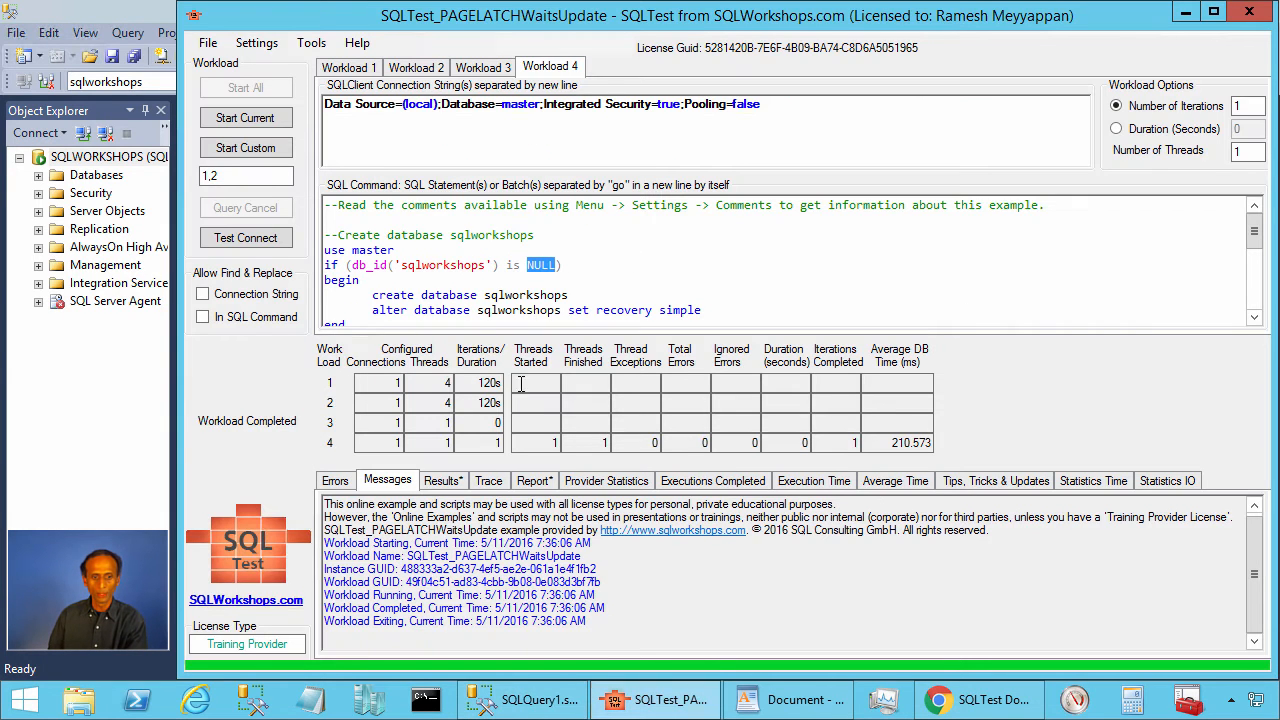
left_click(348, 68)
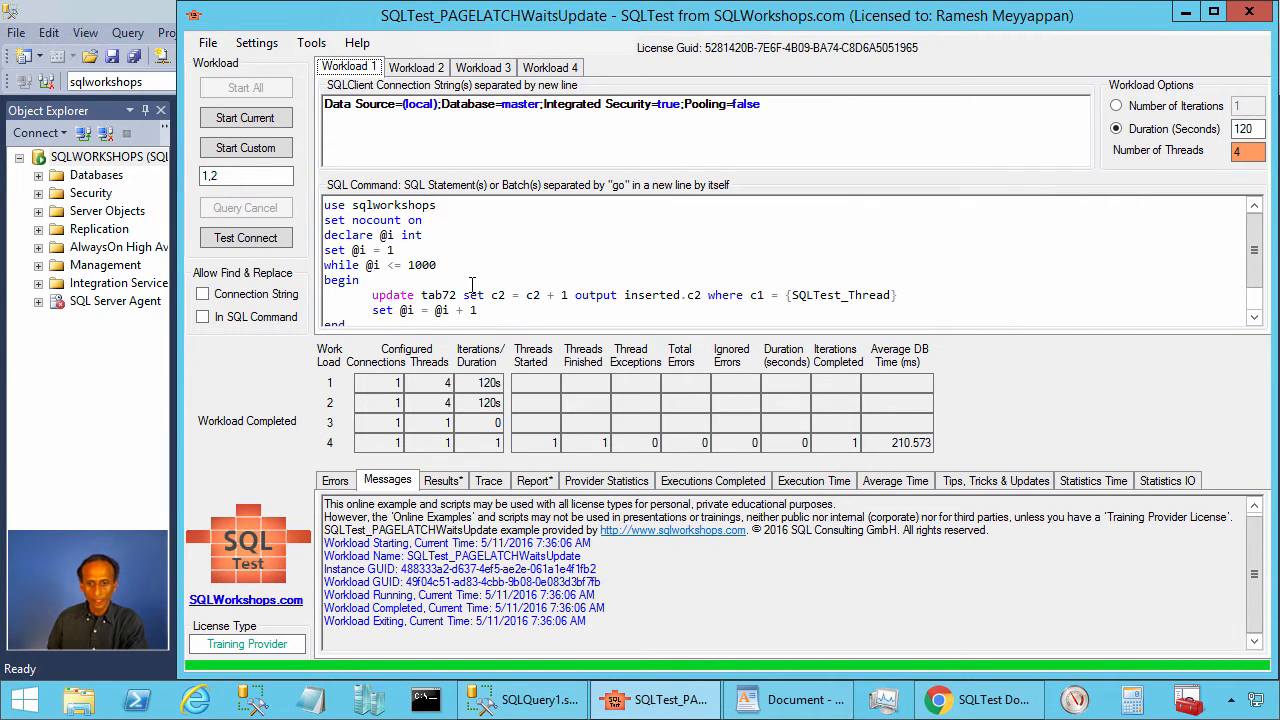
scroll("down", 3)
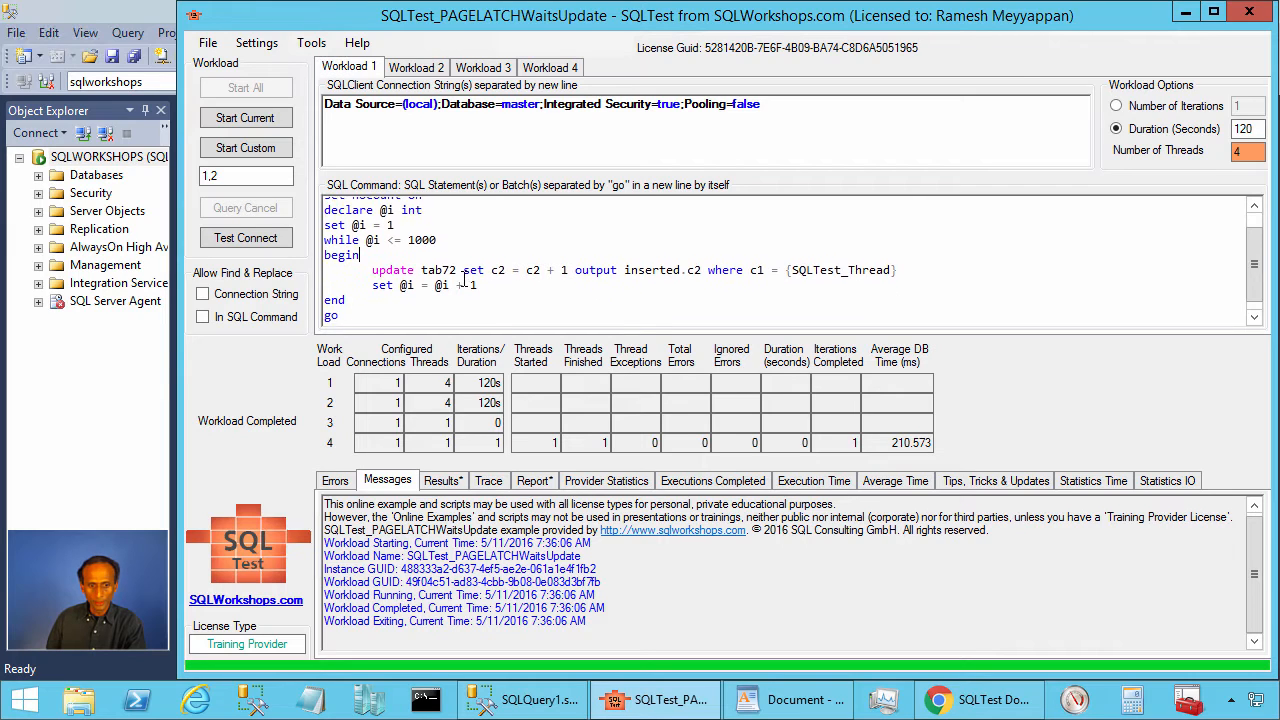
double_click(444, 260)
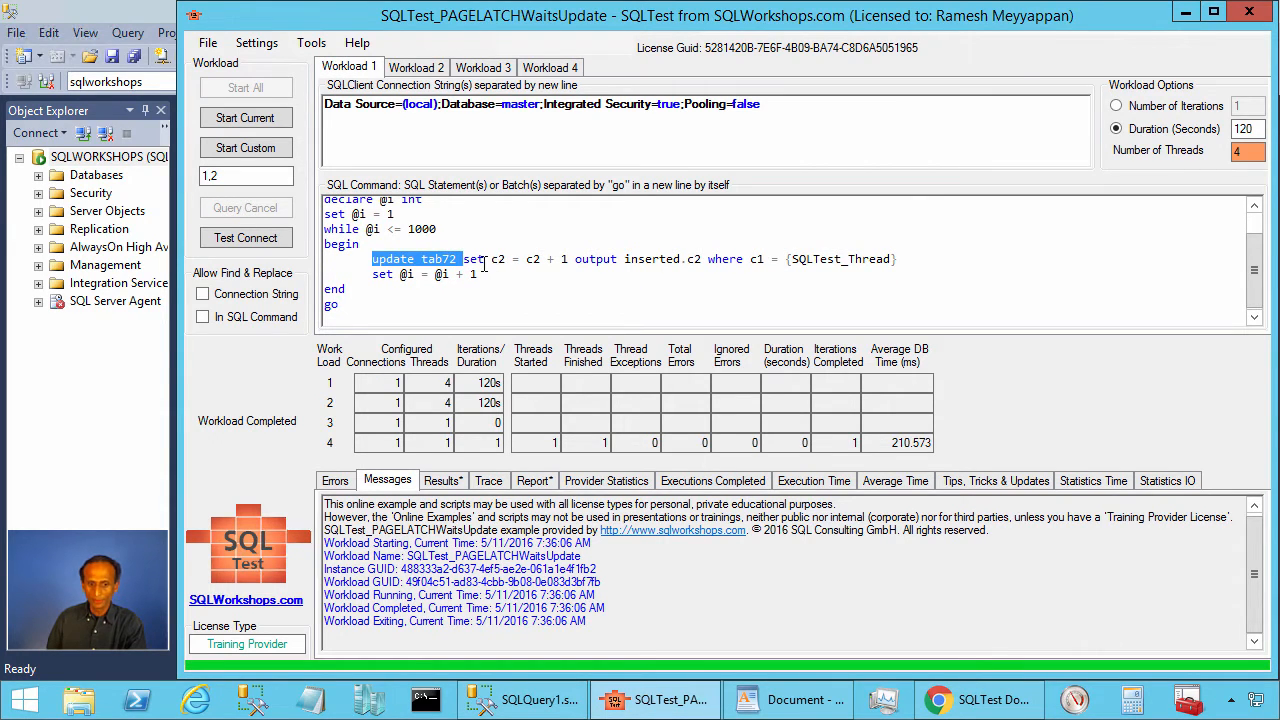
double_click(502, 260)
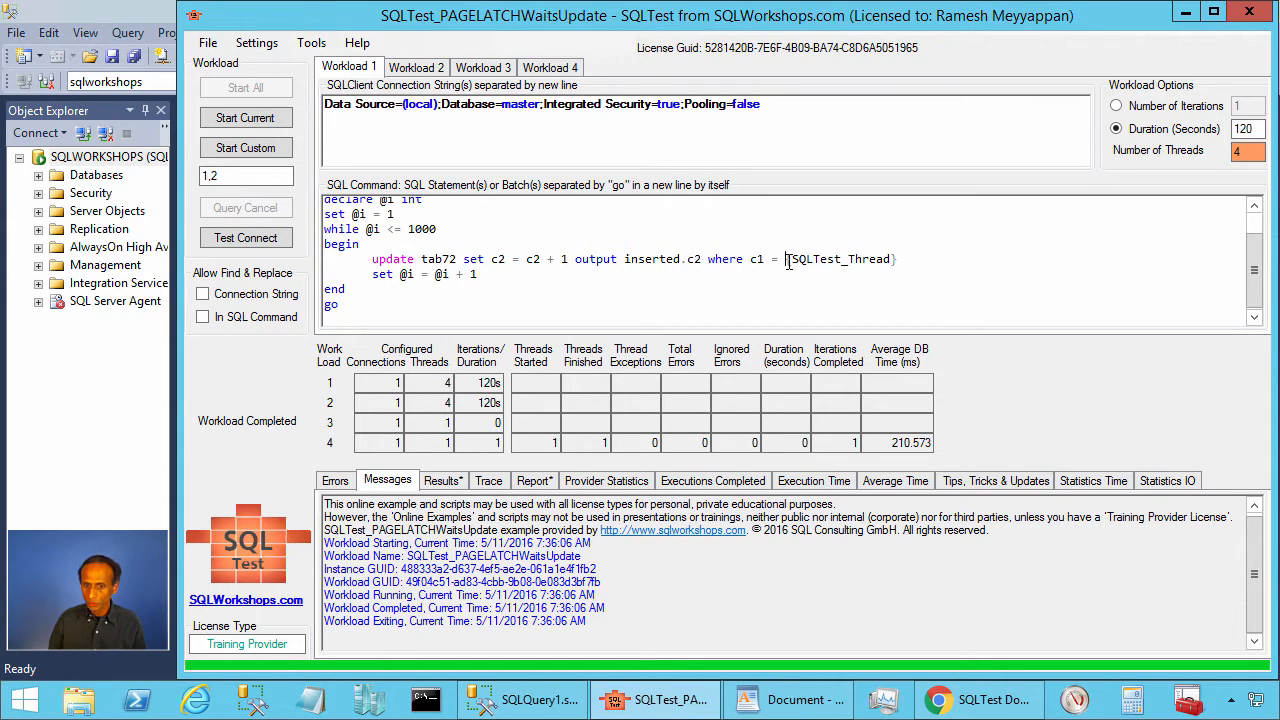
double_click(840, 260)
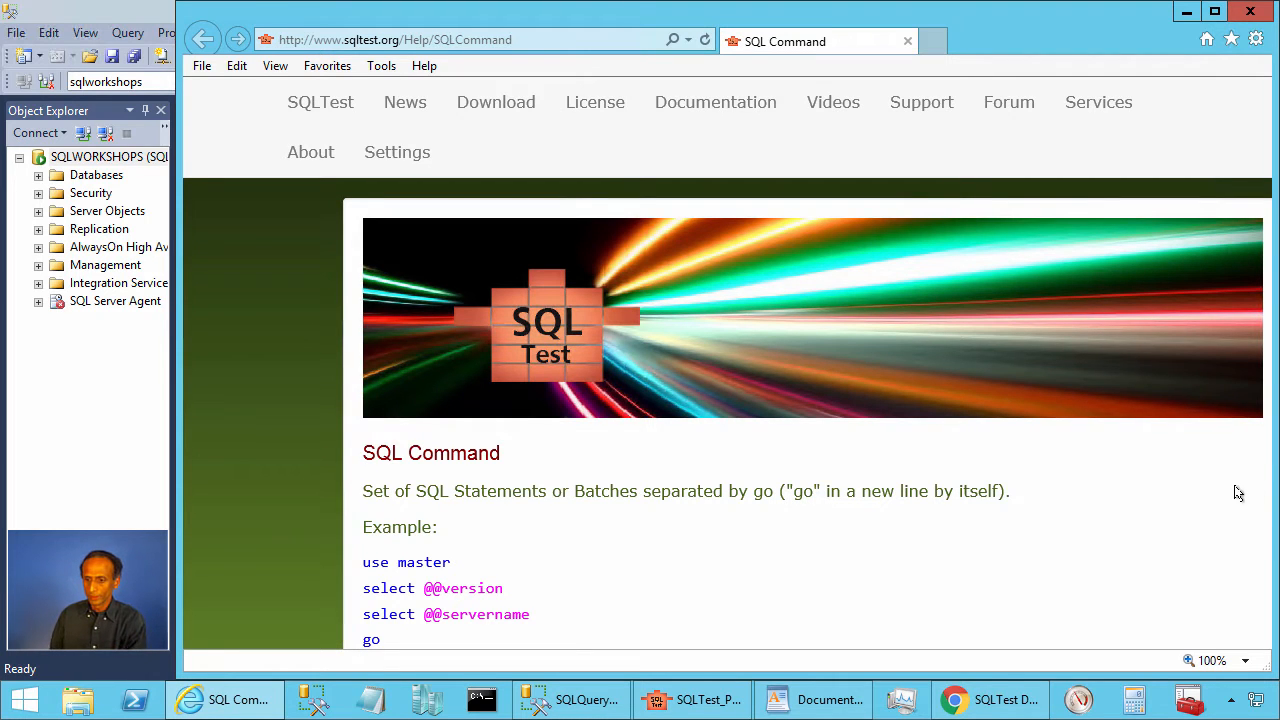
Step: Scroll the SQL Command help page to the predefined substitutions and mark the {SQLTest_Thread} description
scroll("down", 3)
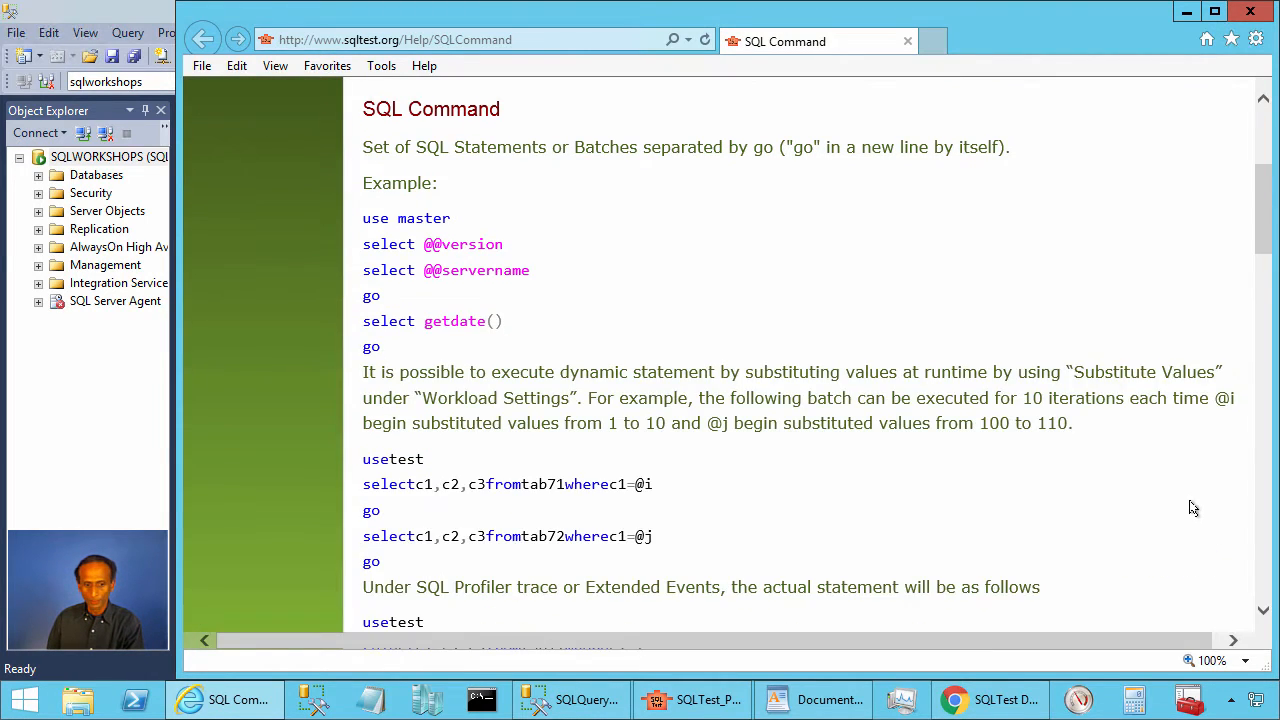
scroll("down", 3)
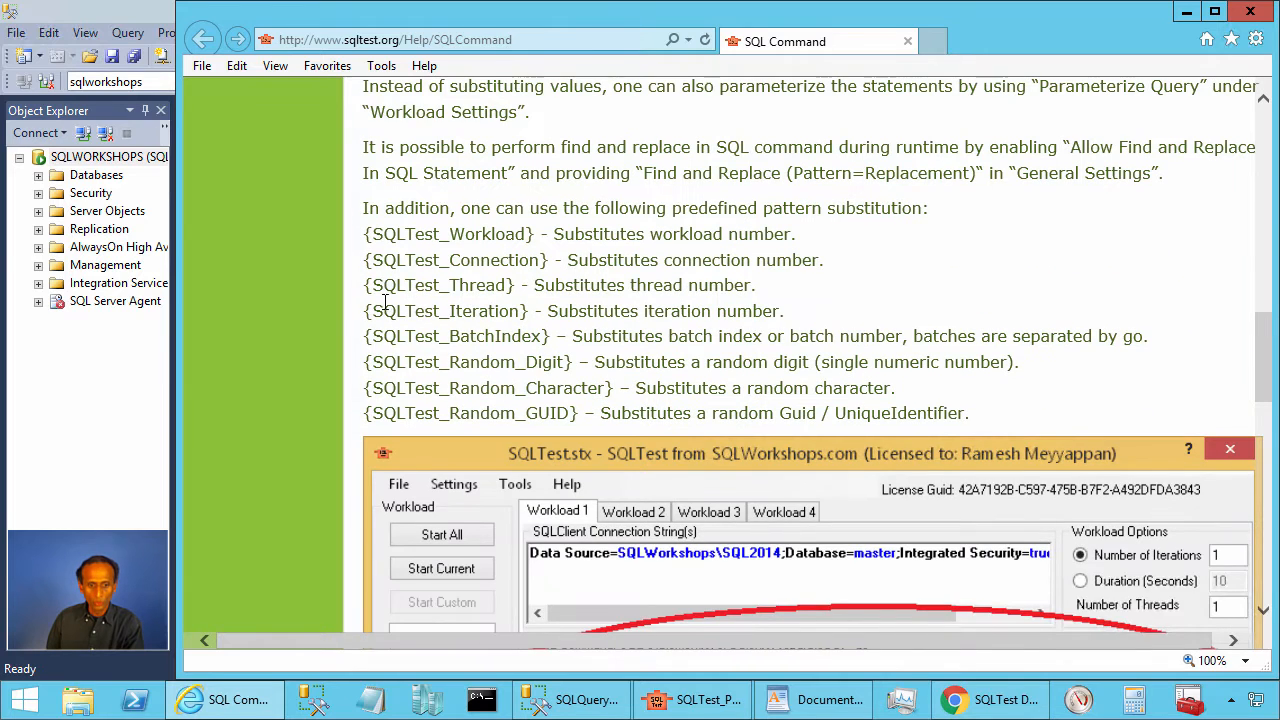
double_click(438, 284)
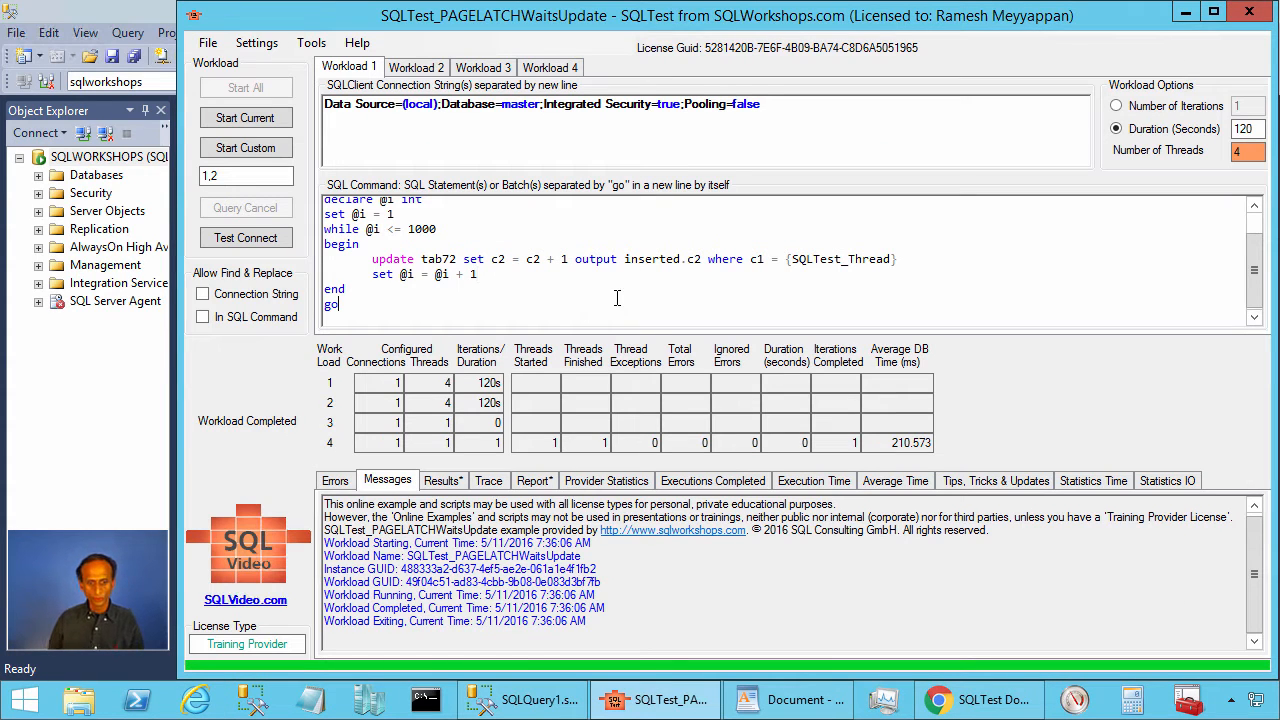
Step: Start Workload 1 updating tab72 on 4 threads for 120 seconds and return to the SSMS wait-stats query
double_click(392, 260)
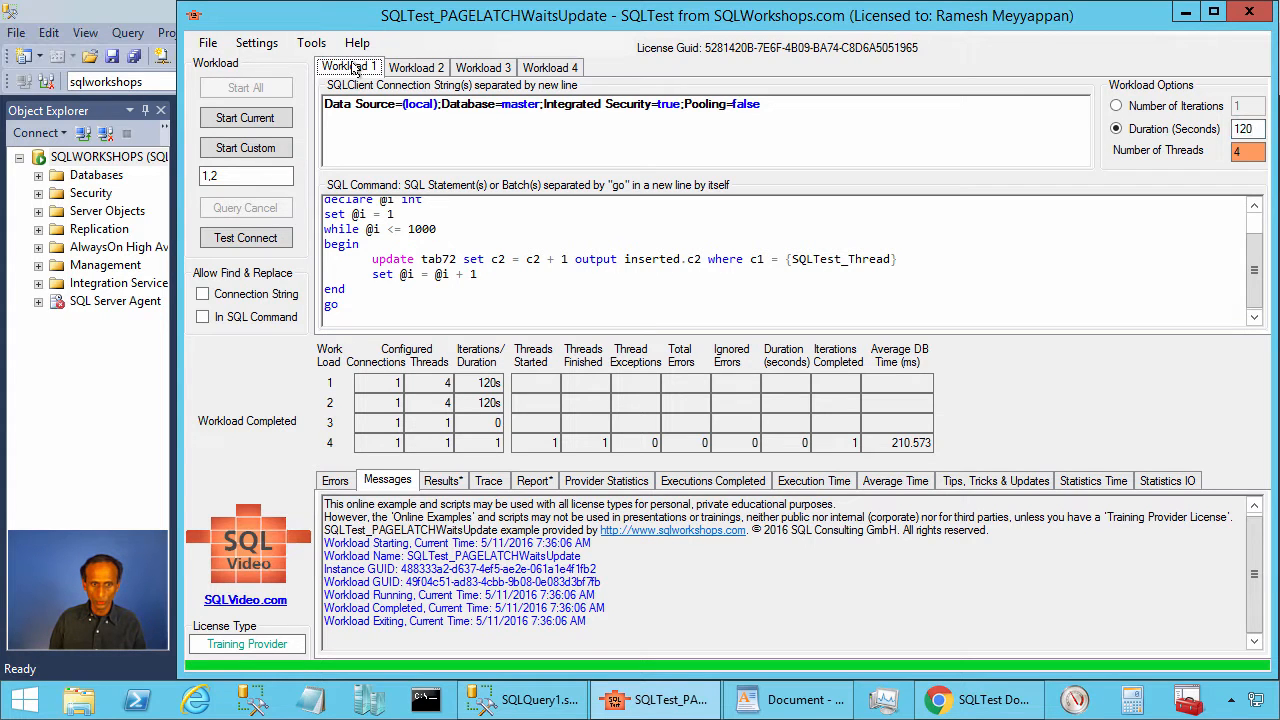
left_click(244, 116)
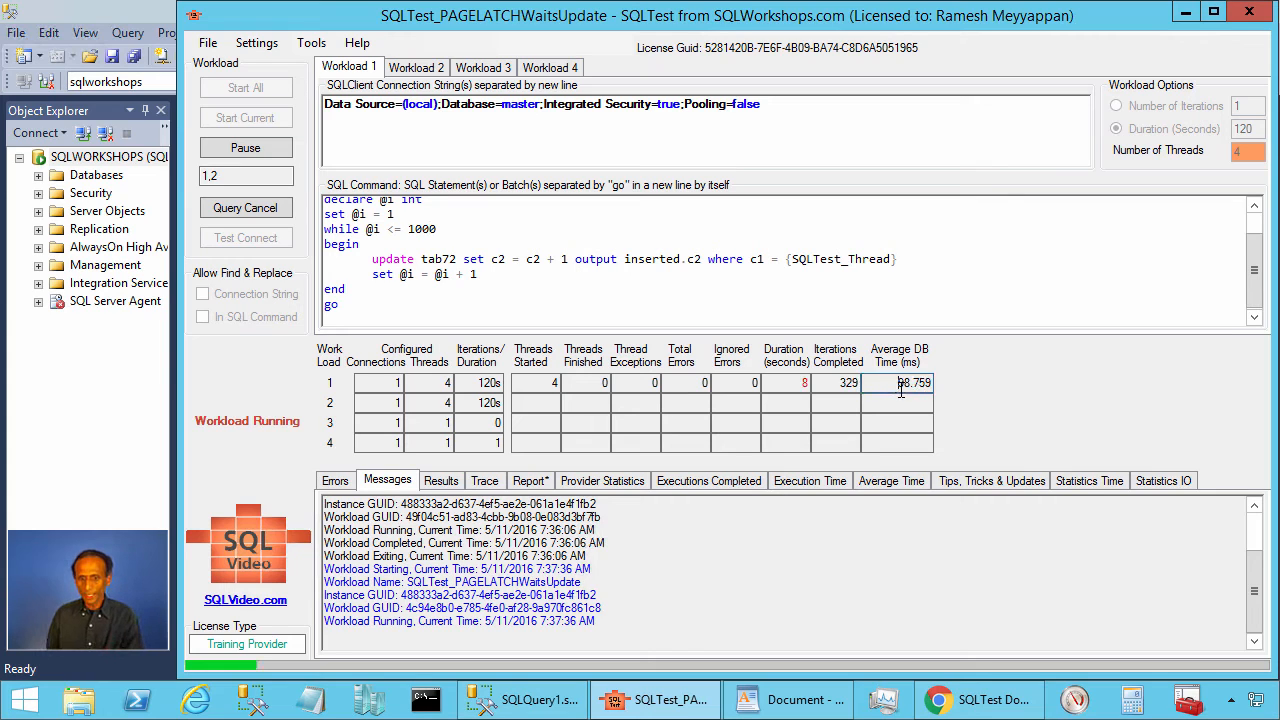
left_click(312, 42)
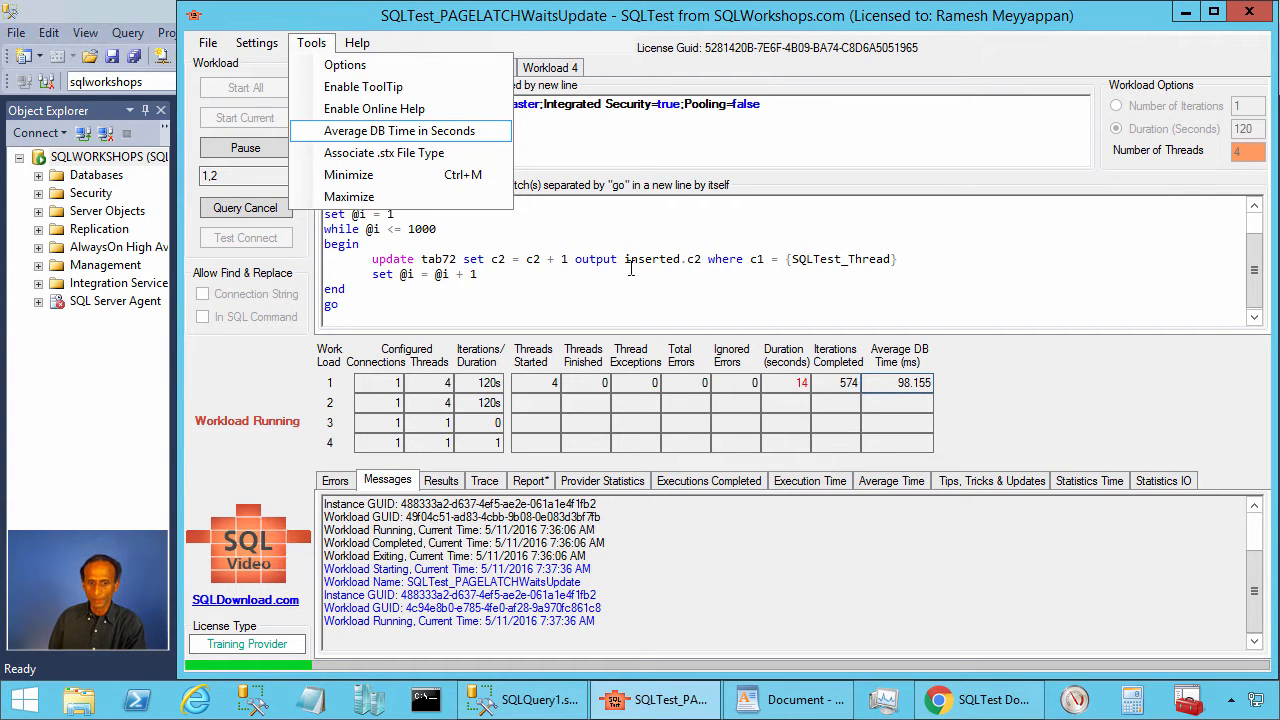
left_click(520, 700)
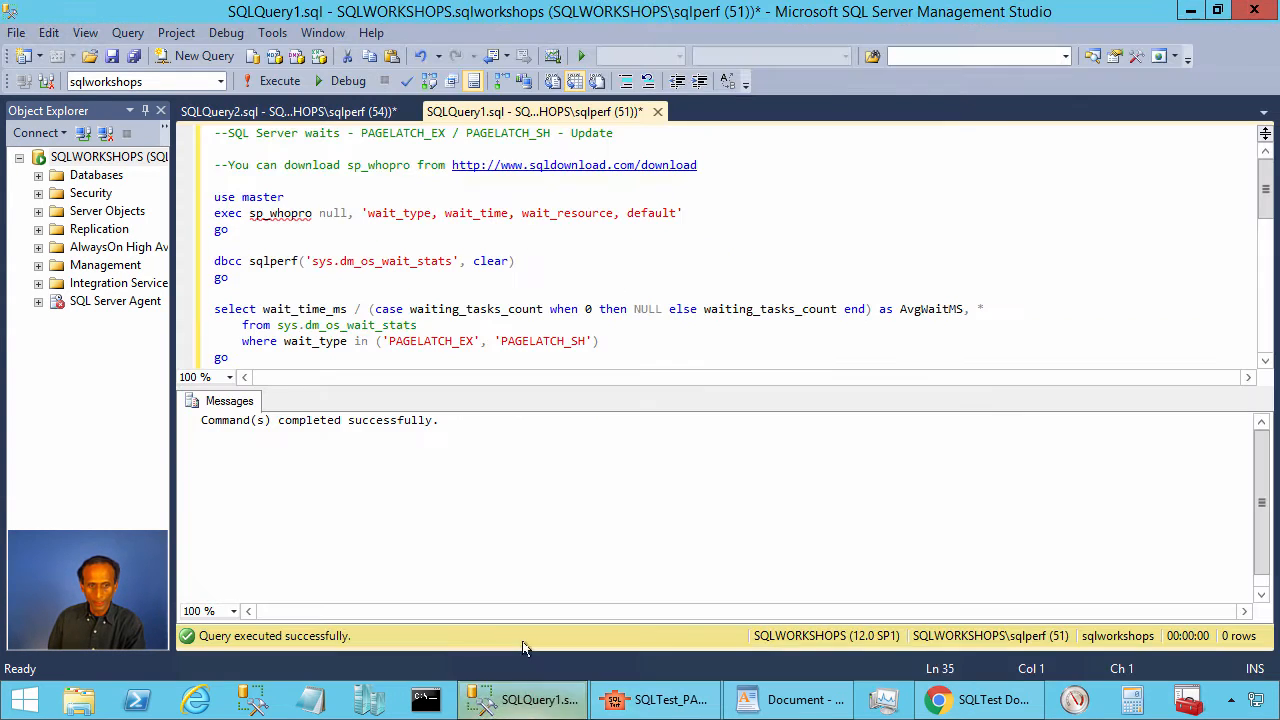
Step: Select the 'use master / exec sp_whopro' lines reporting wait type, wait time and wait resource
left_click(216, 180)
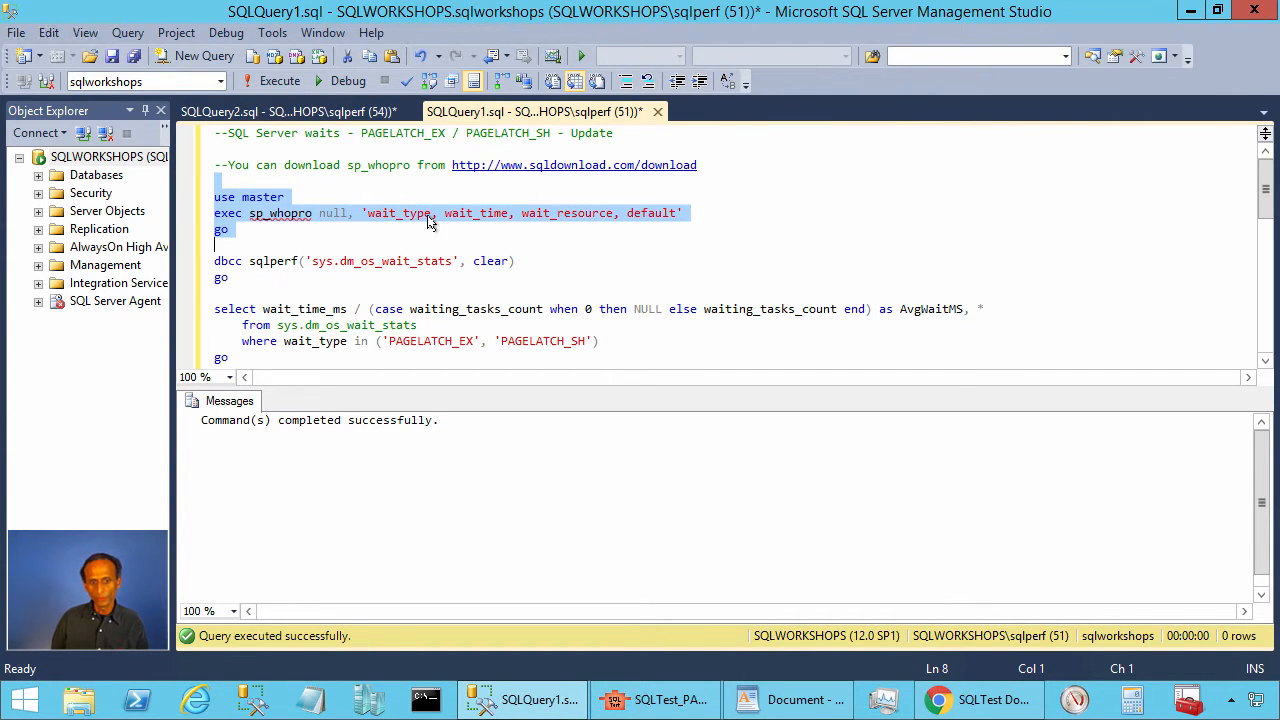
mouse_move(604, 232)
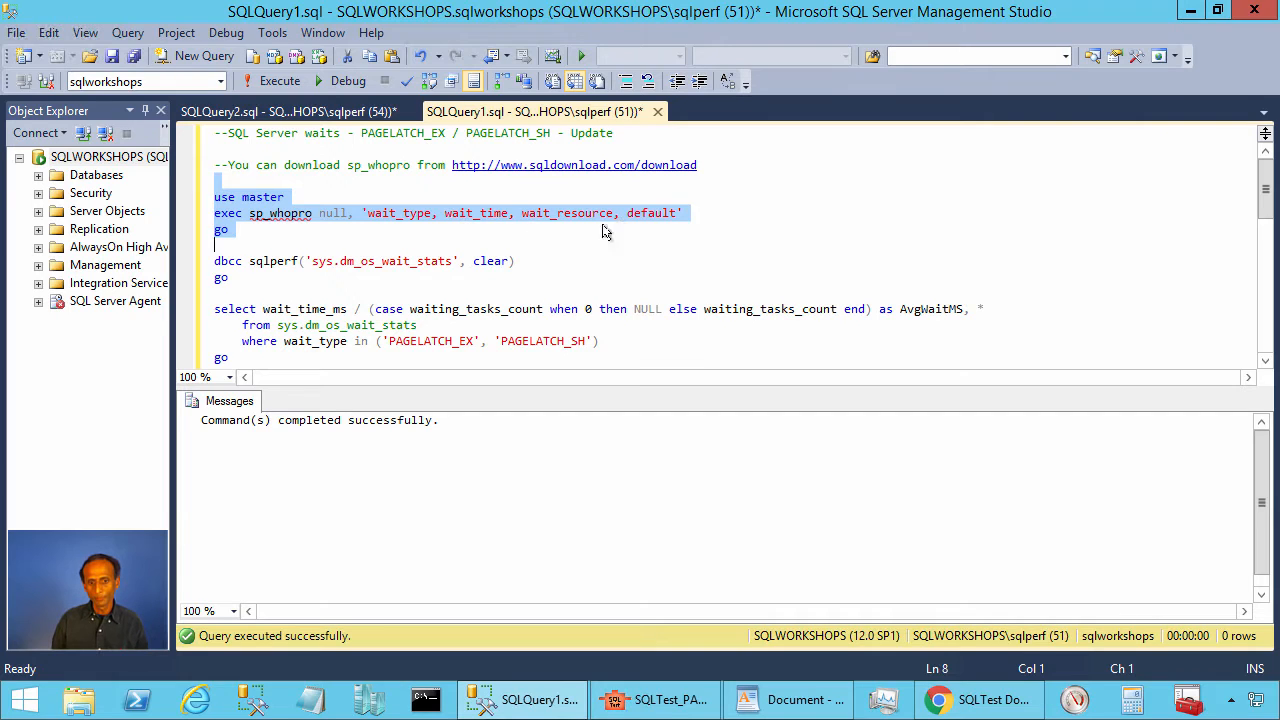
mouse_move(520, 236)
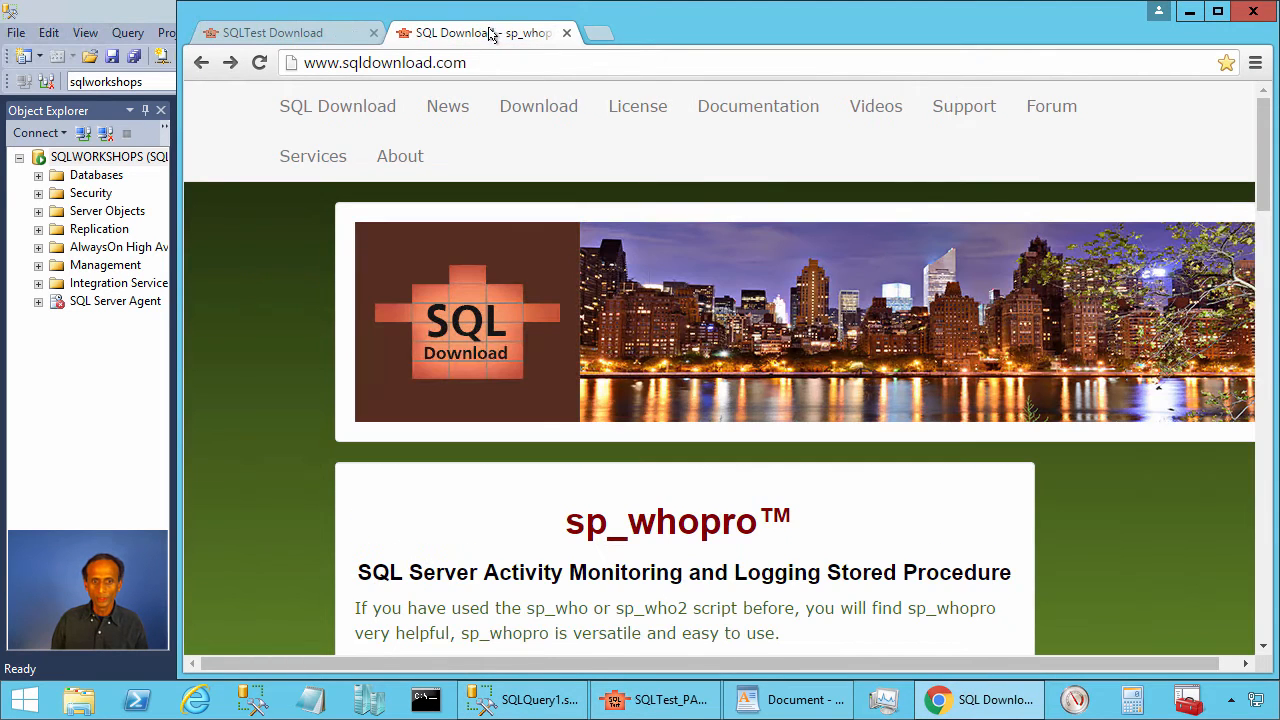
Step: Go to the sqldownload.com Download page and download the sp_whopro build for SQL Server 2014 SP1
left_click(538, 106)
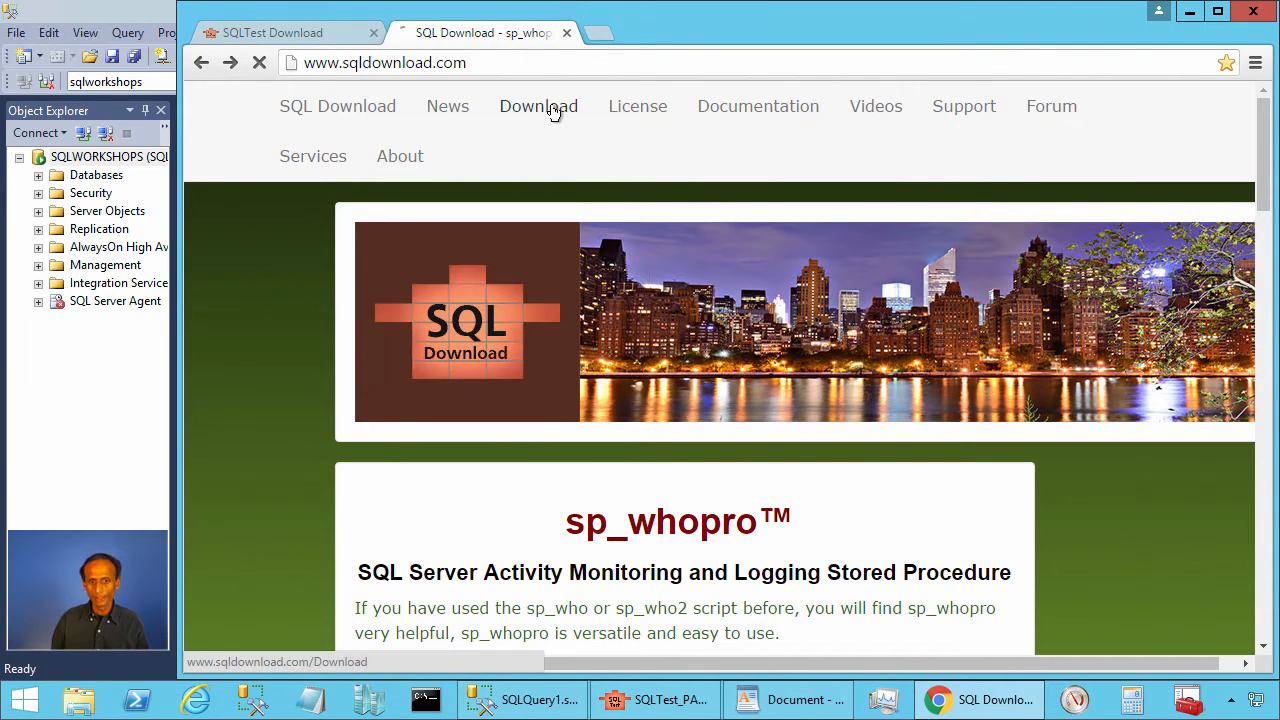
left_click(538, 106)
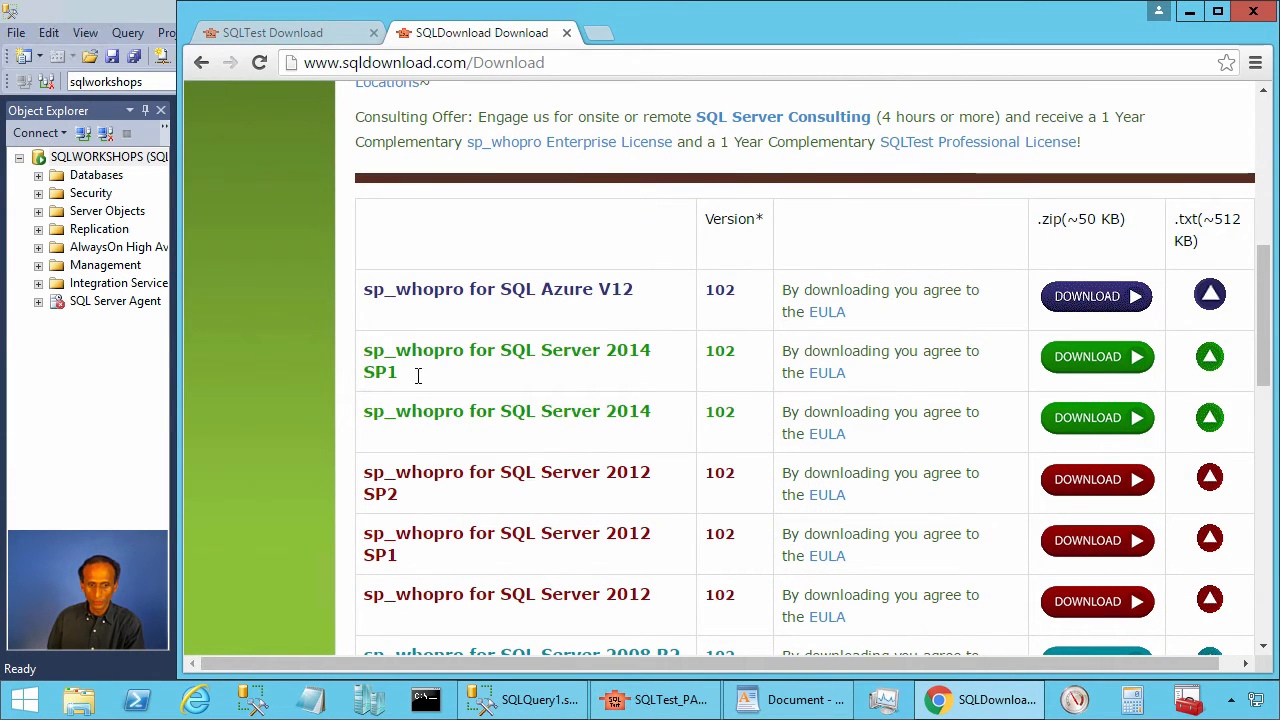
double_click(504, 350)
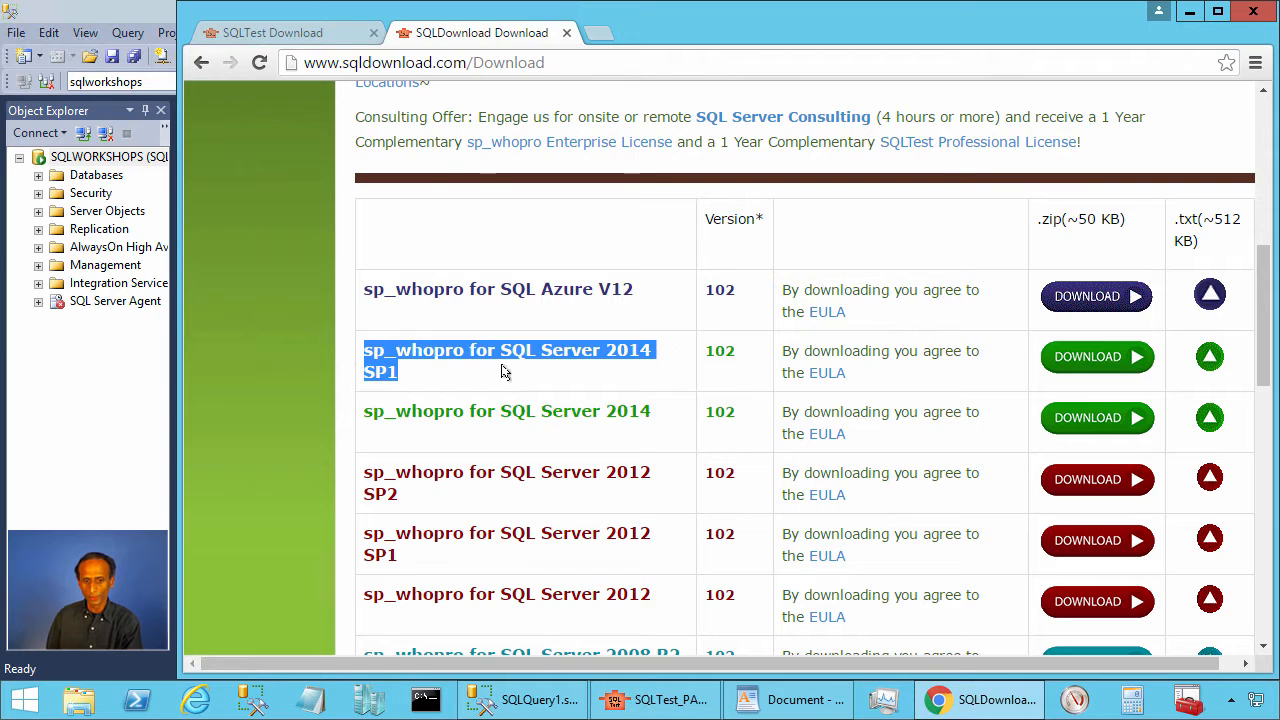
double_click(560, 350)
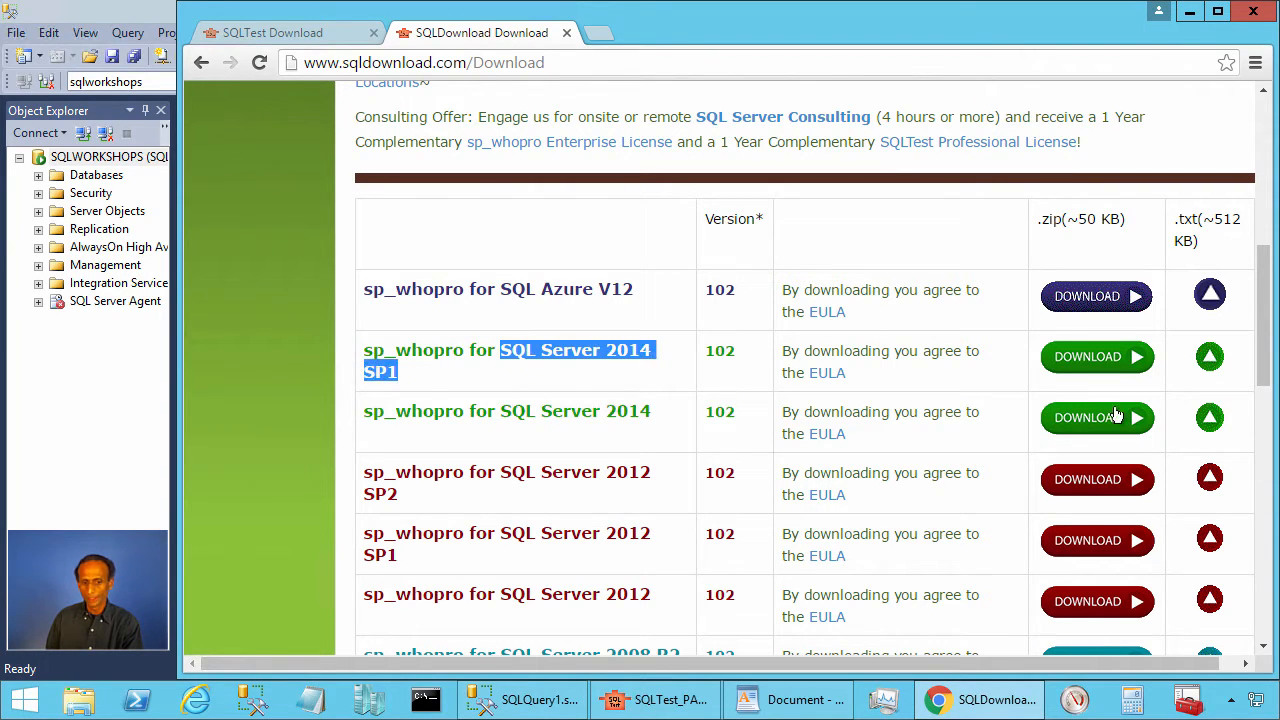
left_click(1208, 356)
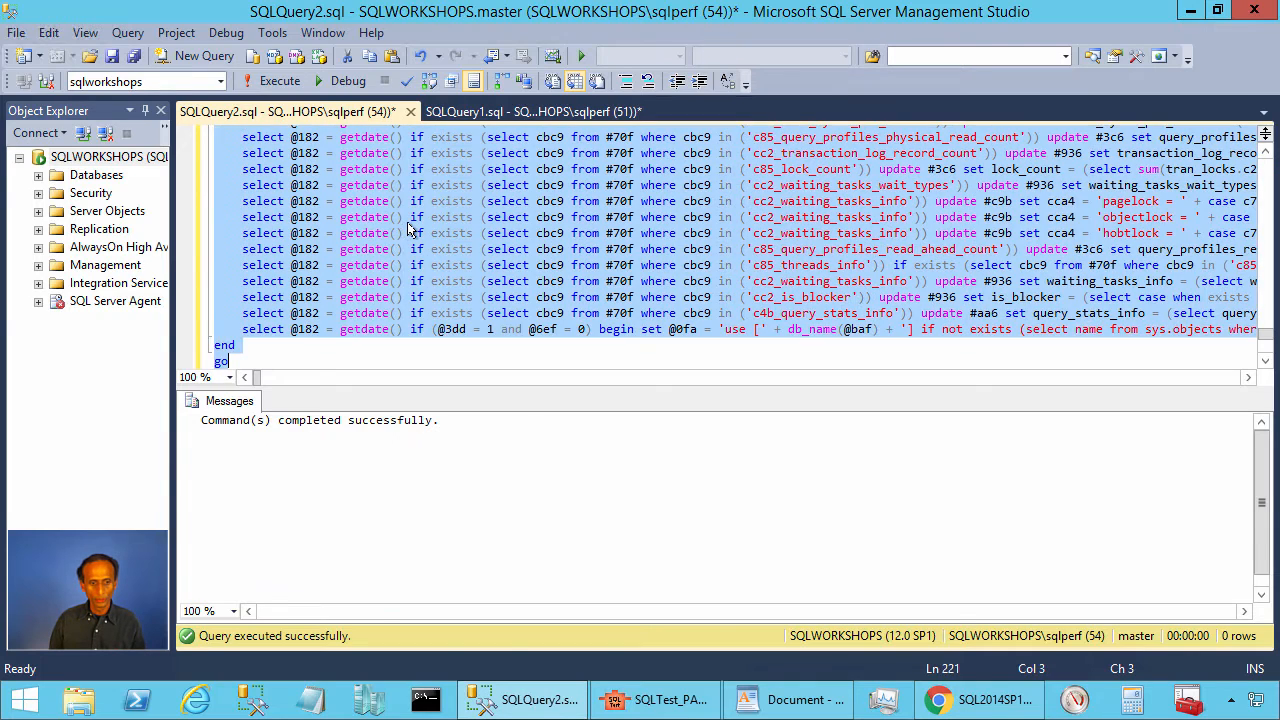
Step: Run the sp_whopro procedure script in SQLQuery2, then return to SQLQuery1's sp_whopro wait query
left_click(280, 80)
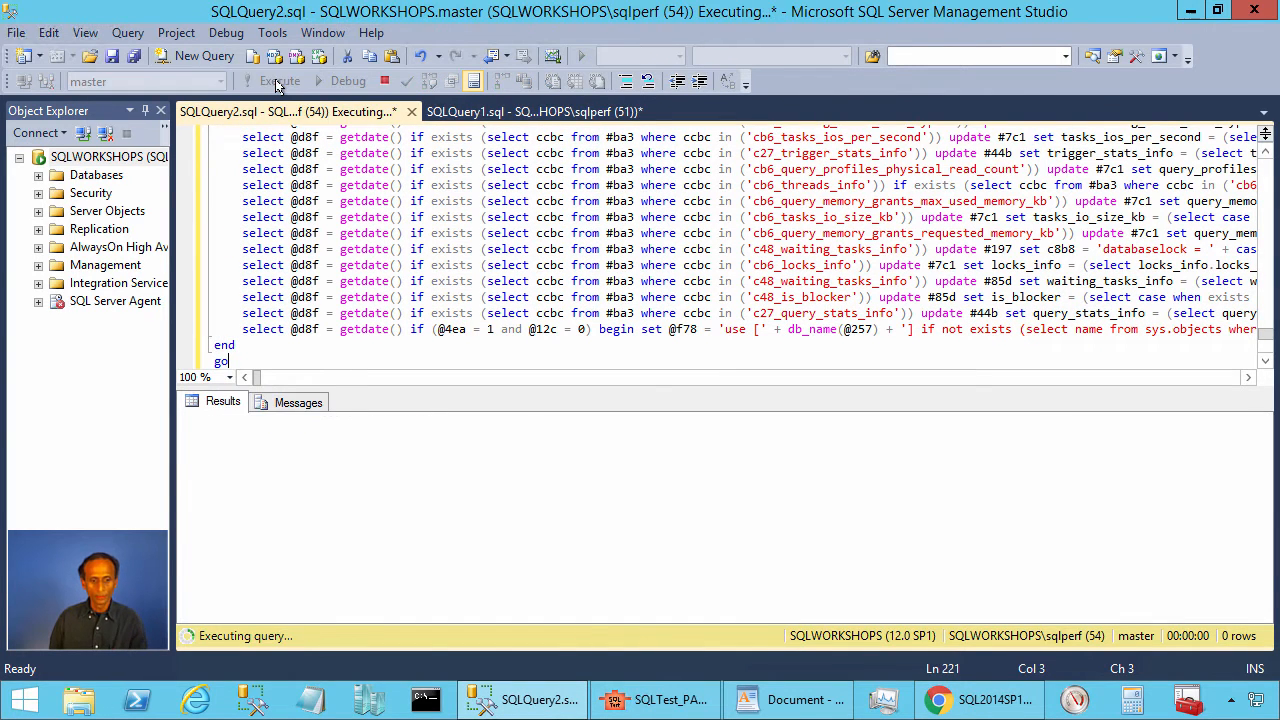
left_click(530, 112)
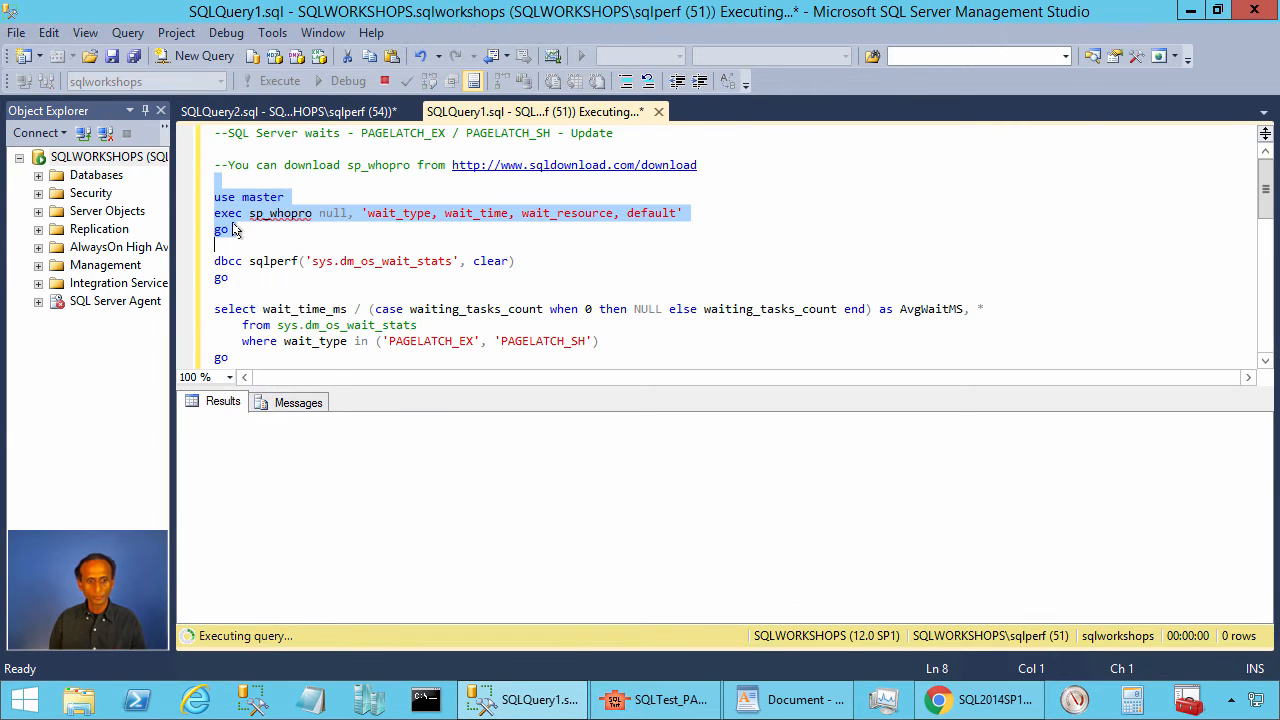
Step: Run sp_whopro and review sessions 54 and 56 waiting on PAGELATCH_EX for 5:1:287
left_click(280, 80)
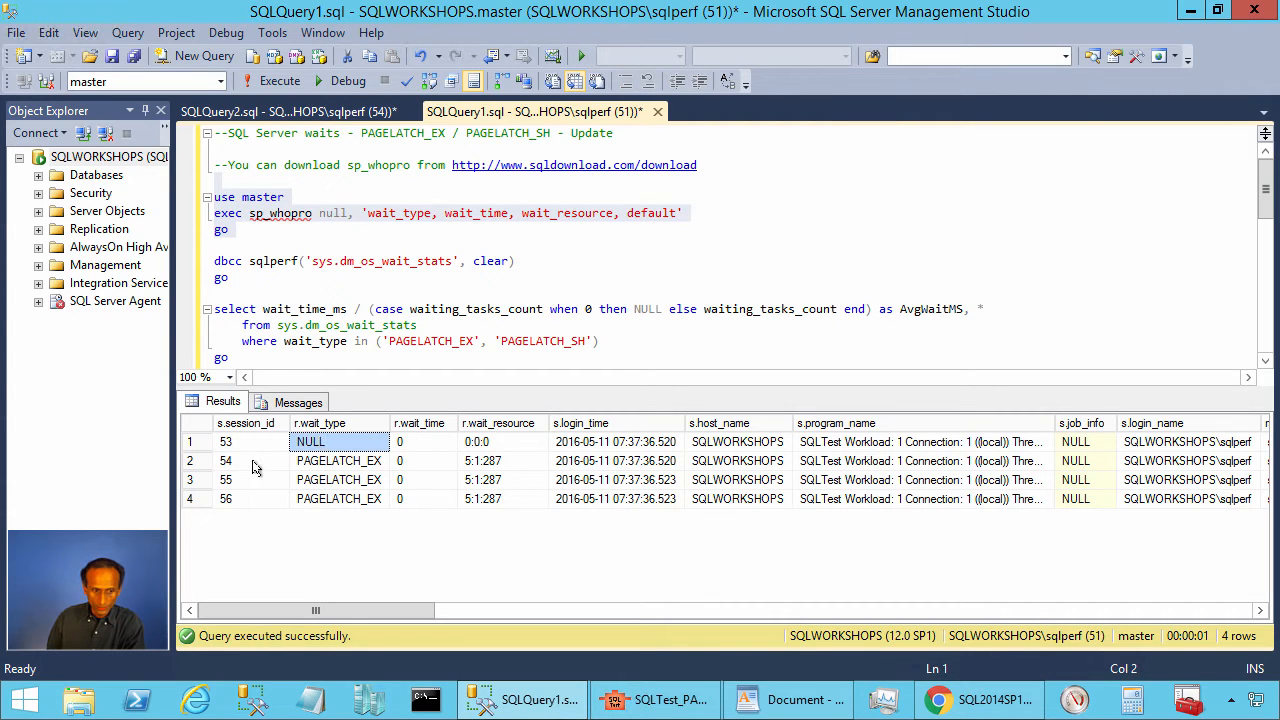
left_click(224, 498)
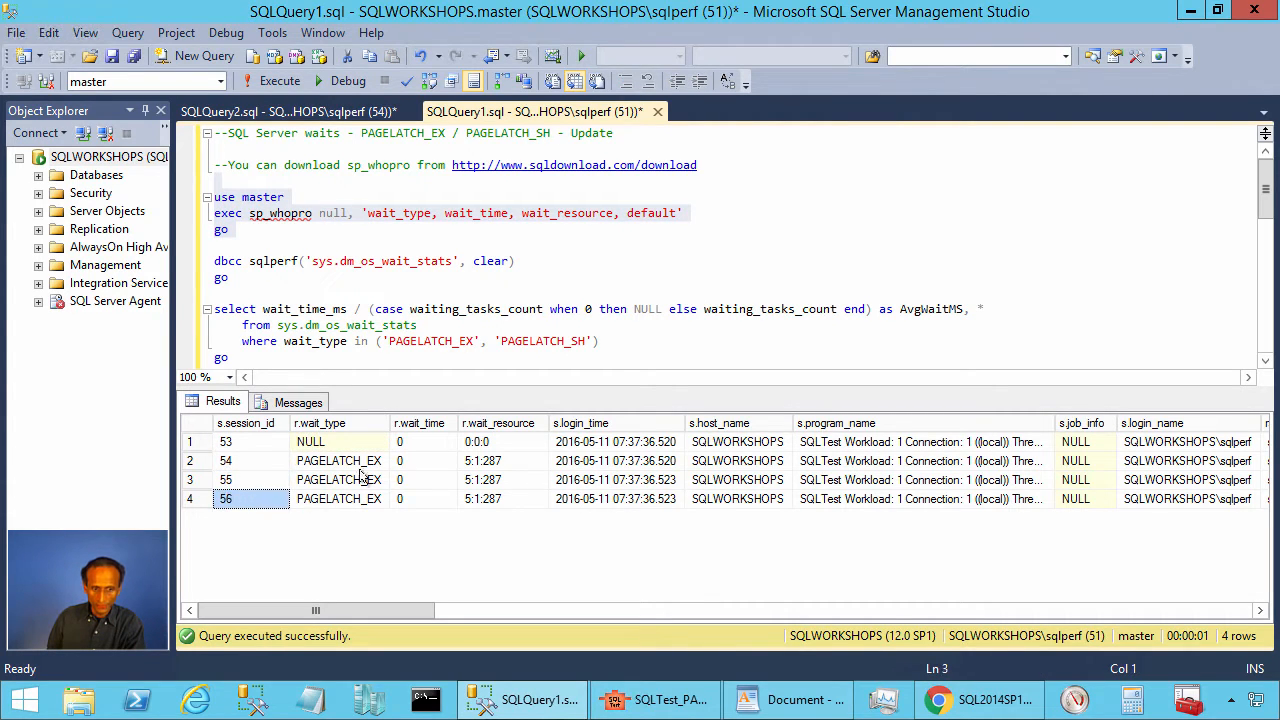
left_click(338, 460)
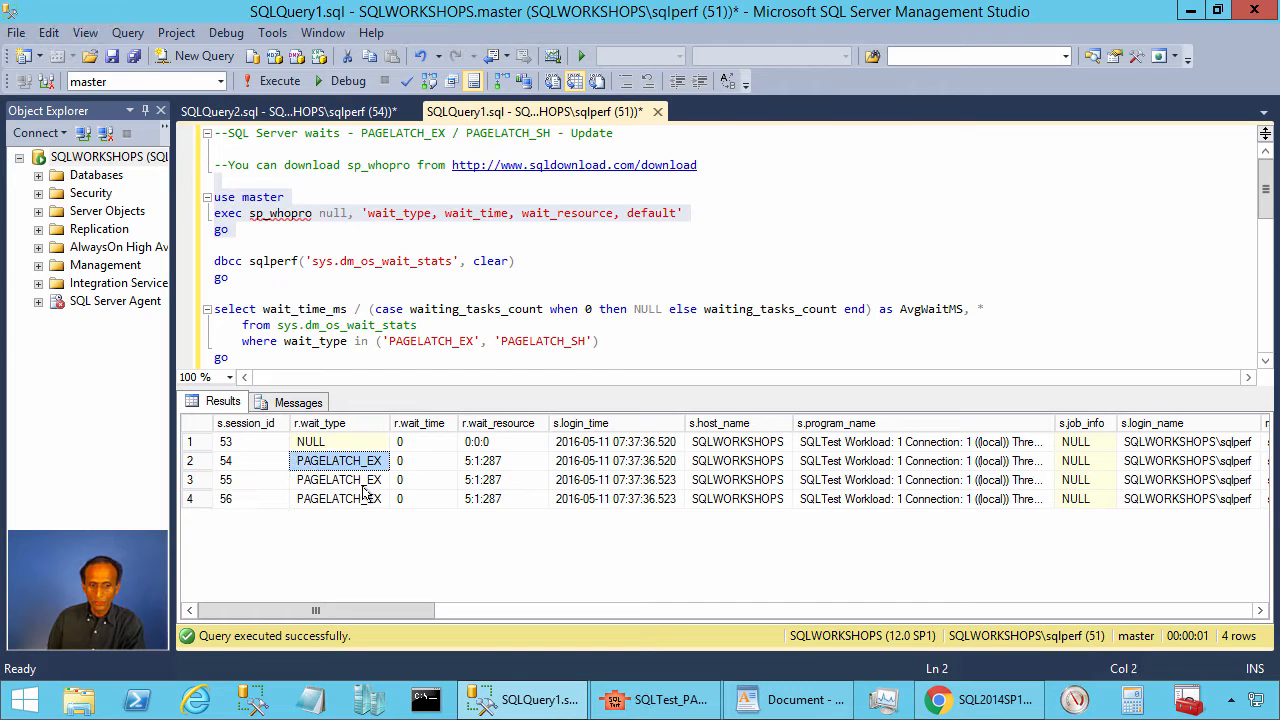
left_click(338, 498)
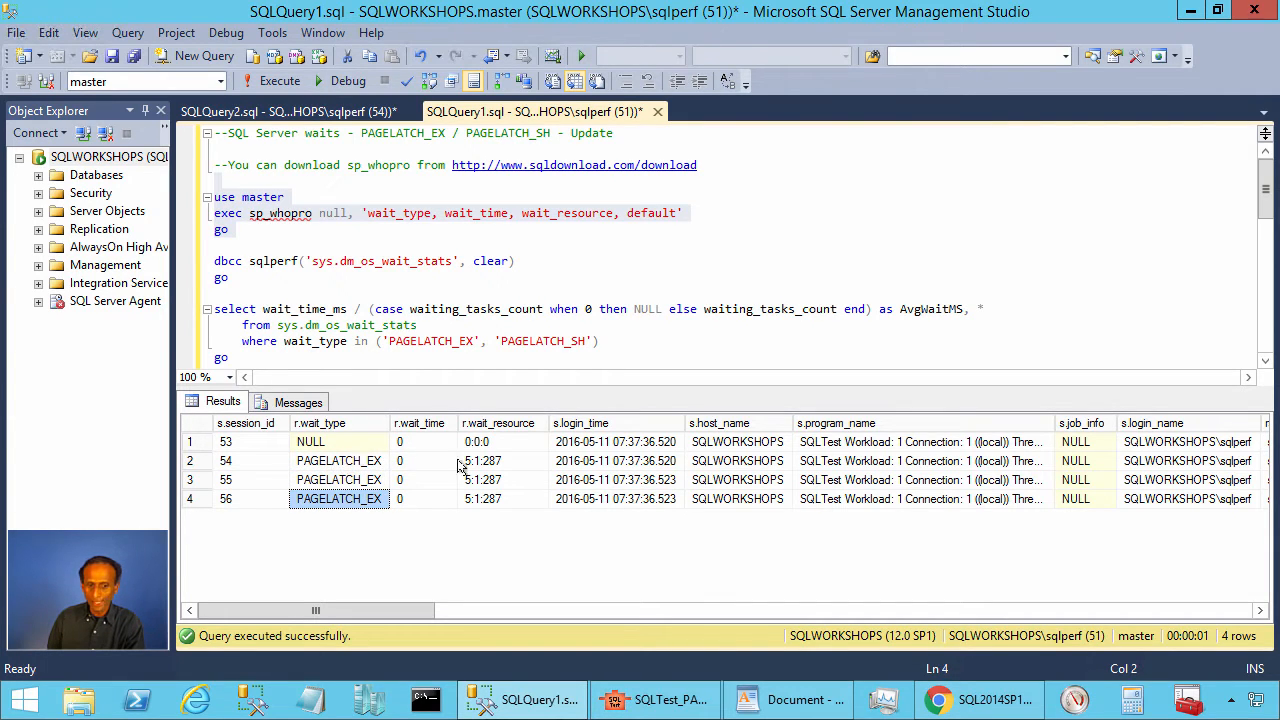
left_click(484, 460)
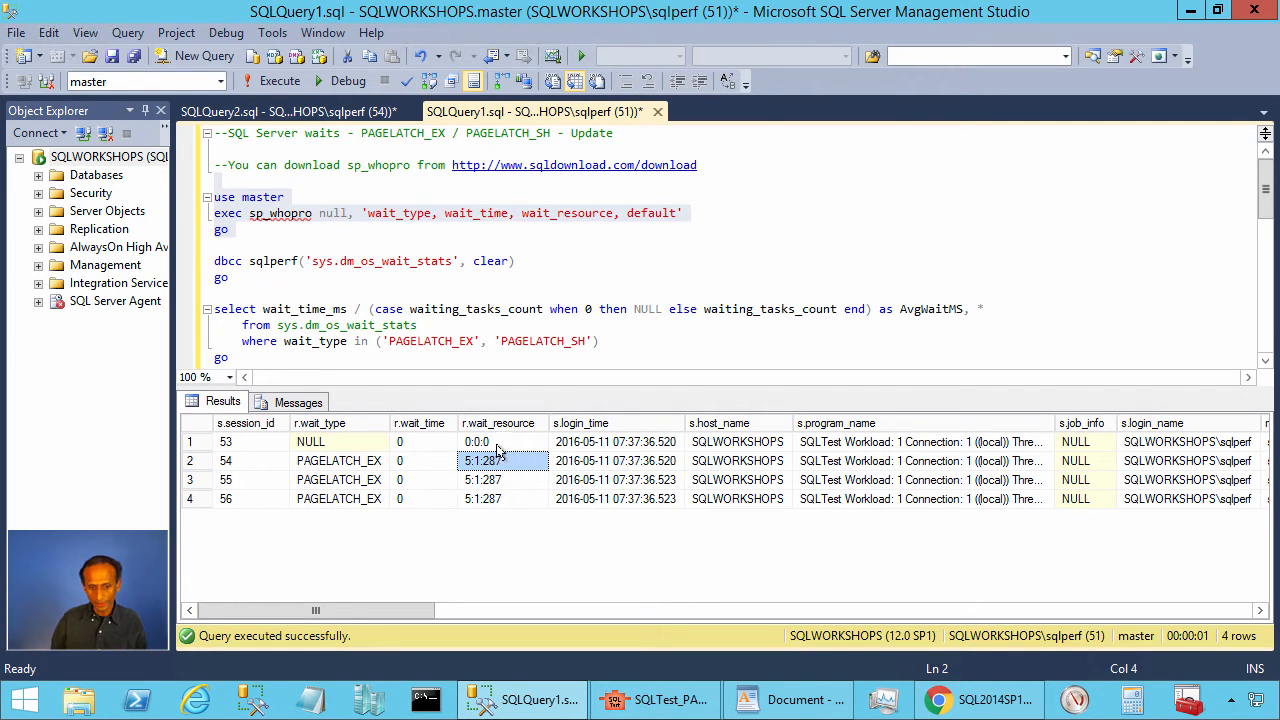
mouse_move(500, 422)
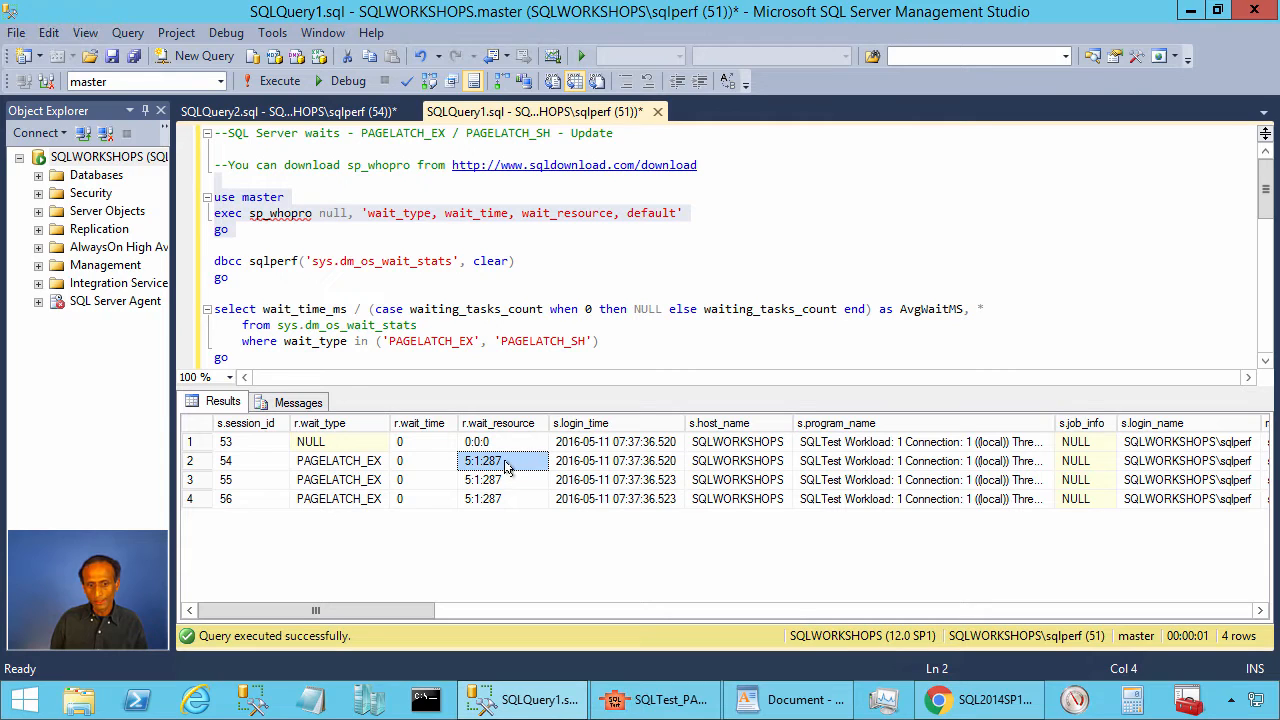
left_click(340, 460)
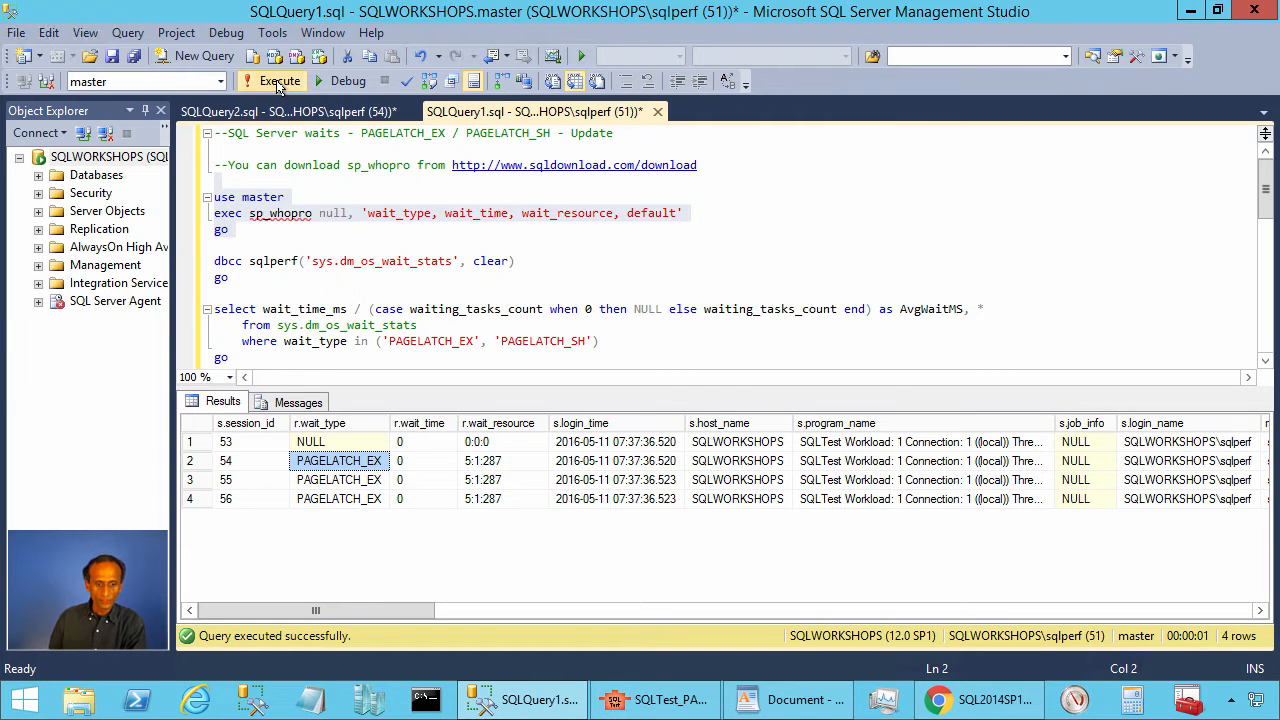
Step: Re-run sp_whopro, review sessions 53–54 on PAGELATCH_EX for 5:1:287, then refresh to no rows
left_click(280, 80)
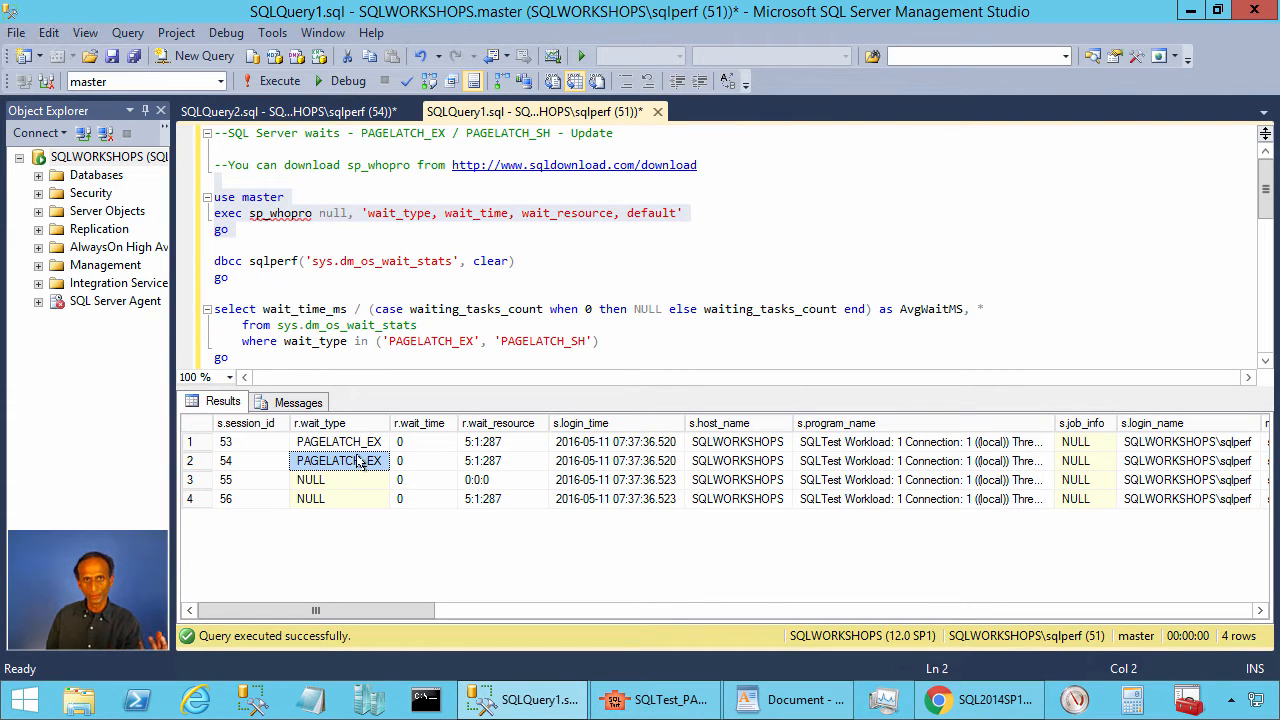
mouse_move(338, 460)
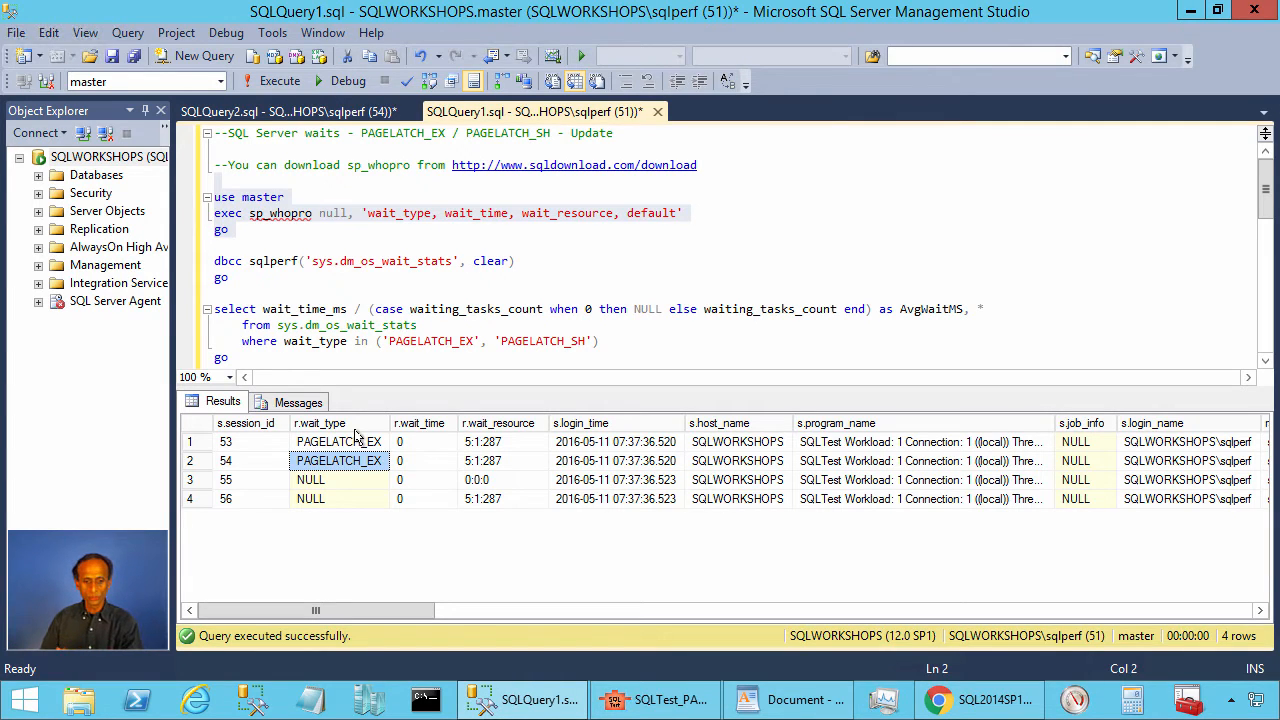
left_click(338, 442)
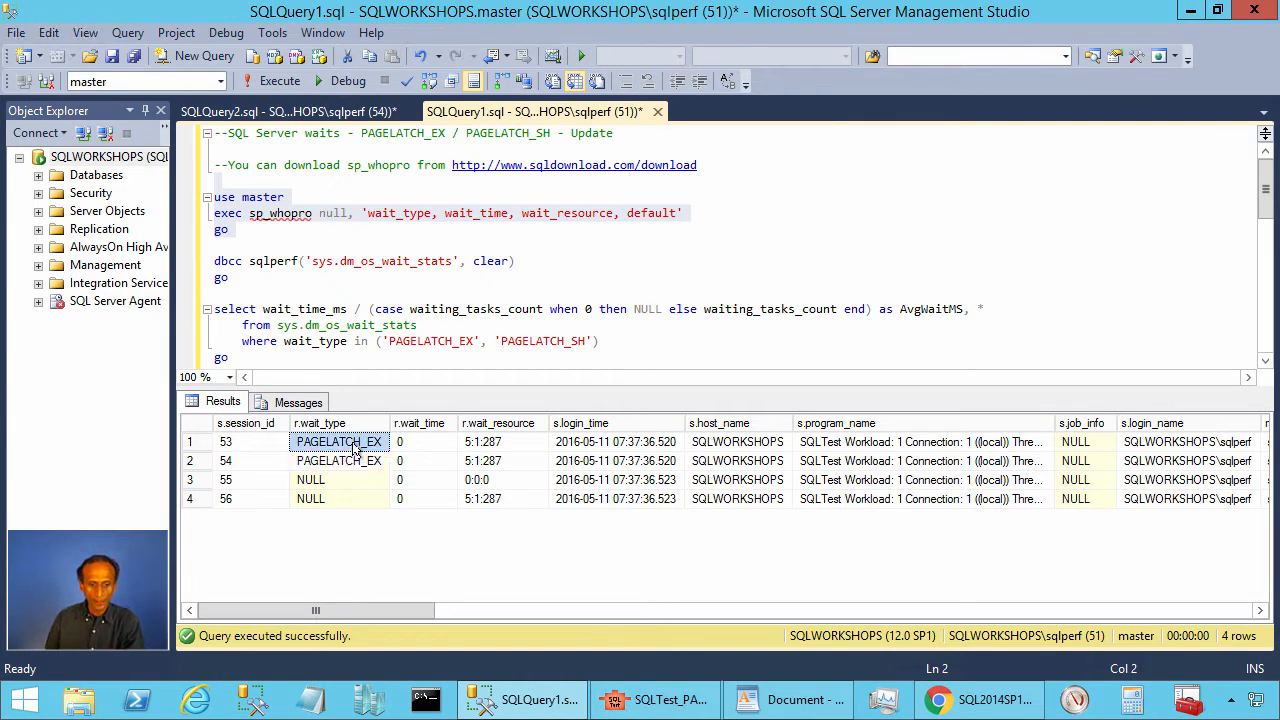
left_click(338, 460)
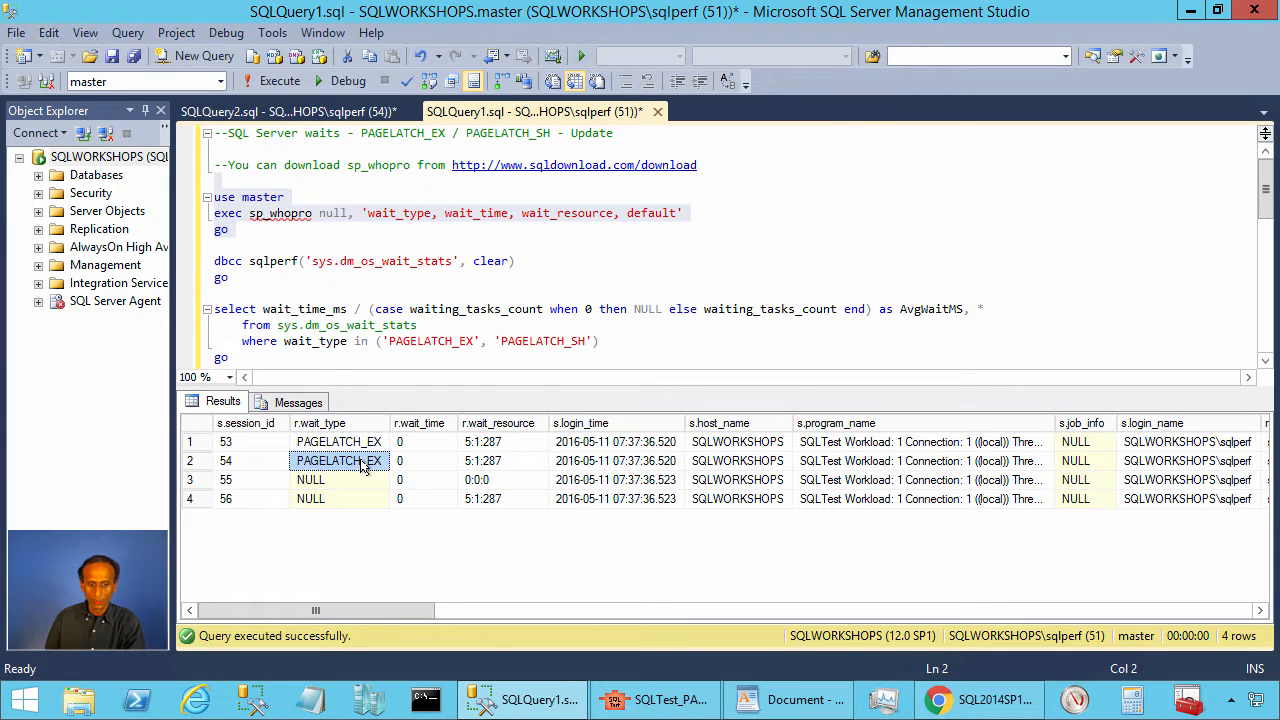
left_click(482, 460)
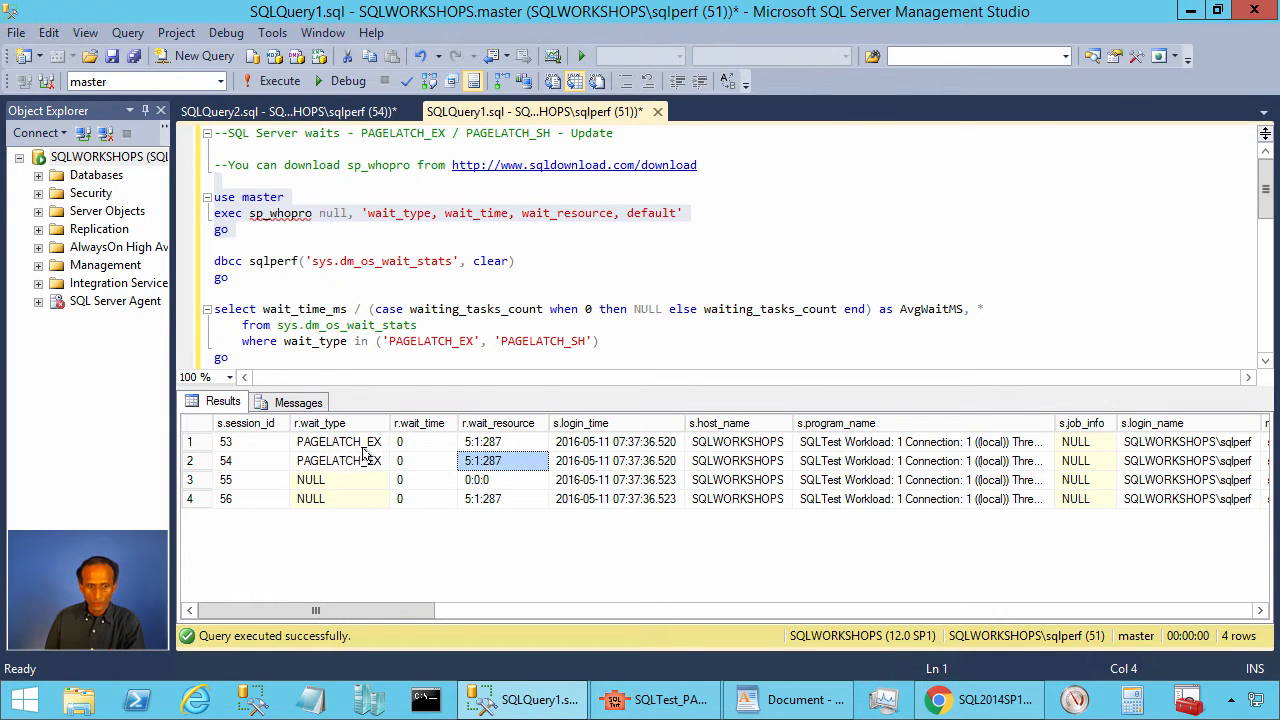
left_click(338, 460)
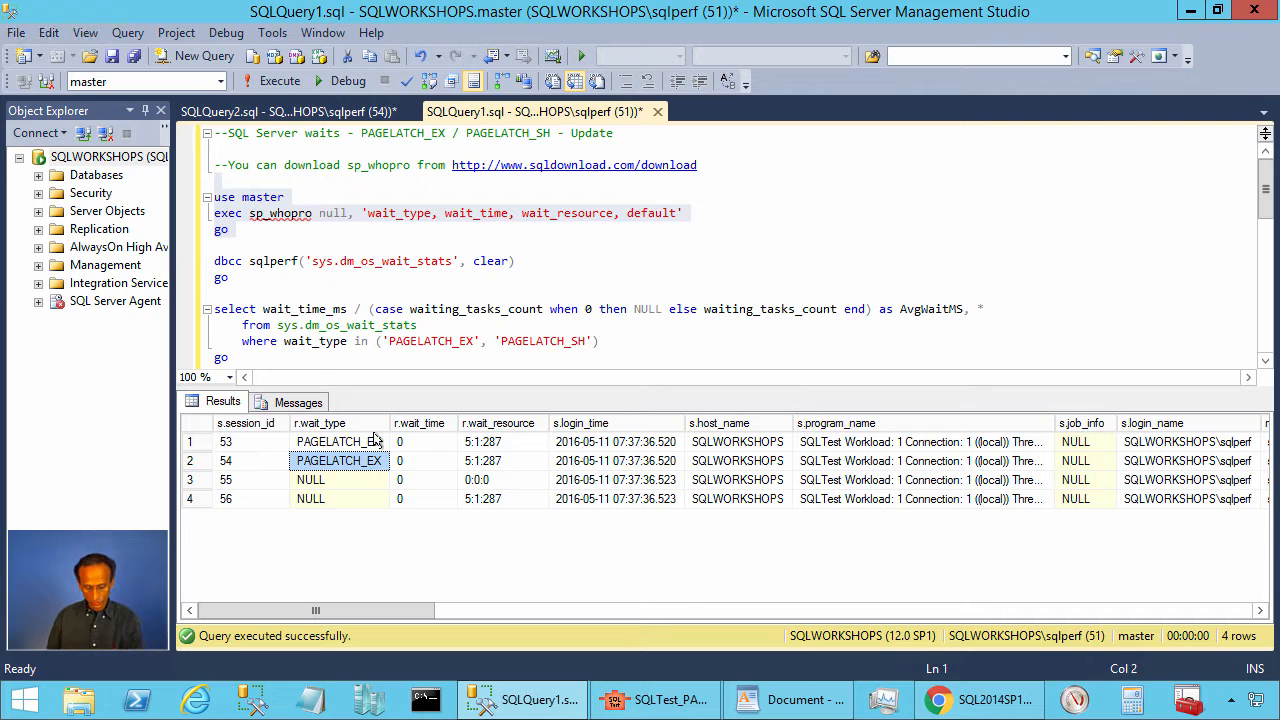
left_click(280, 80)
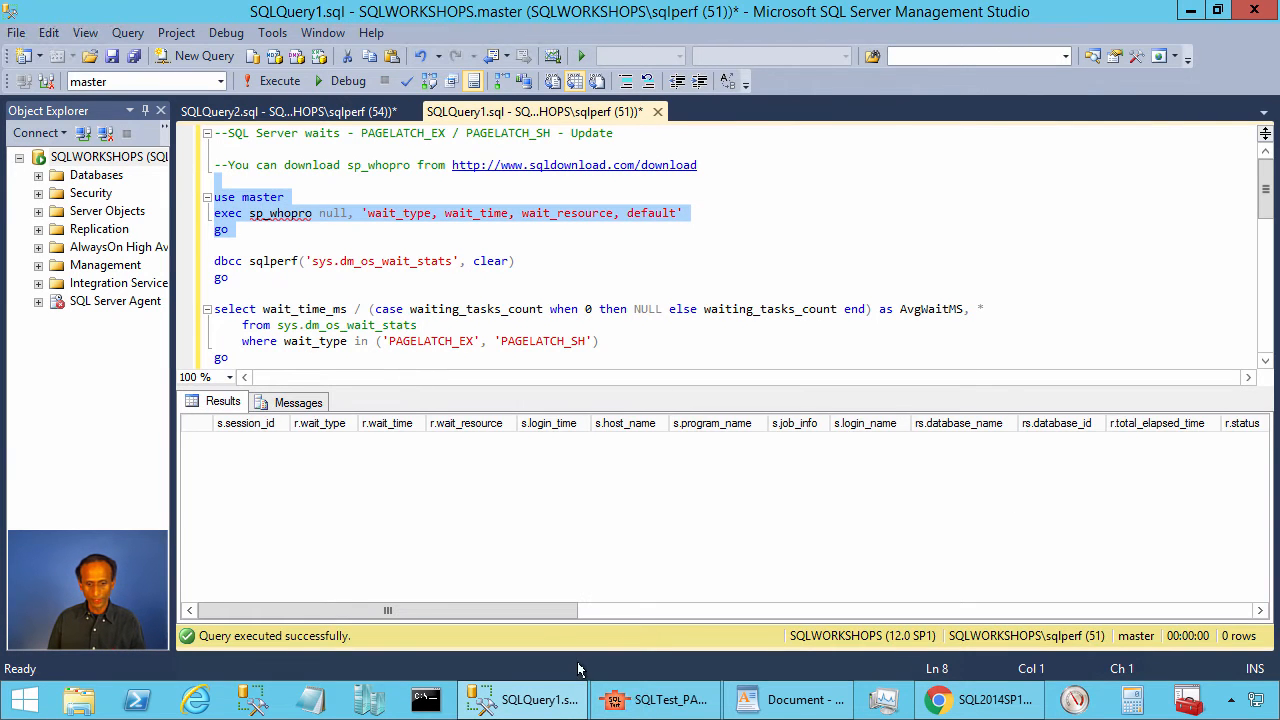
Step: In SQLTest, review the 97.305 average DB time and Workload 1's update of c2 with its thread filter
left_click(656, 700)
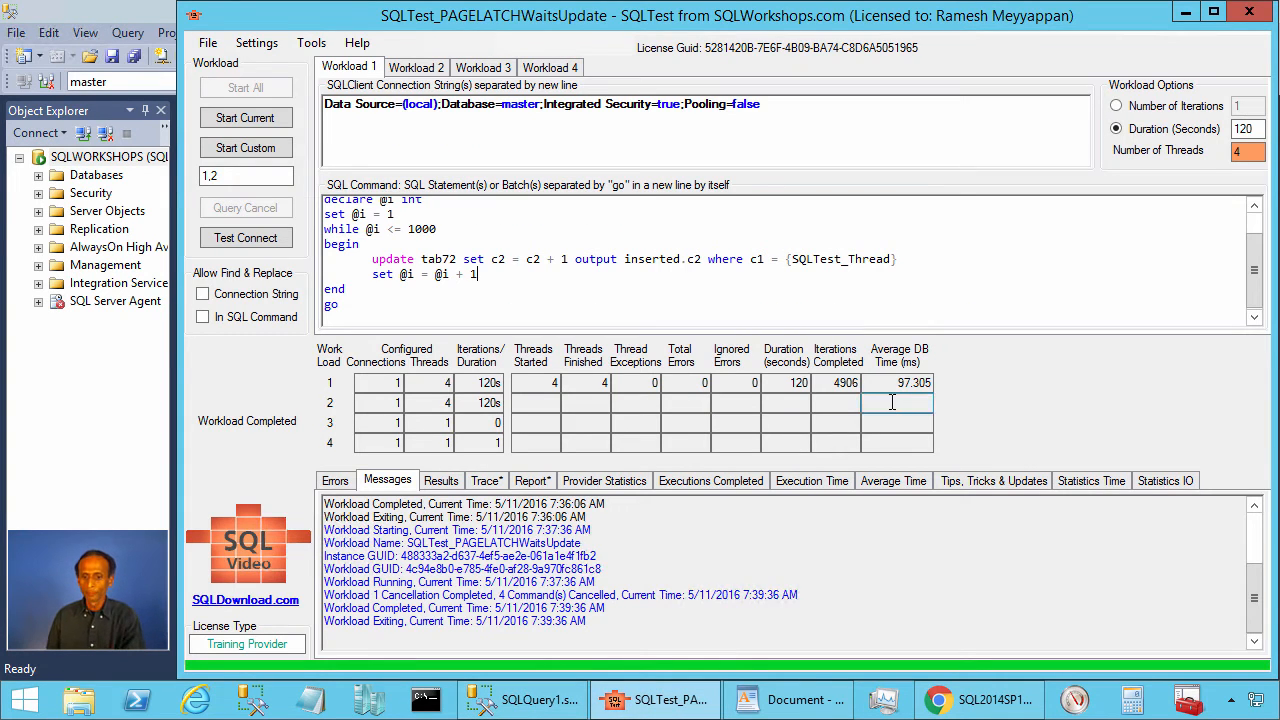
left_click(898, 382)
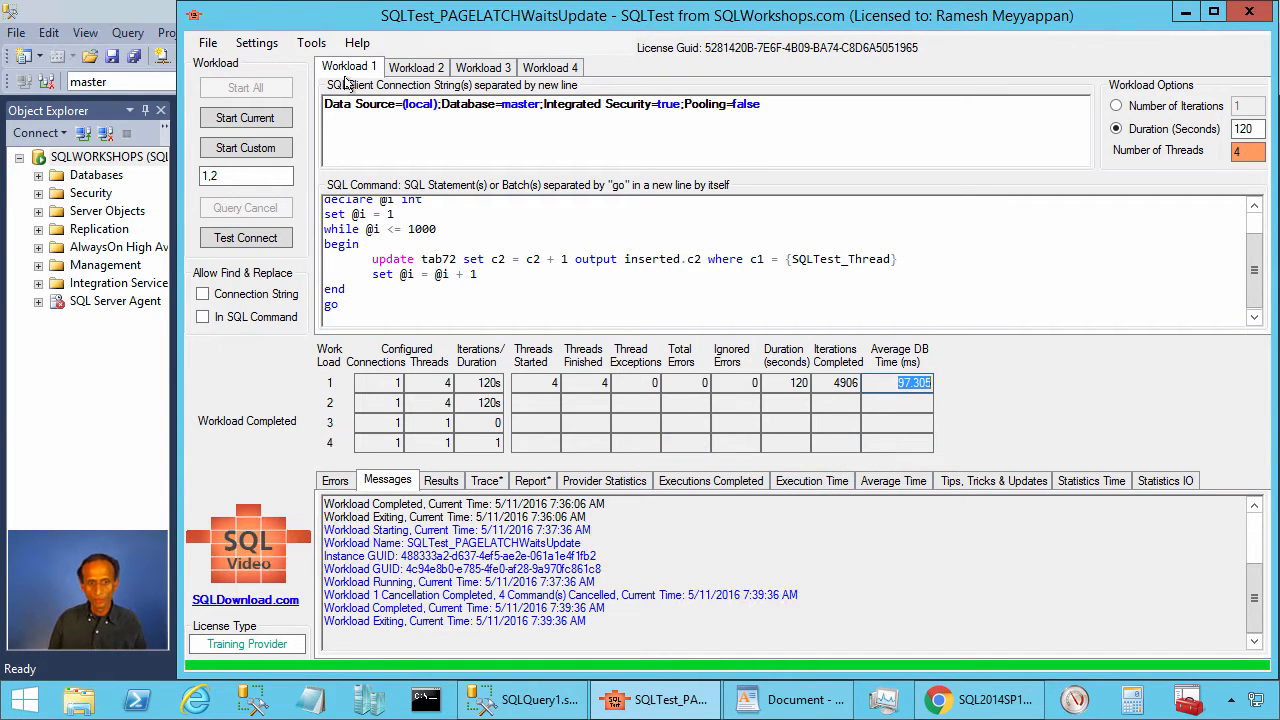
left_click(416, 68)
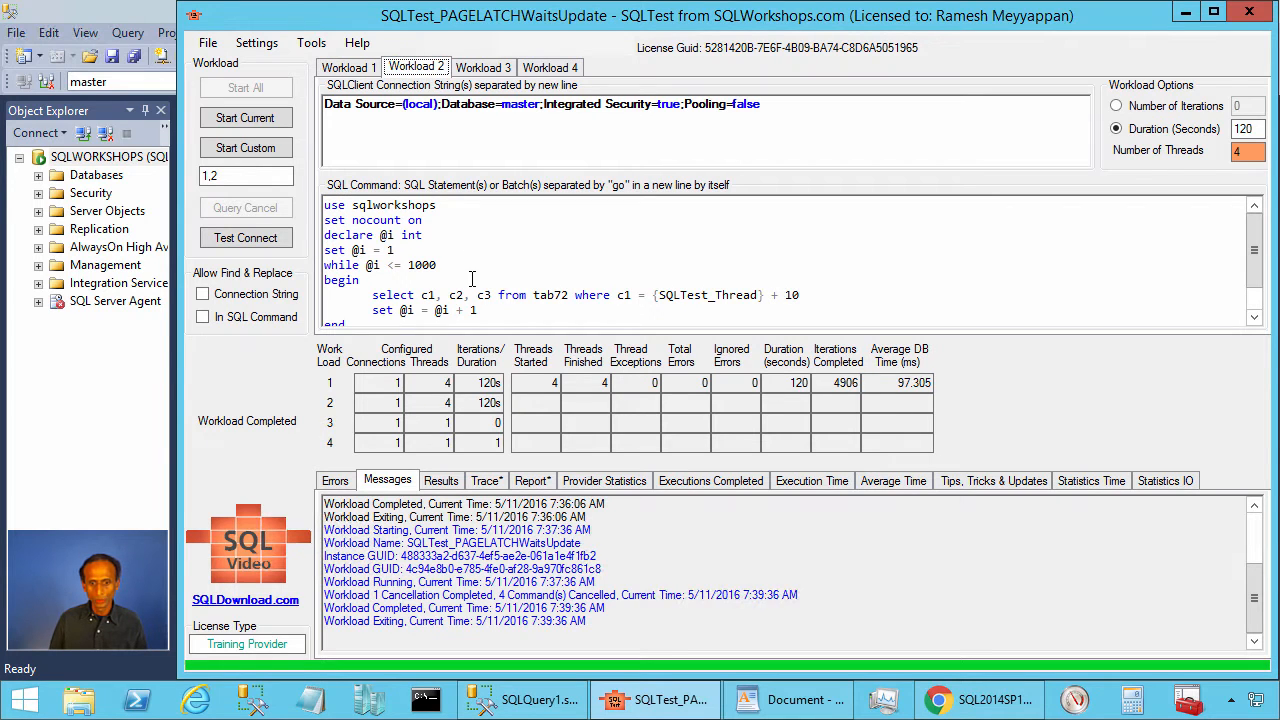
scroll("down", 3)
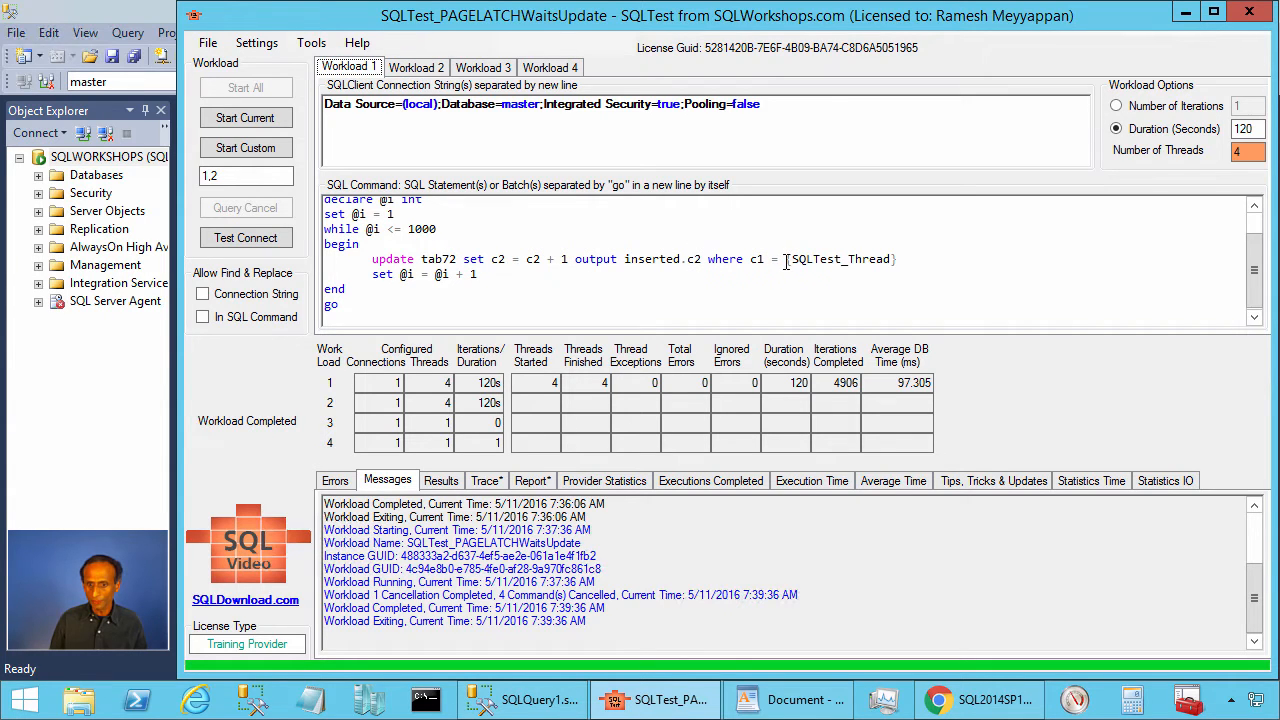
double_click(838, 260)
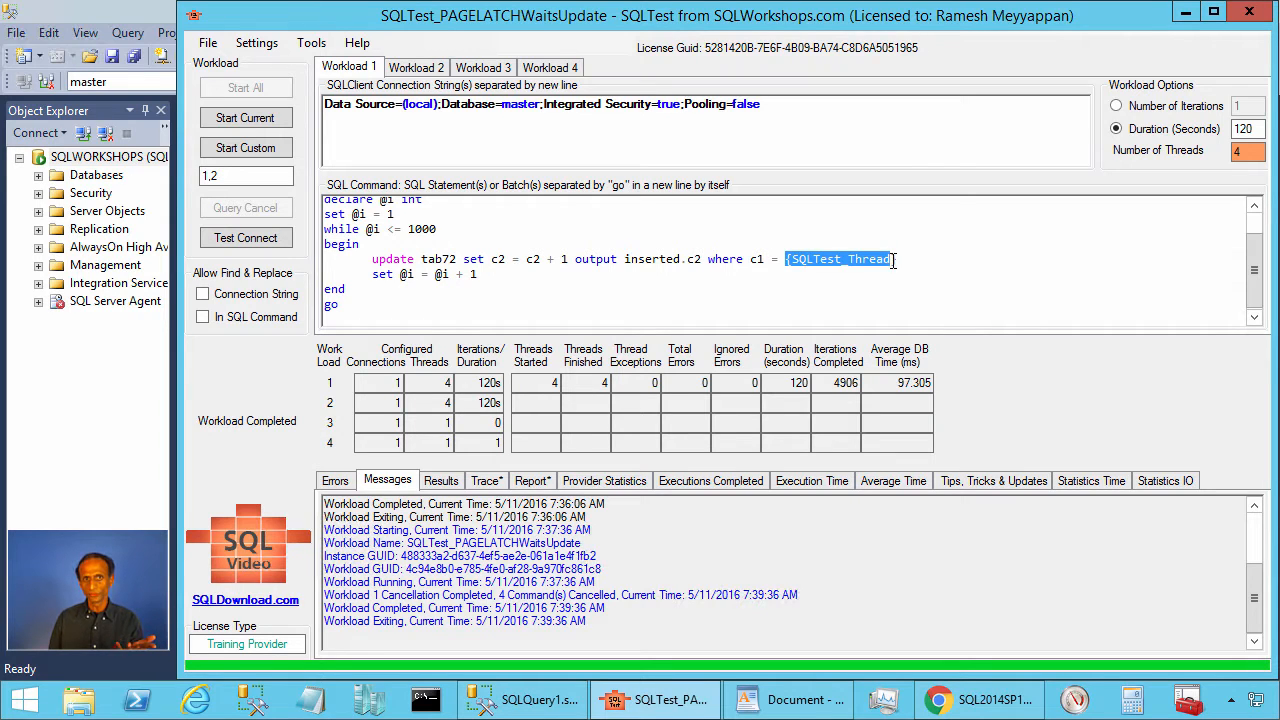
Step: Review Workload 2's select of c1, c2, c3 from tab72 and its thread plus 10 filter
left_click(416, 68)
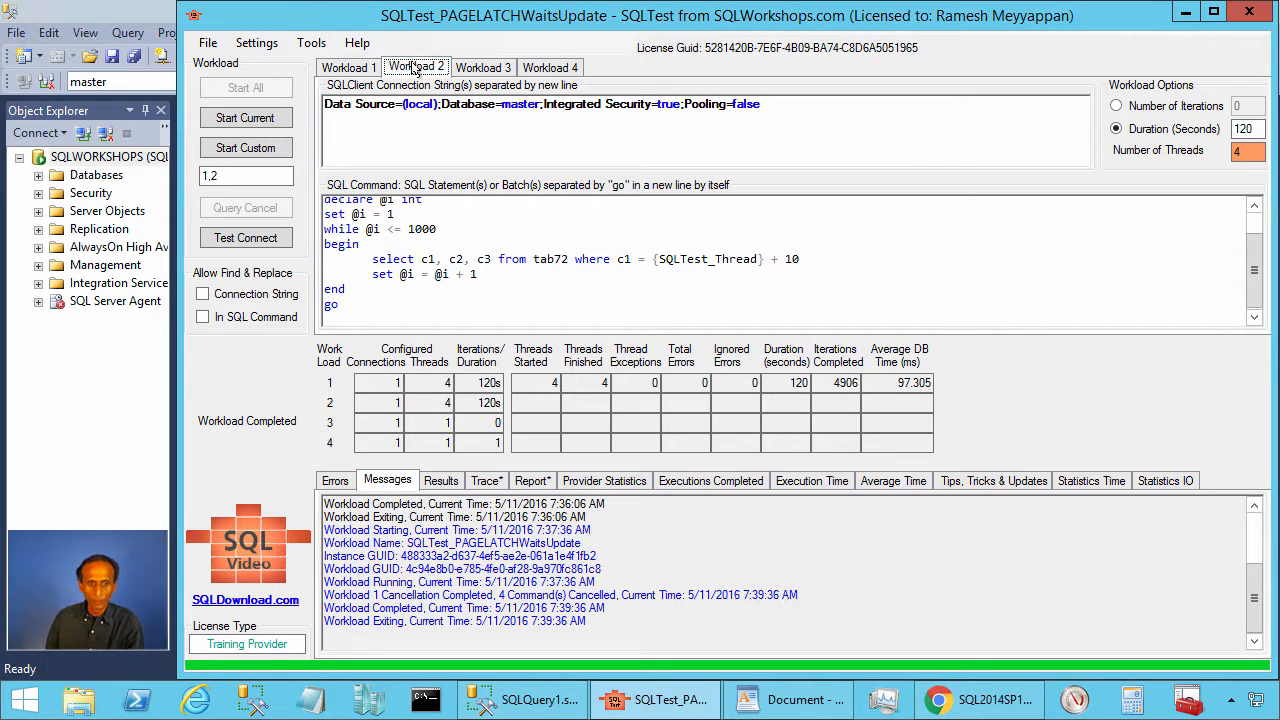
double_click(390, 260)
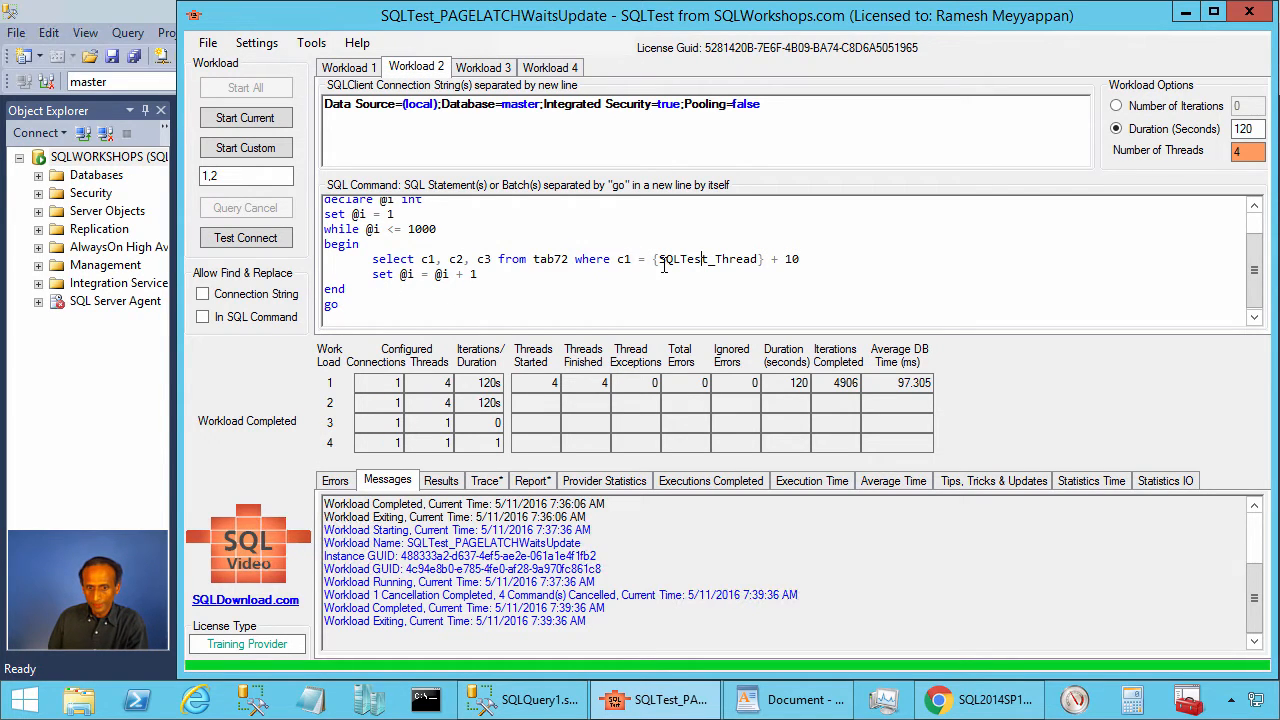
double_click(704, 260)
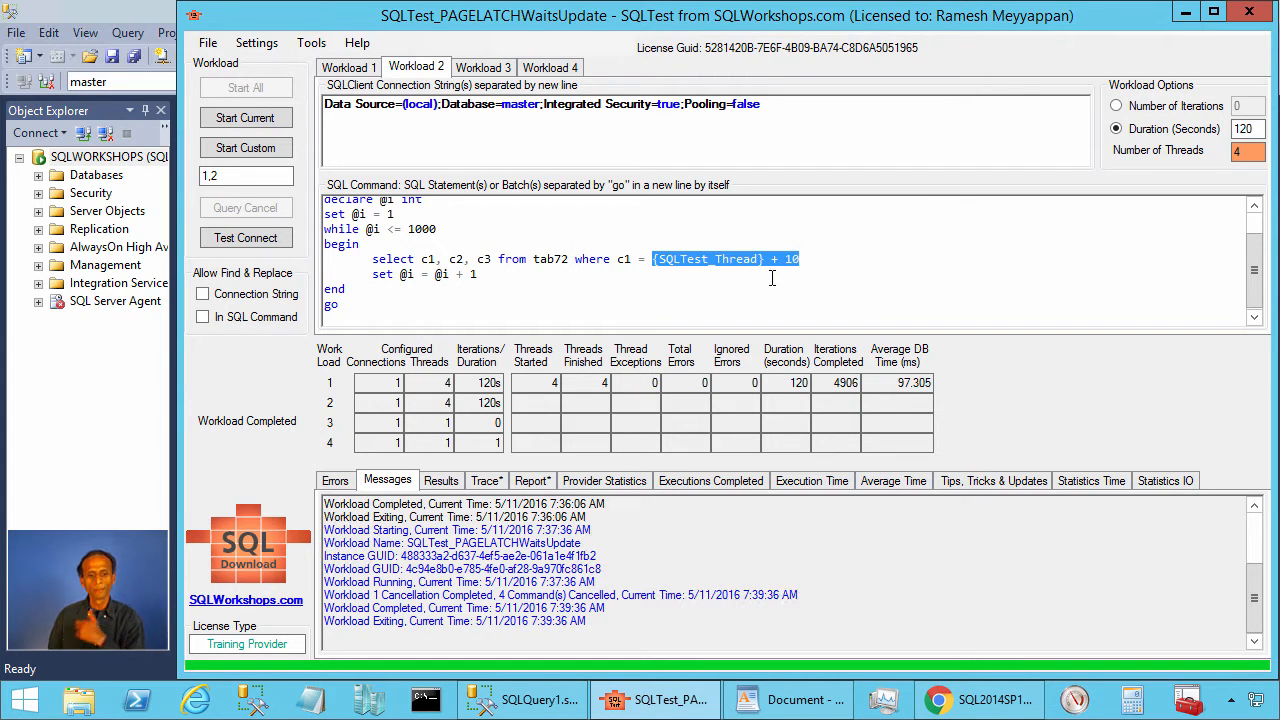
left_click(1244, 150)
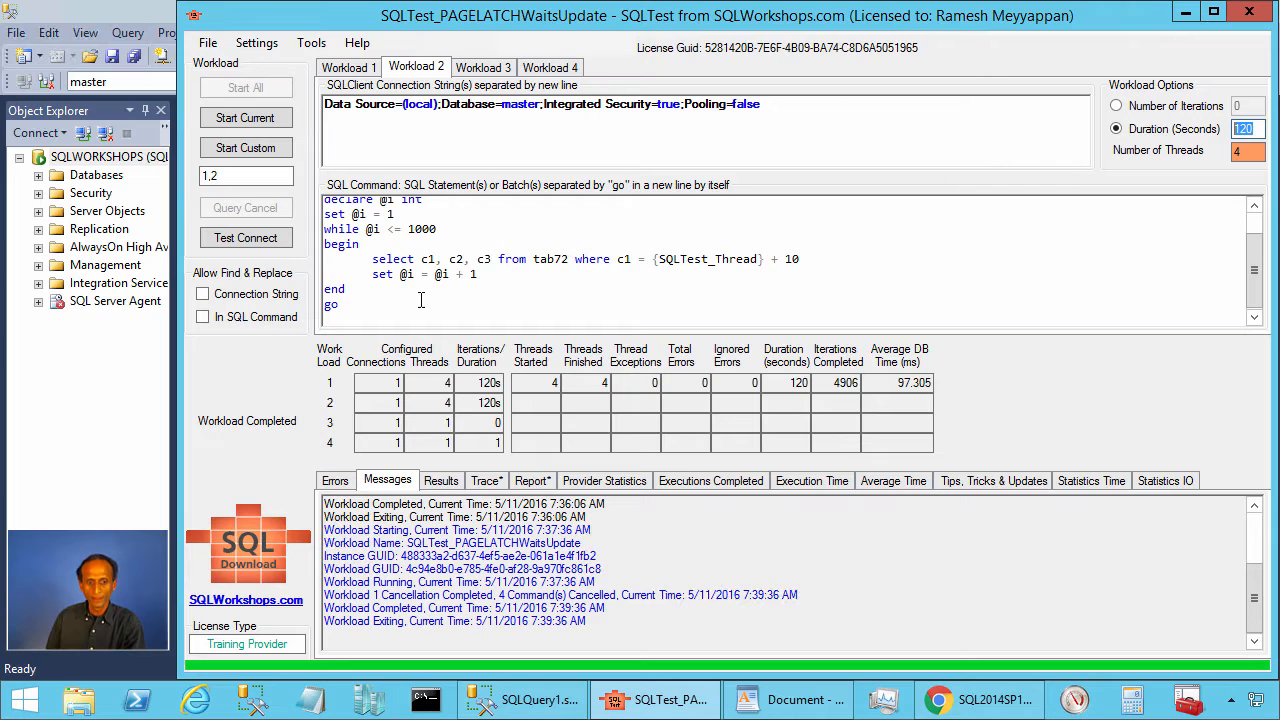
left_click_drag(372, 260, 464, 260)
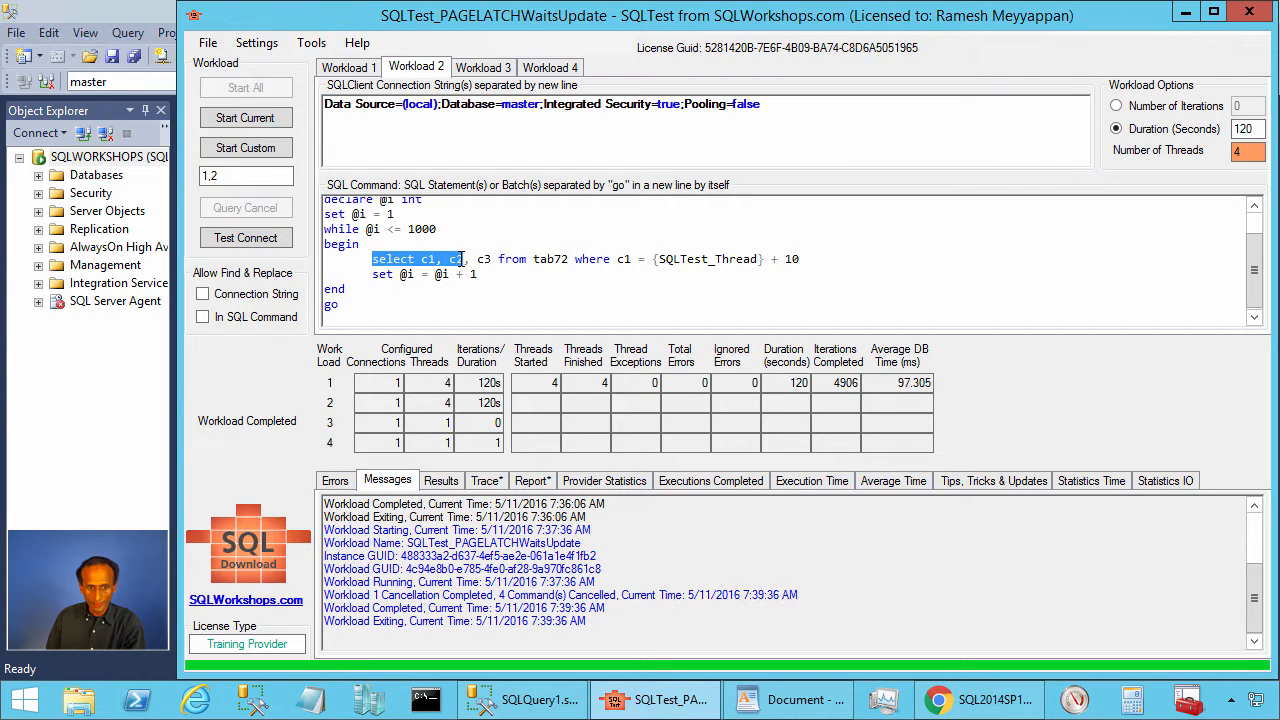
double_click(420, 228)
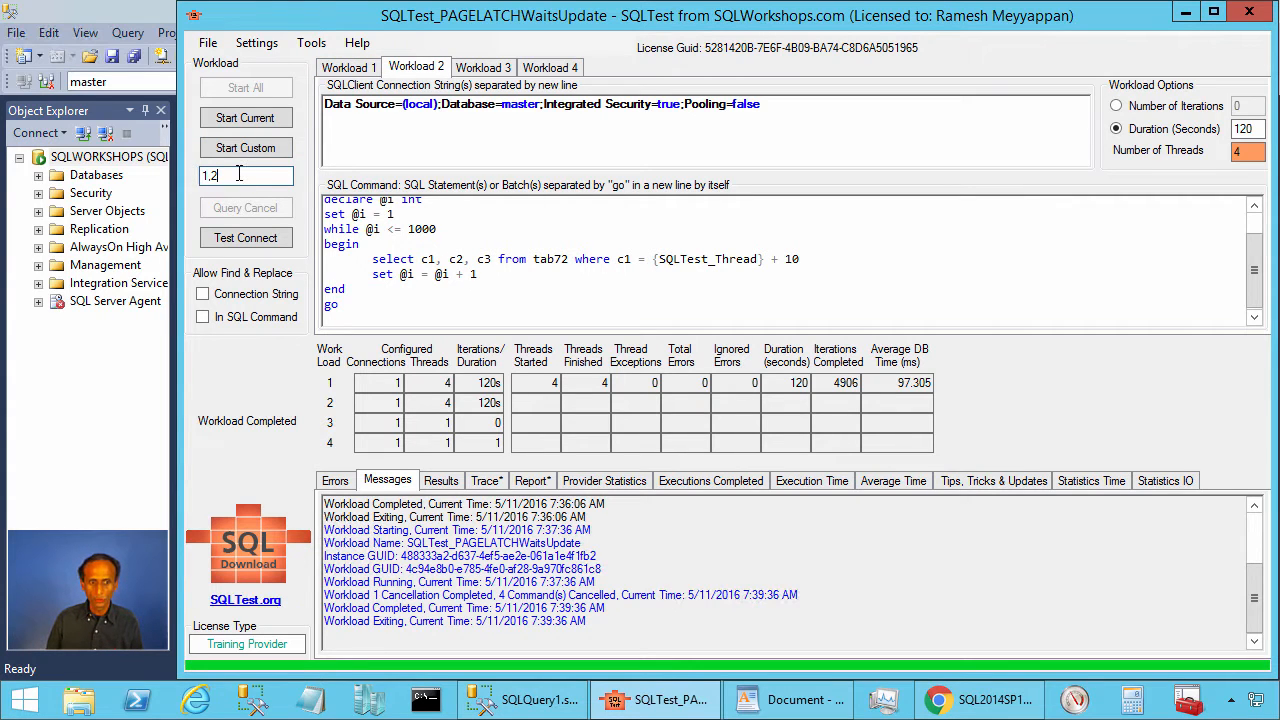
mouse_move(246, 148)
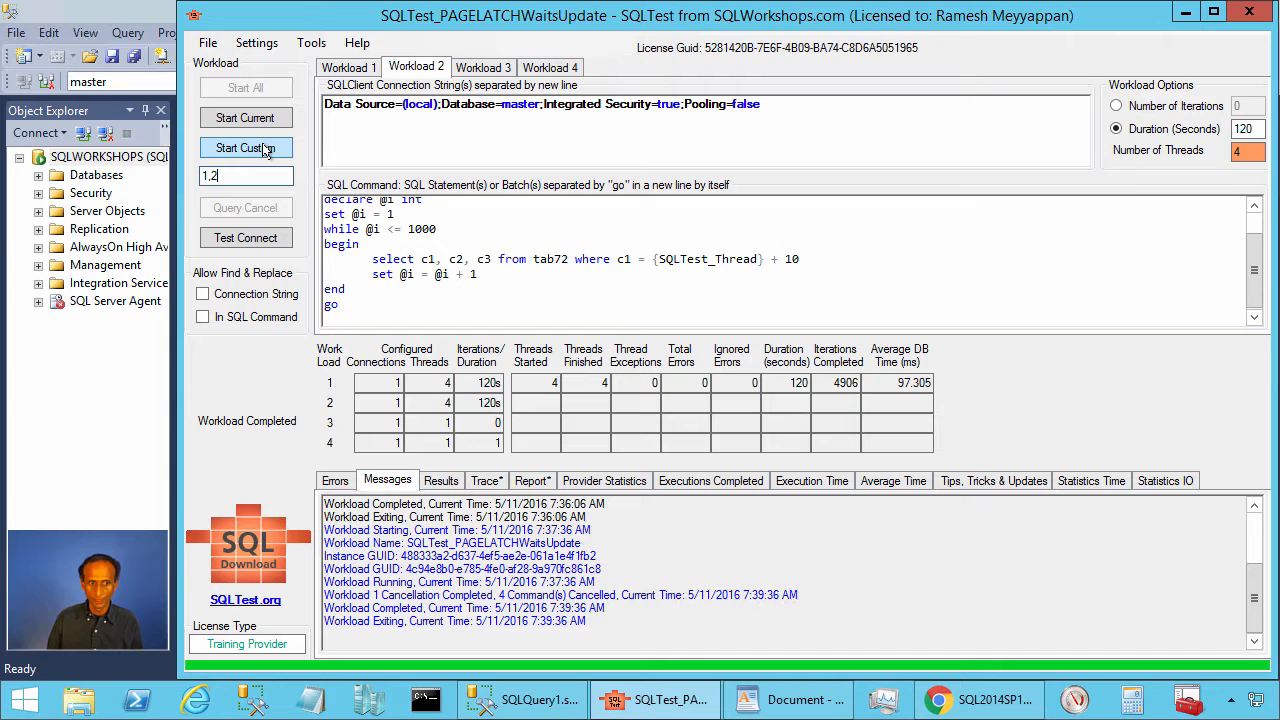
Step: Start workloads 1 and 2 together against tab72 with Start Custom
left_click(246, 148)
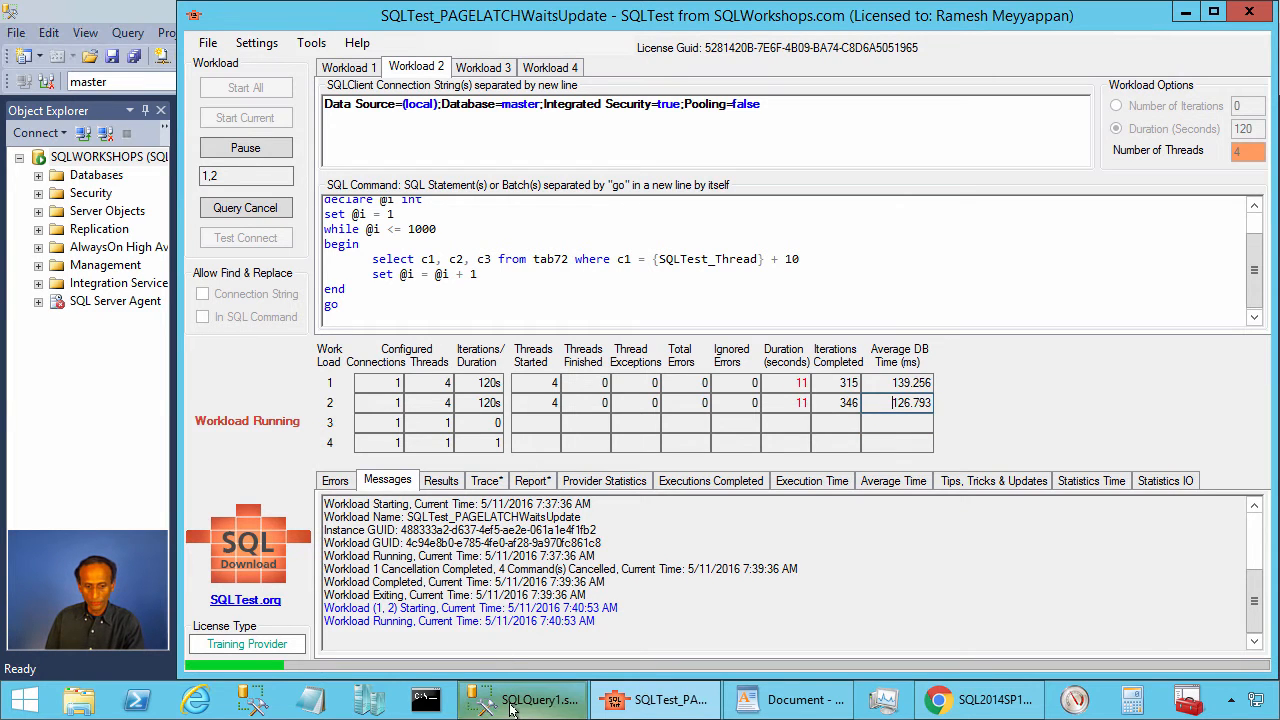
Step: Return to Management Studio and run sp_whopro repeatedly for fresh session waits
left_click(522, 700)
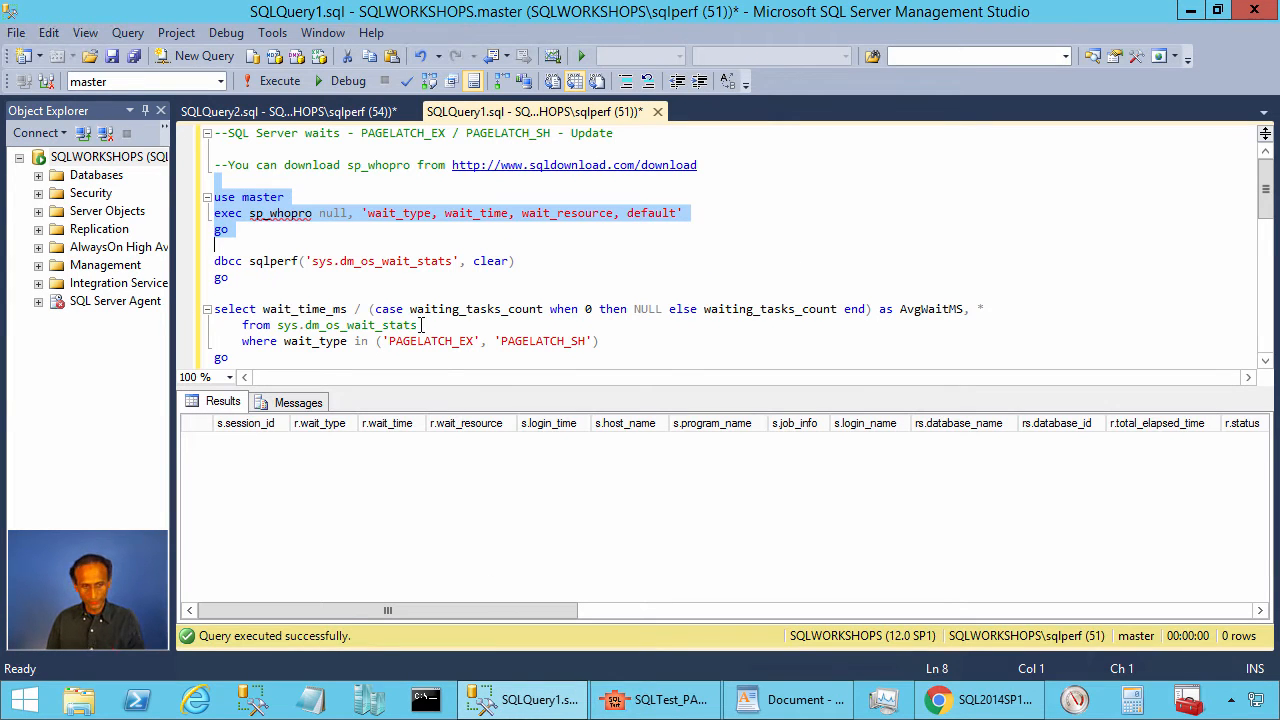
left_click(280, 80)
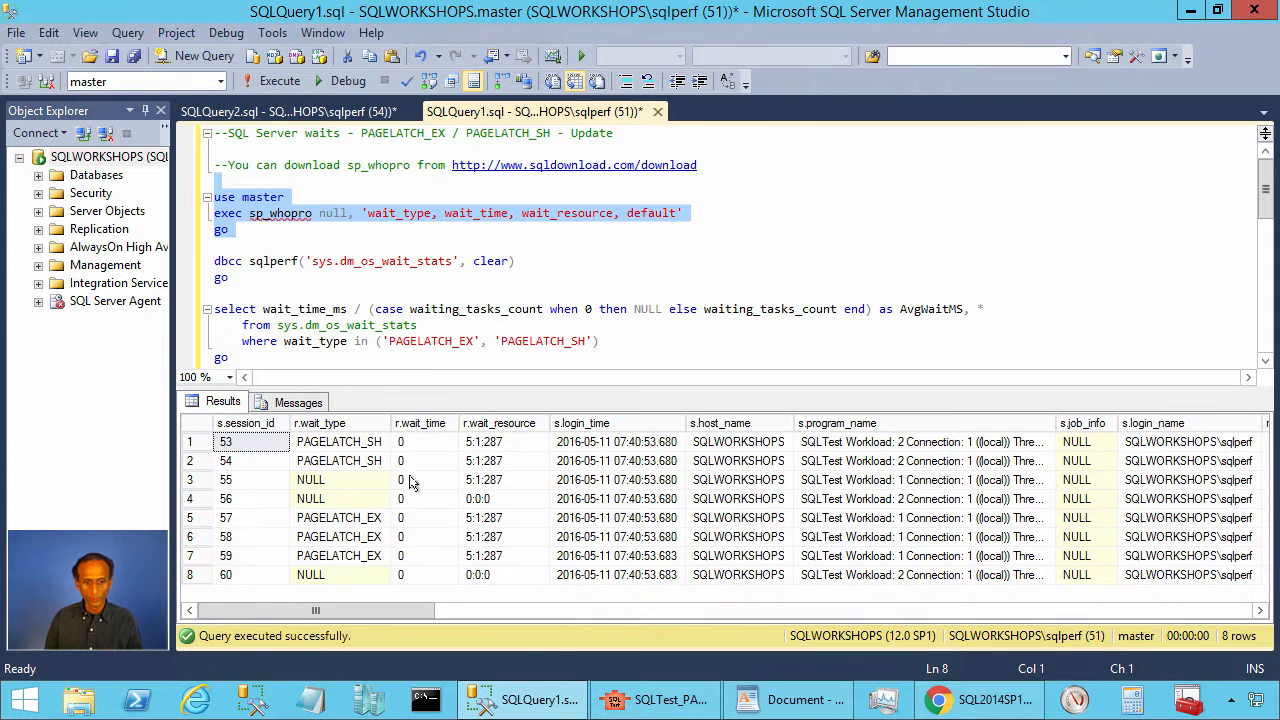
left_click(504, 460)
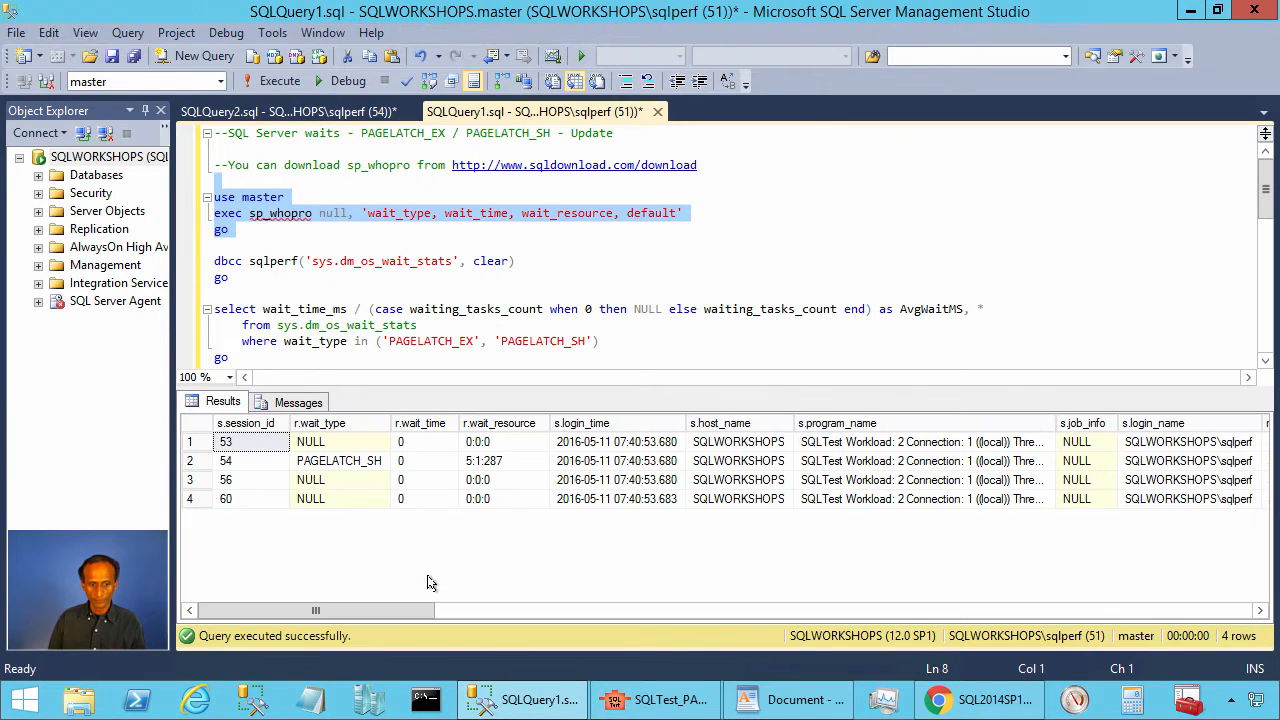
left_click(280, 80)
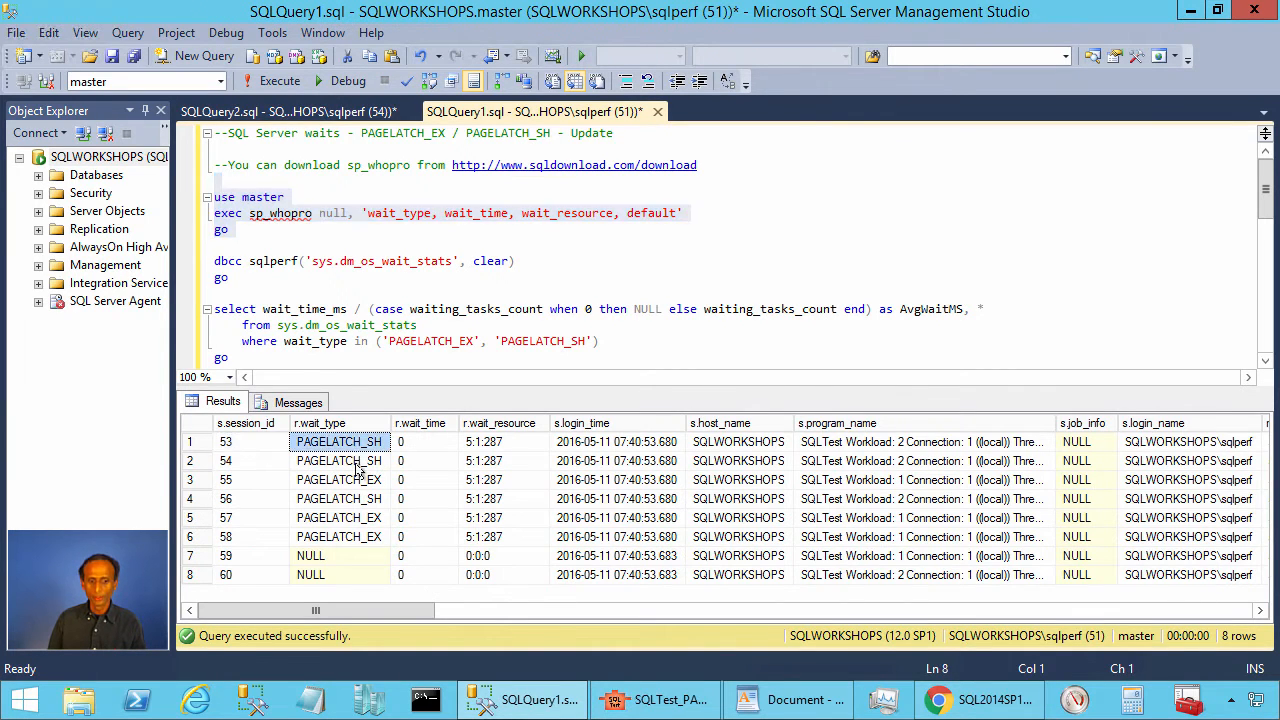
Step: Review sessions on PAGELATCH_EX and PAGELATCH_SH, all for resource 5:1:287
left_click(338, 516)
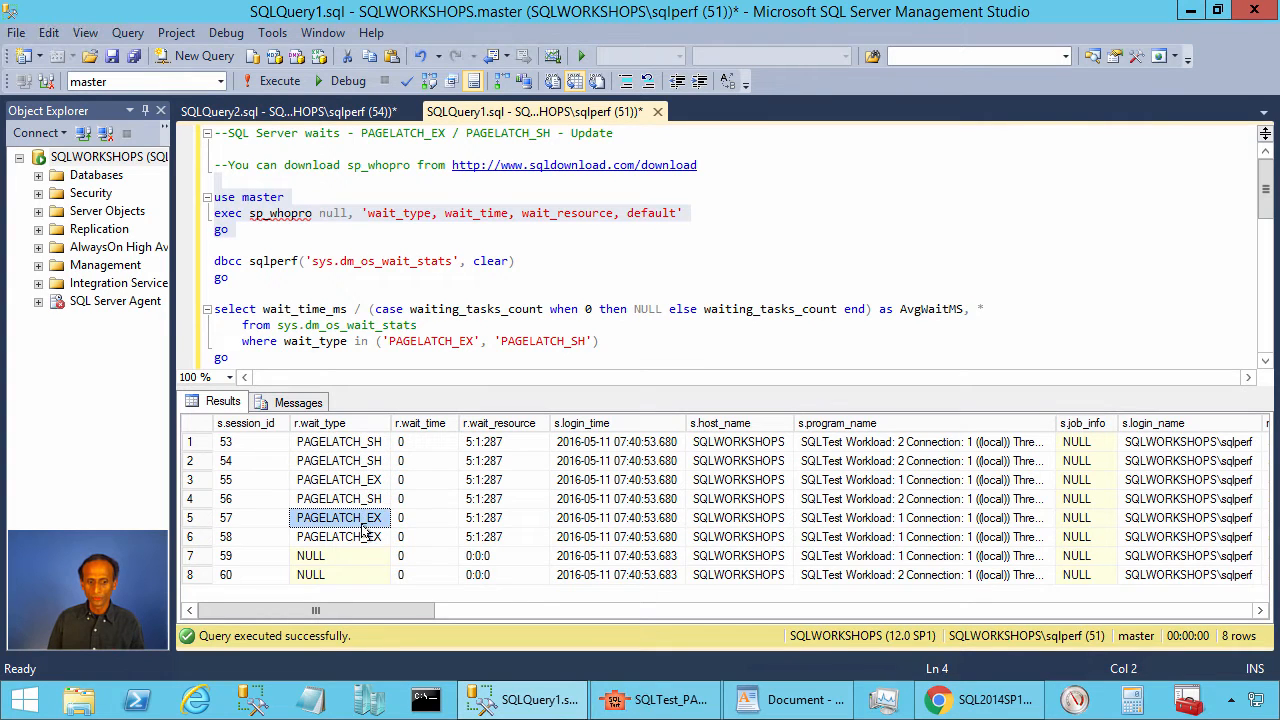
left_click(338, 536)
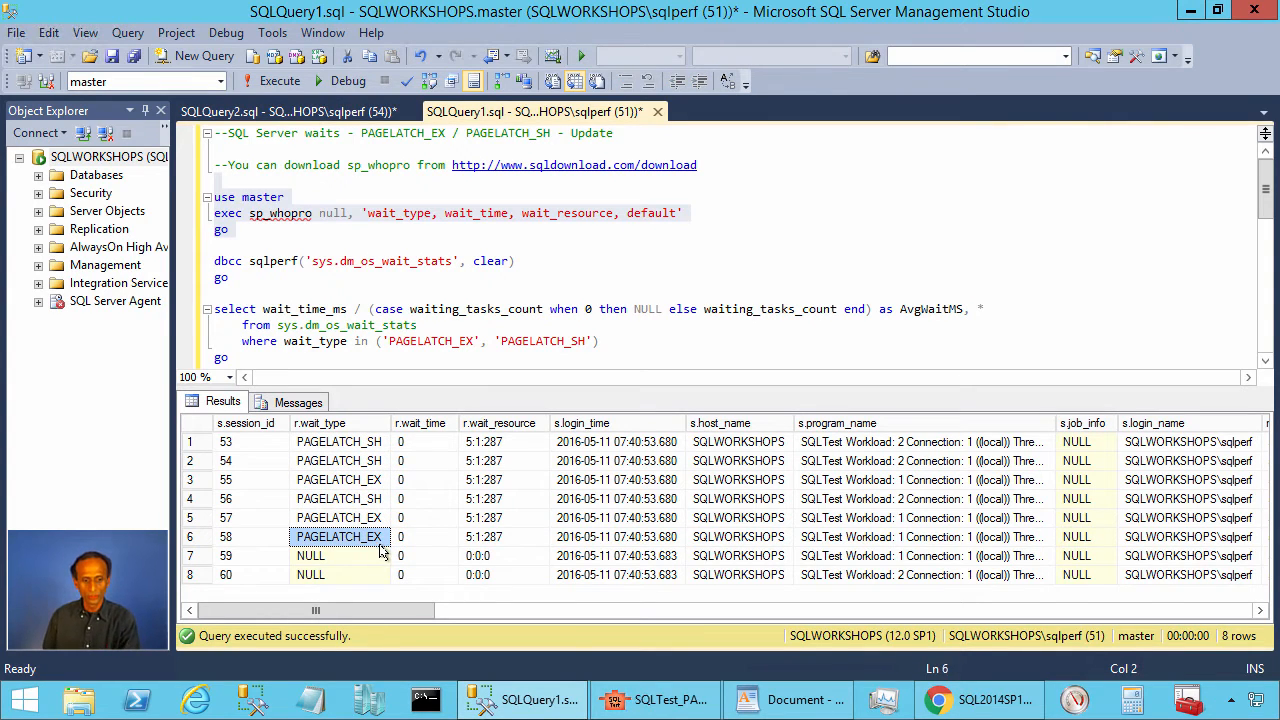
left_click(484, 536)
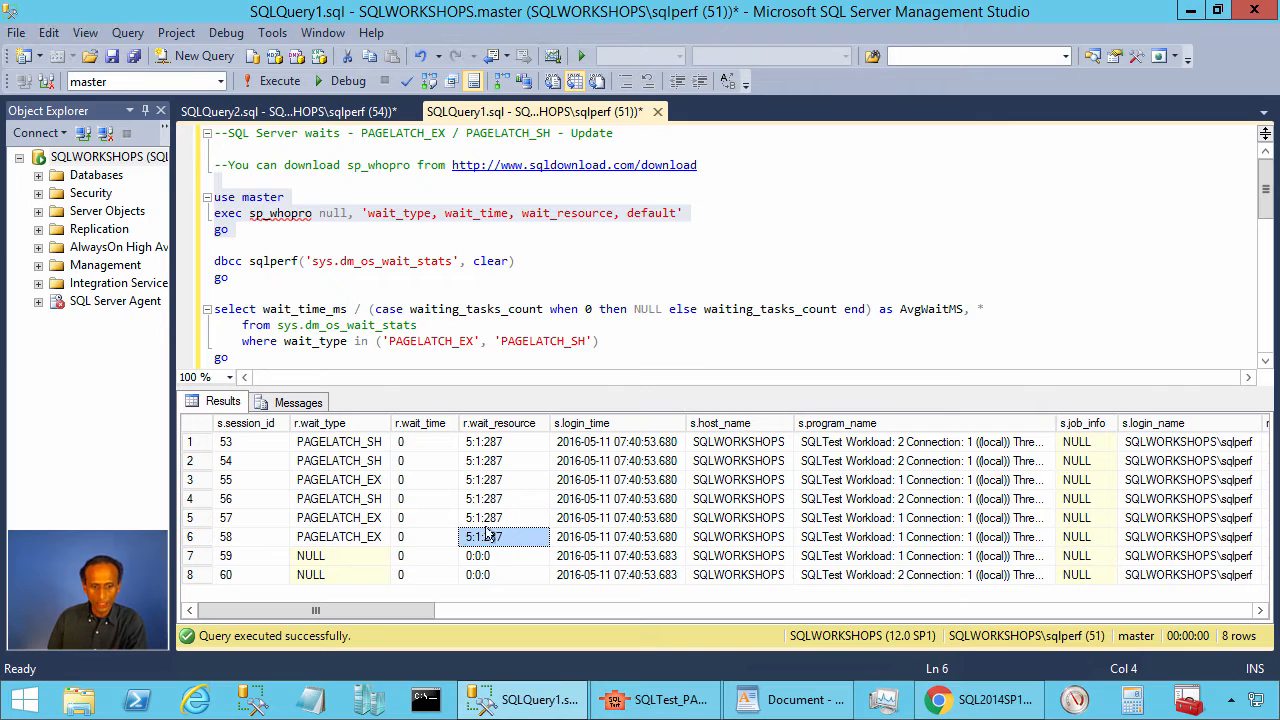
left_click(338, 516)
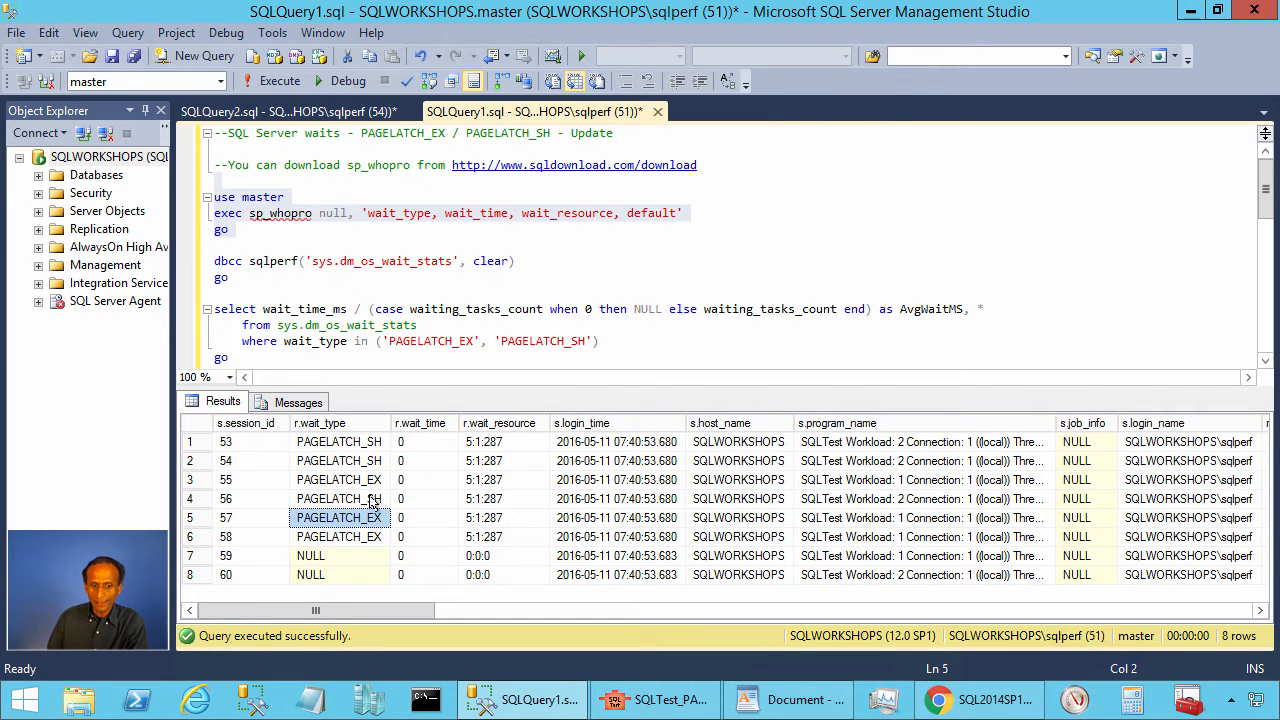
left_click(340, 460)
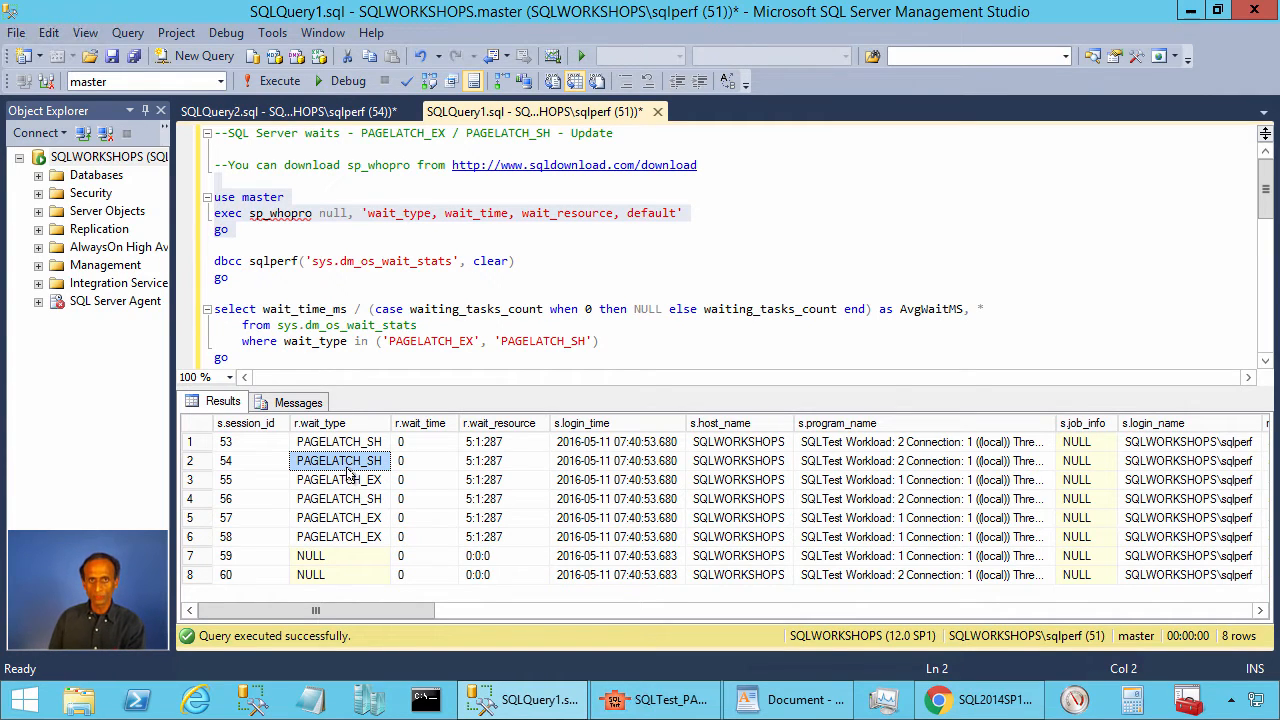
mouse_move(374, 546)
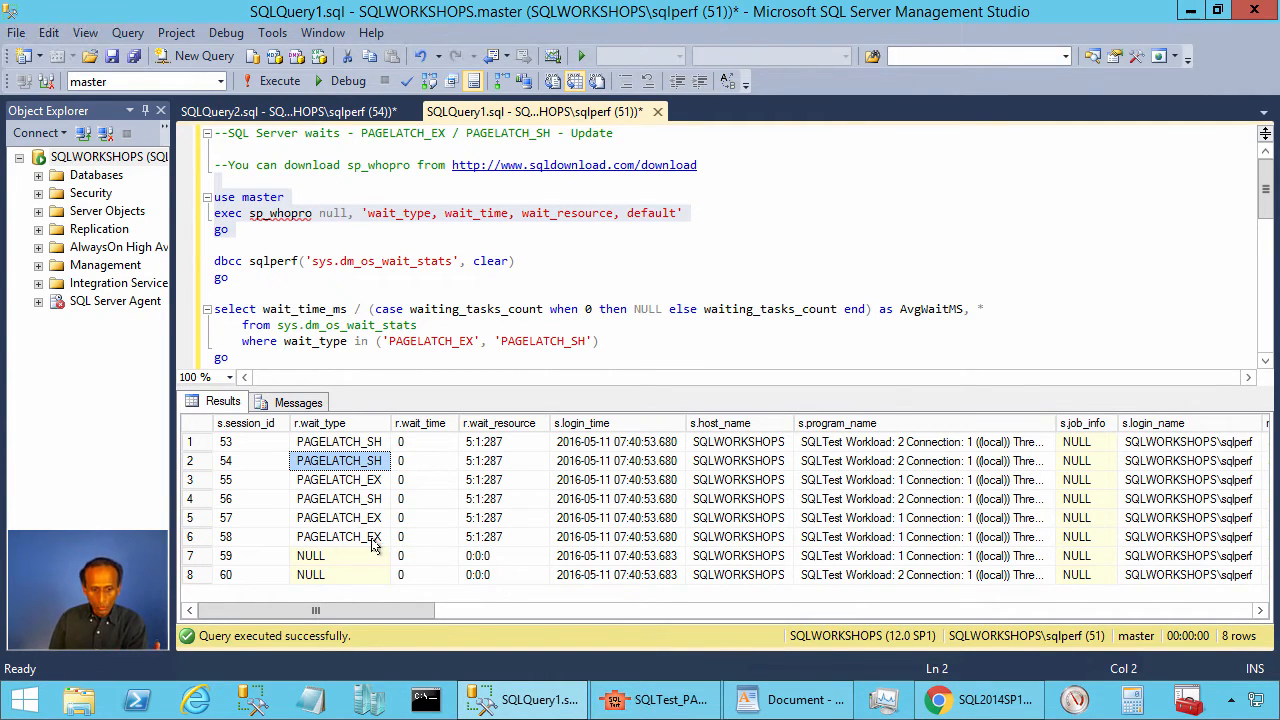
left_click(338, 536)
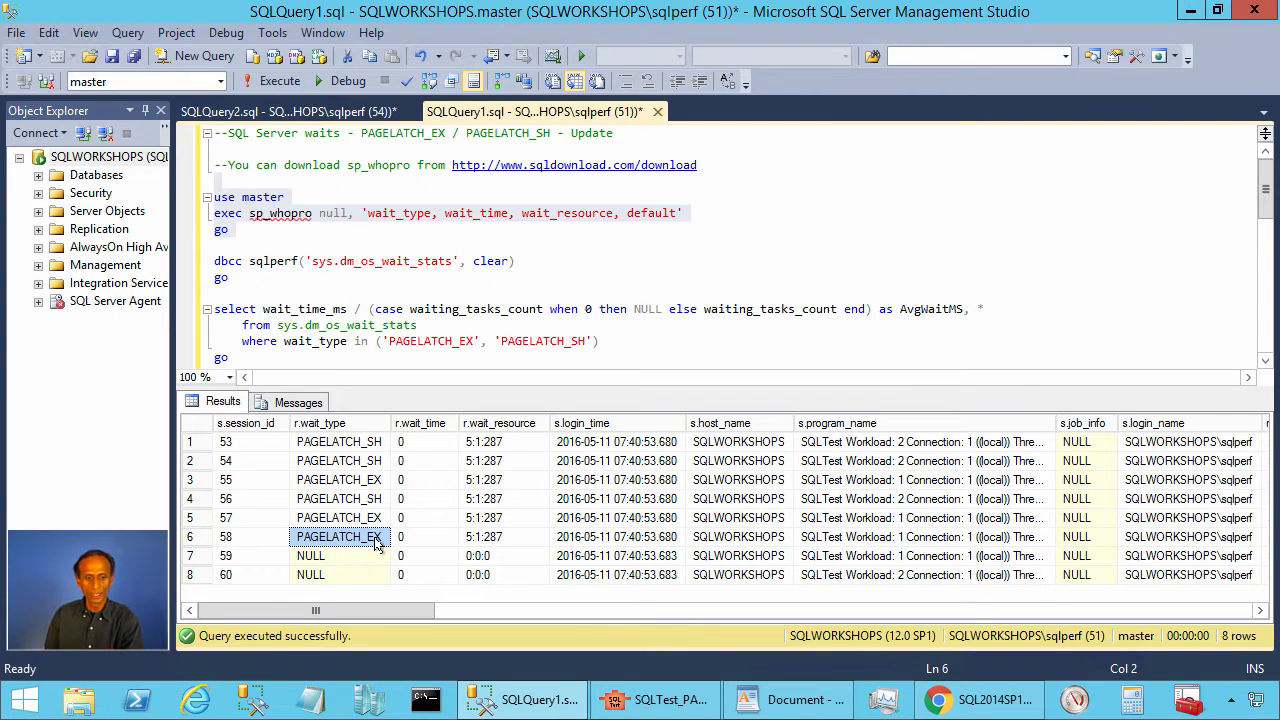
left_click(336, 260)
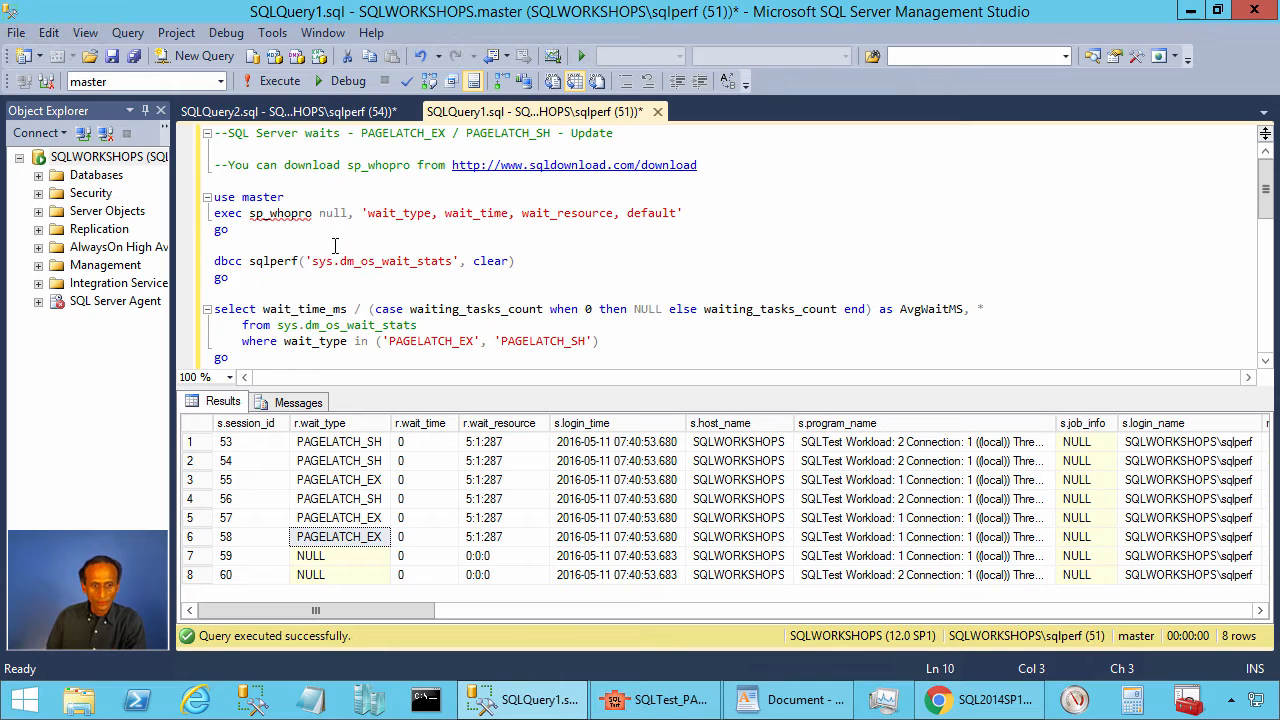
Step: Clear wait stats with DBCC SQLPERF and query PAGELATCH_SH and PAGELATCH_EX wait totals
left_click(280, 80)
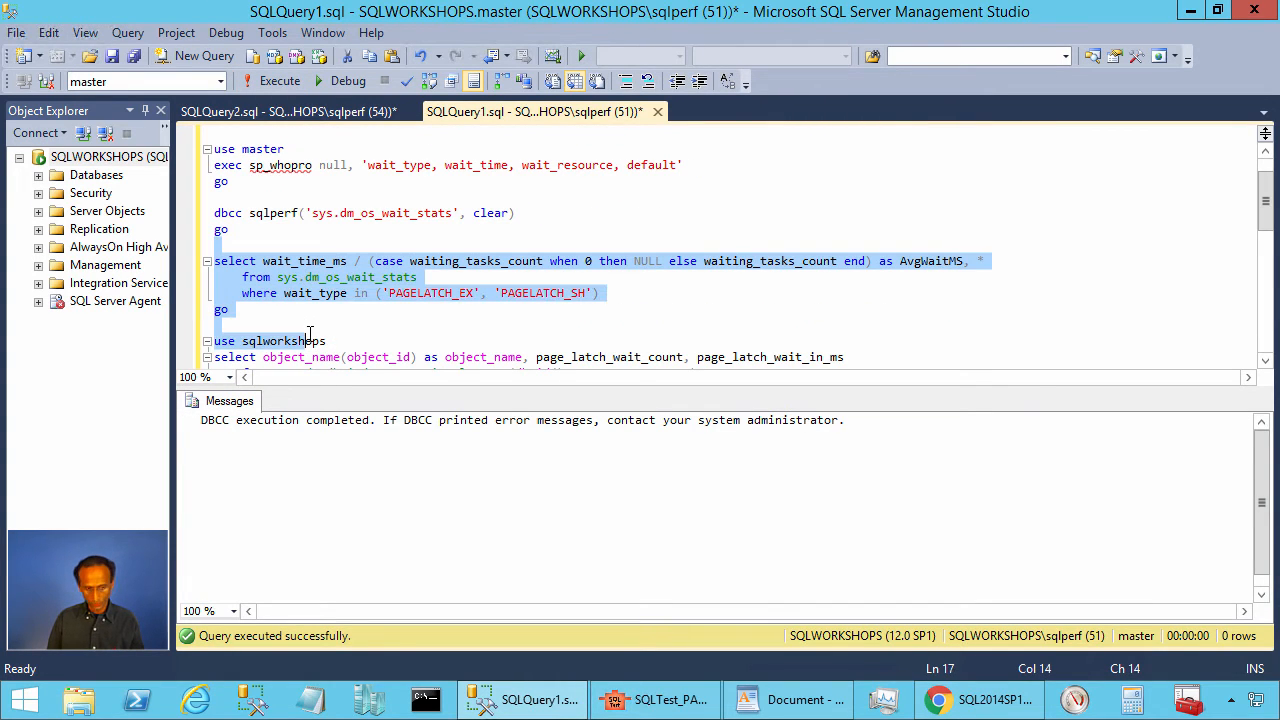
left_click(280, 80)
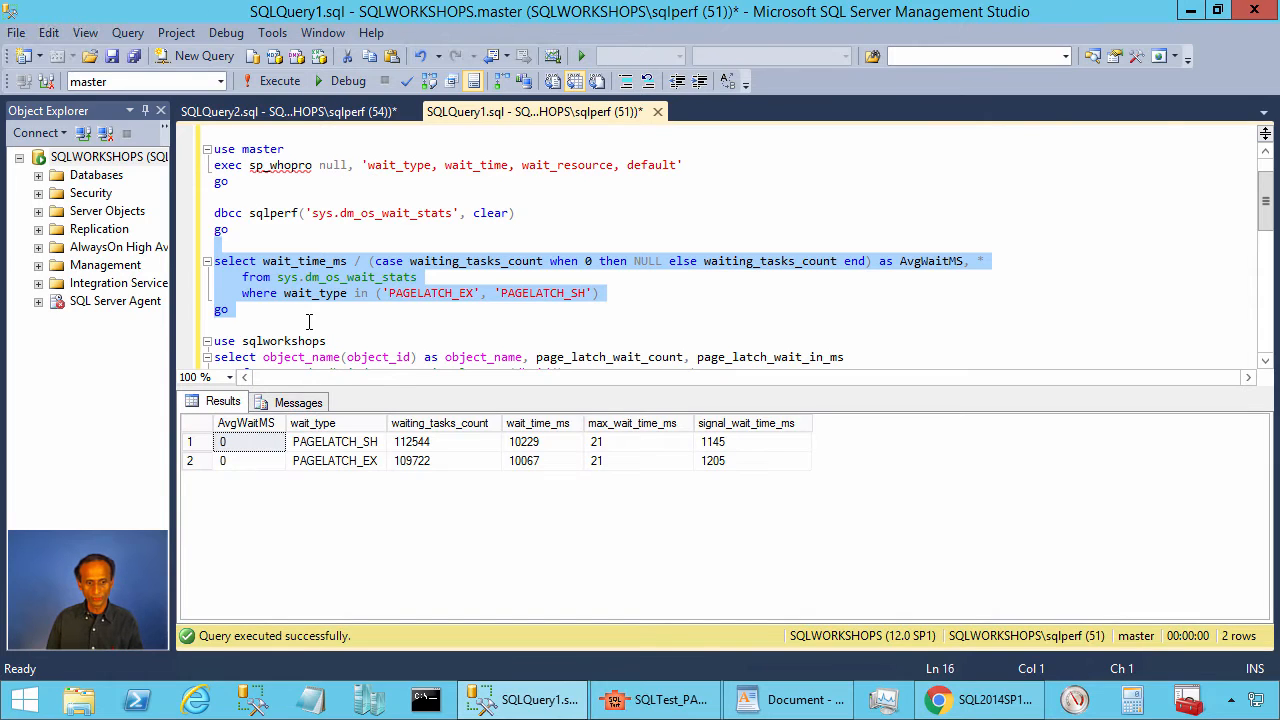
left_click(418, 292)
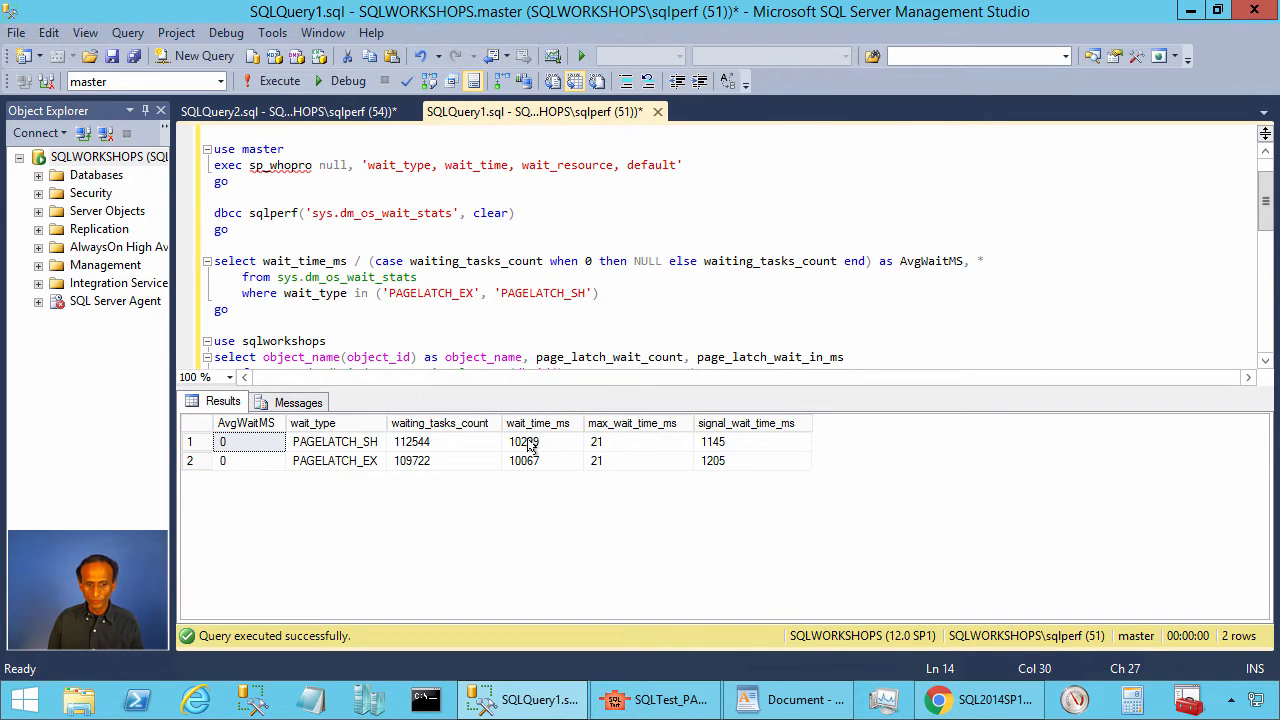
left_click(540, 442)
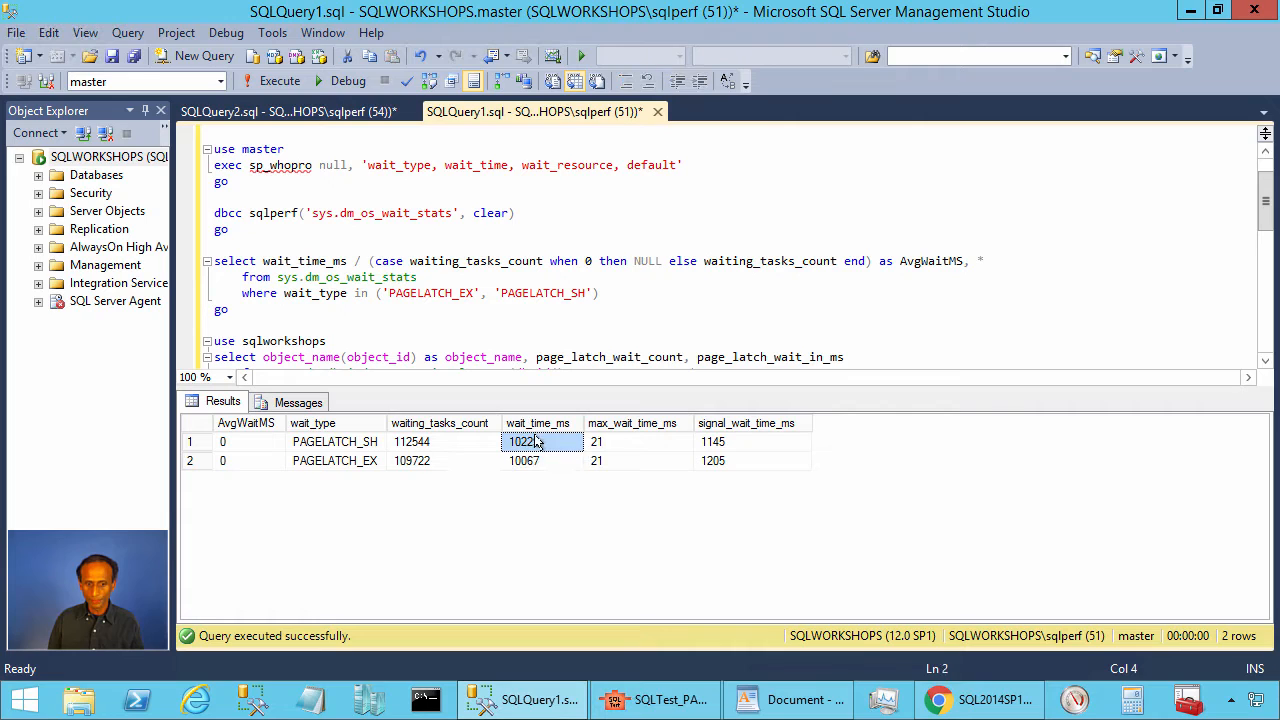
left_click(524, 460)
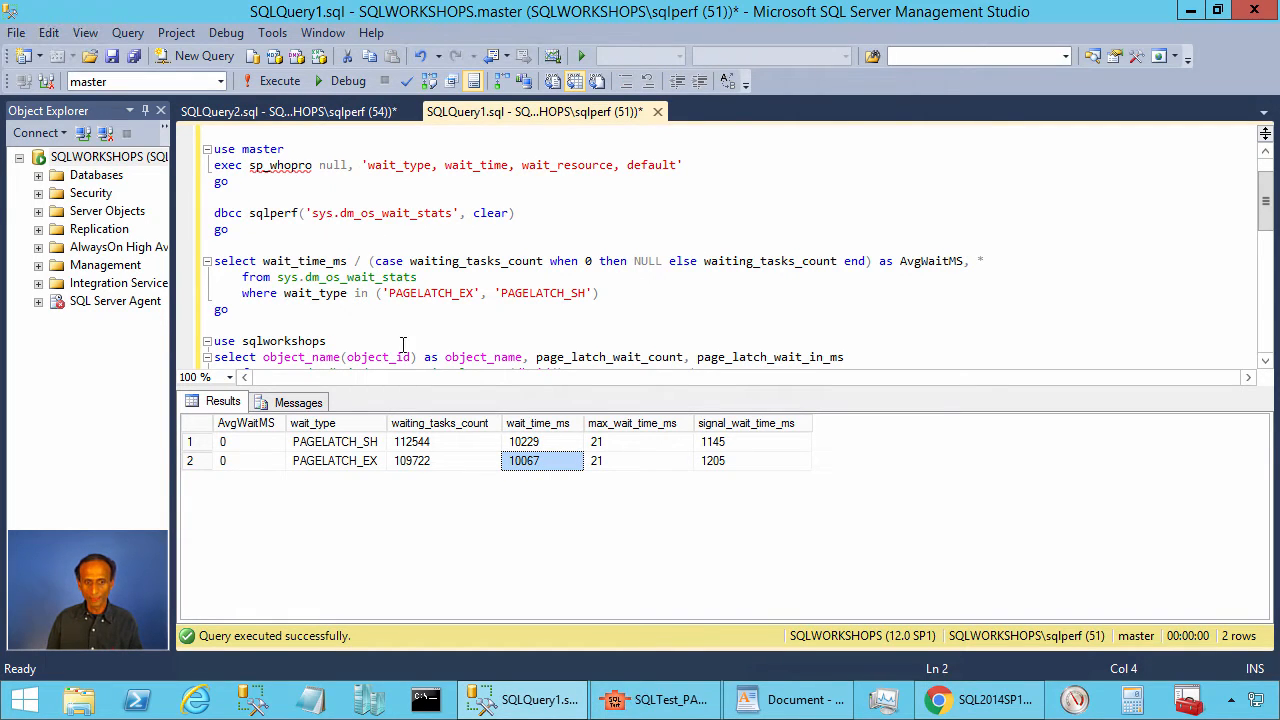
Step: Clear and re-query the PAGELATCH wait stats, showing 84408 SH and 81942 EX waiting tasks
left_click(280, 80)
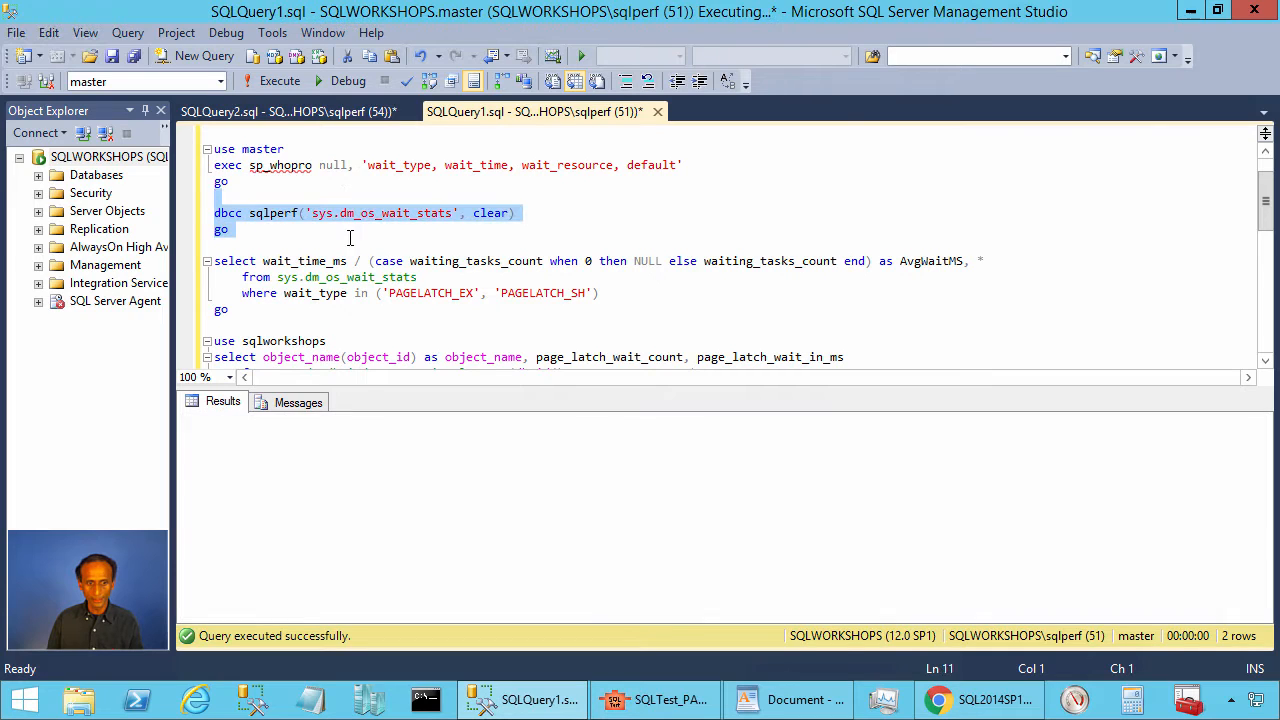
left_click(280, 80)
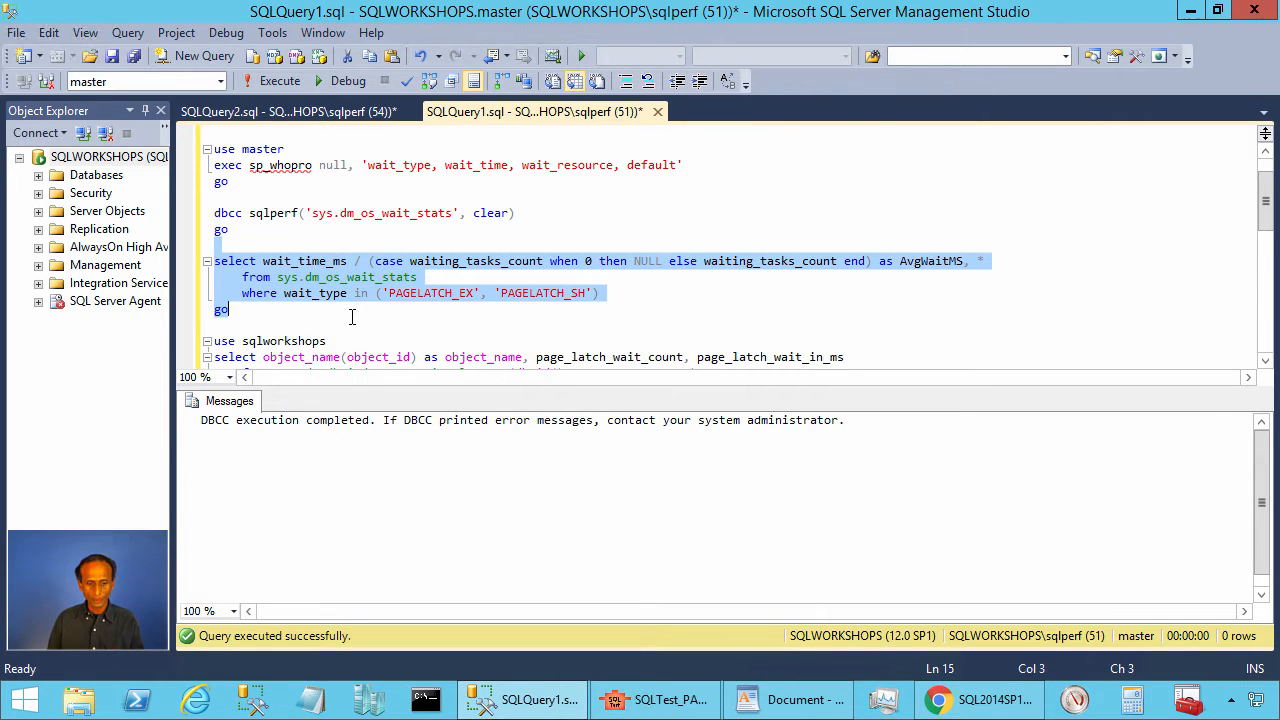
left_click(280, 80)
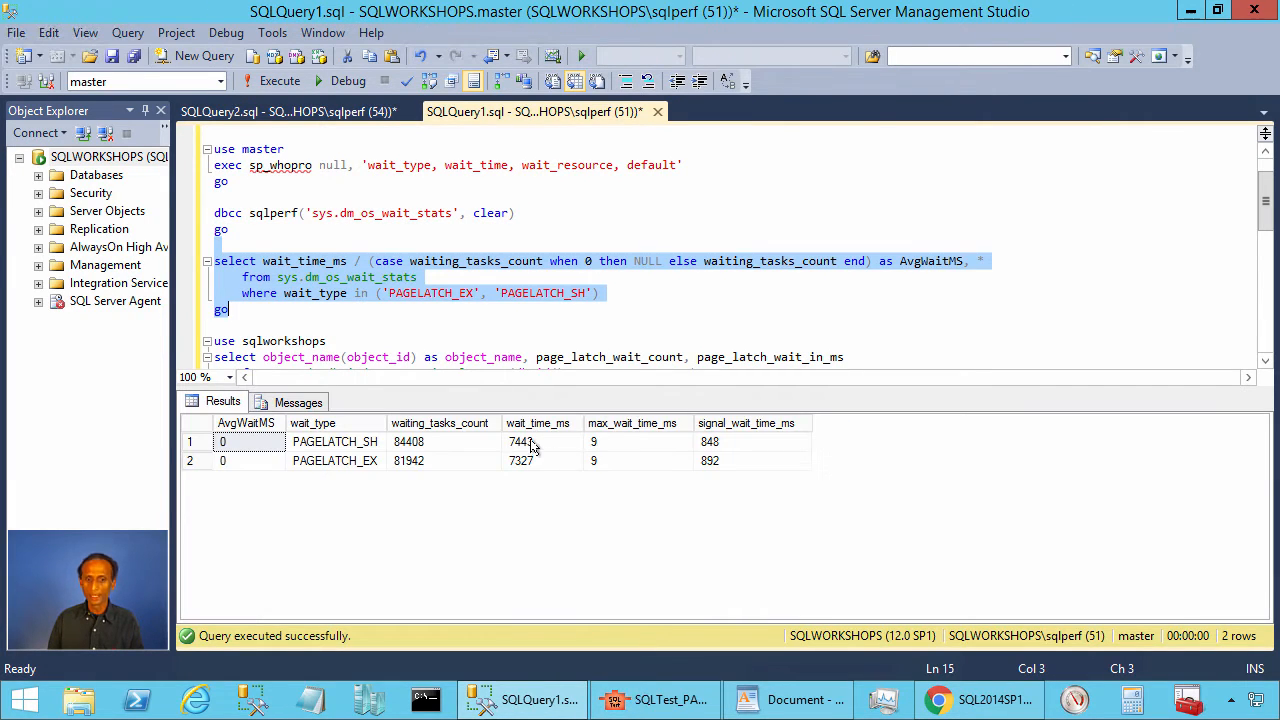
left_click(540, 460)
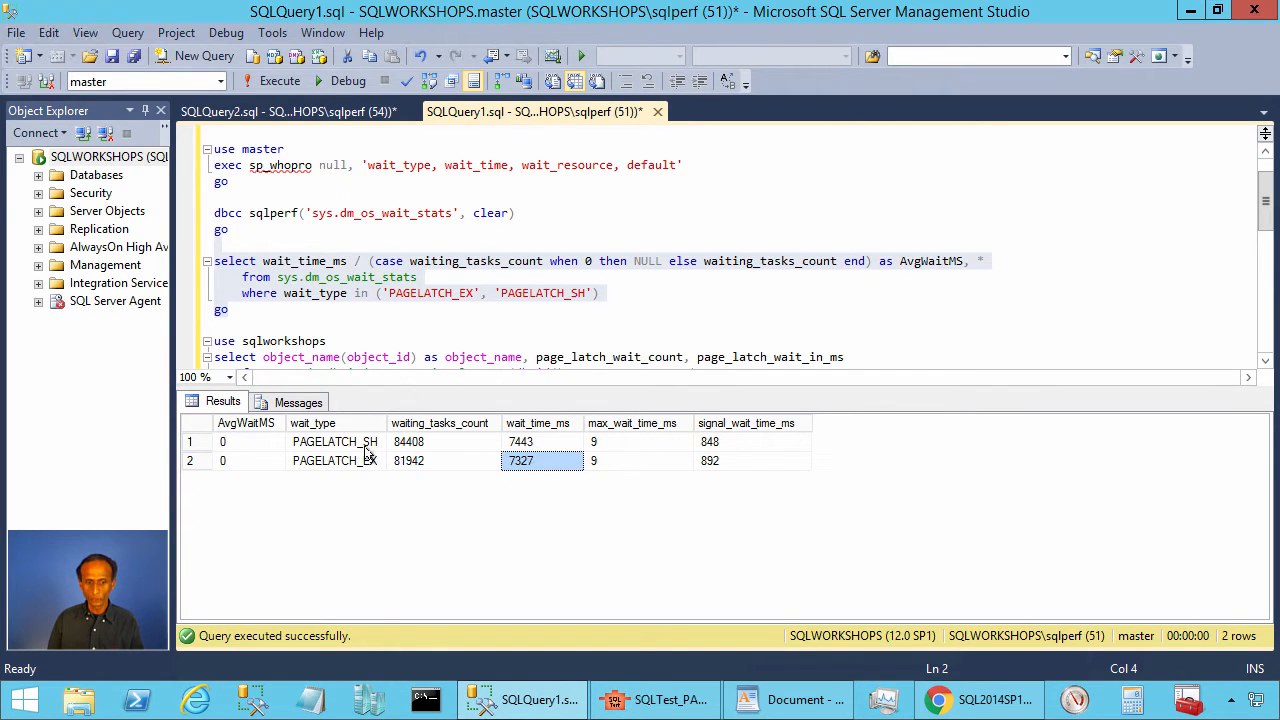
left_click(334, 460)
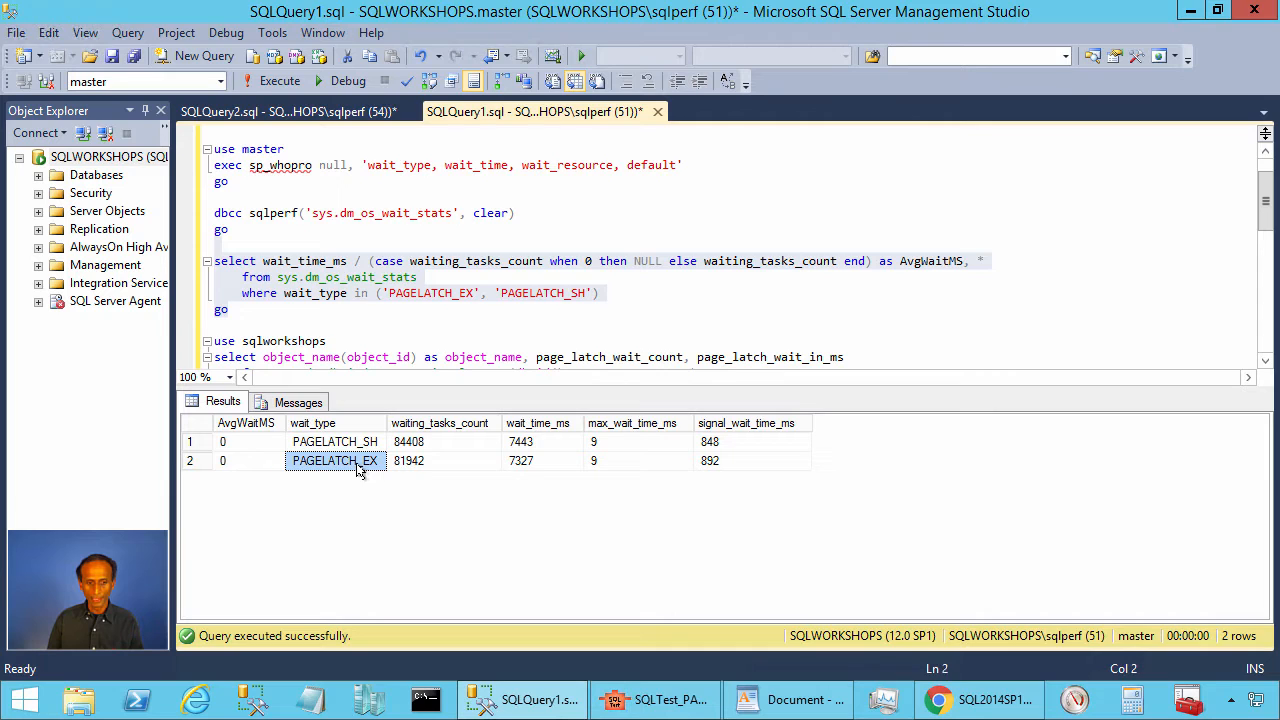
Step: Run the sys.dm_db_index_operational_stats query ranking tab72 first with 5940984 latch waits
scroll("down", 3)
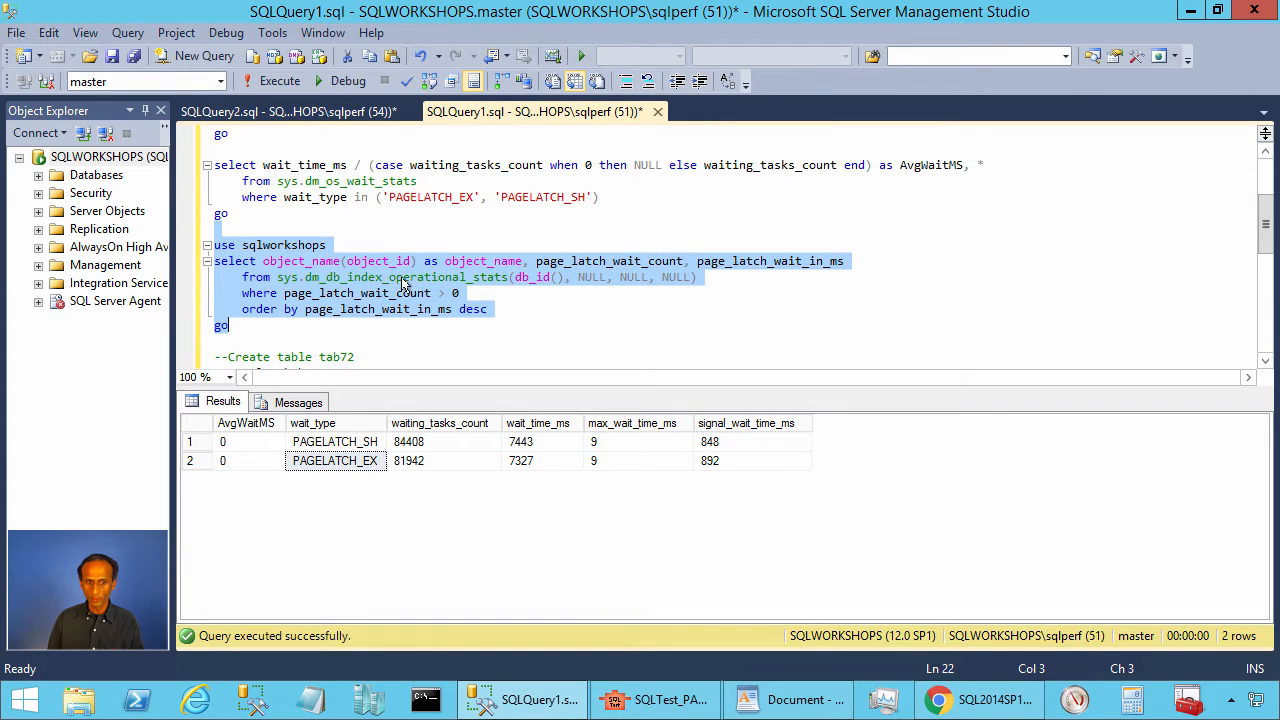
left_click(280, 80)
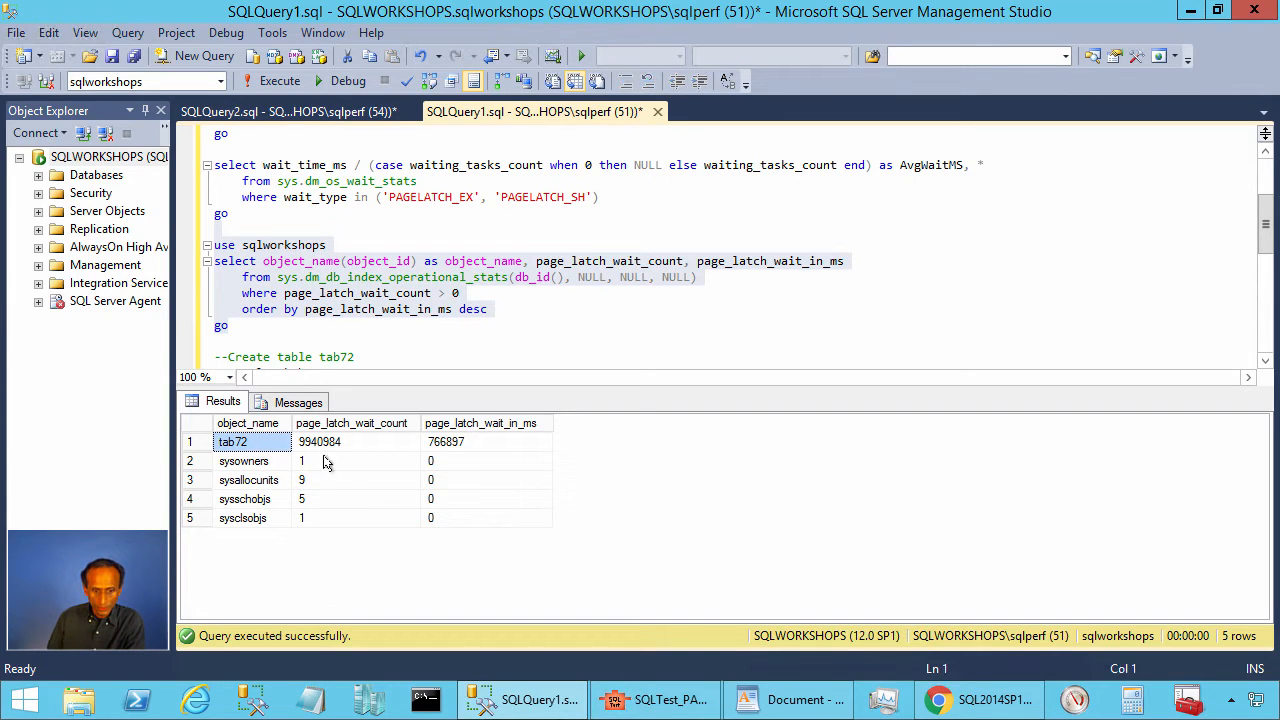
mouse_move(352, 422)
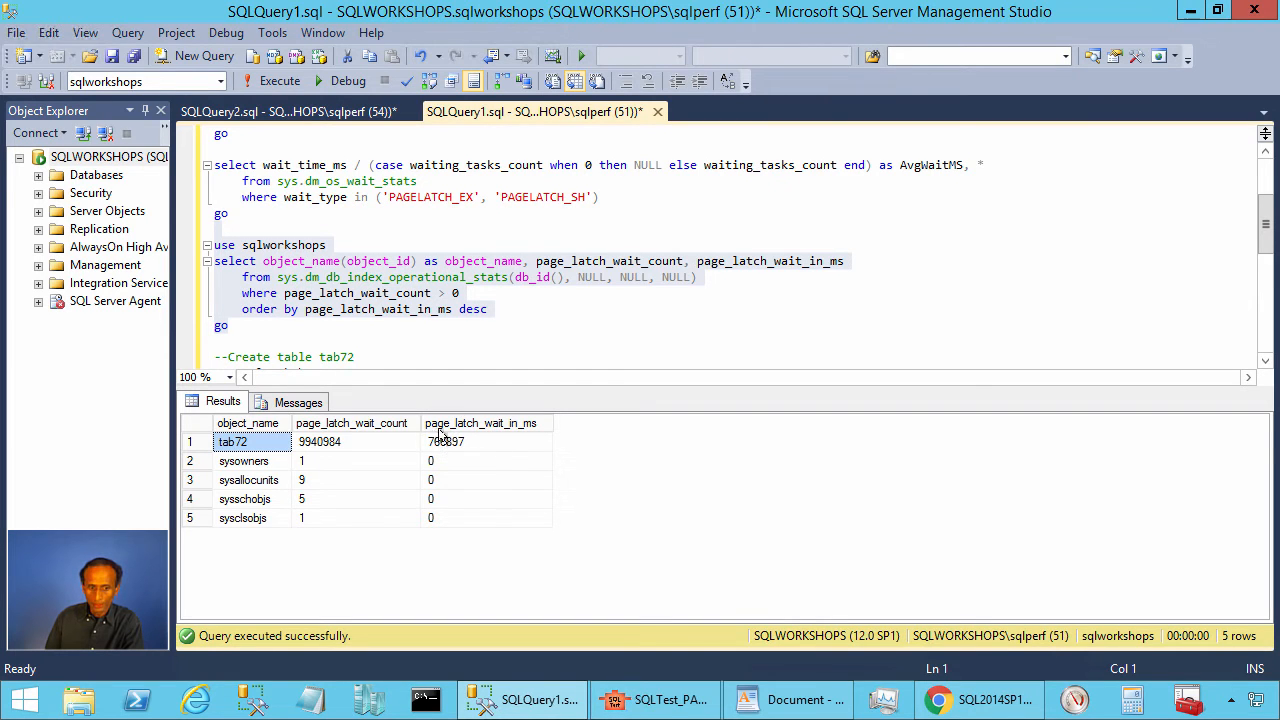
mouse_move(440, 450)
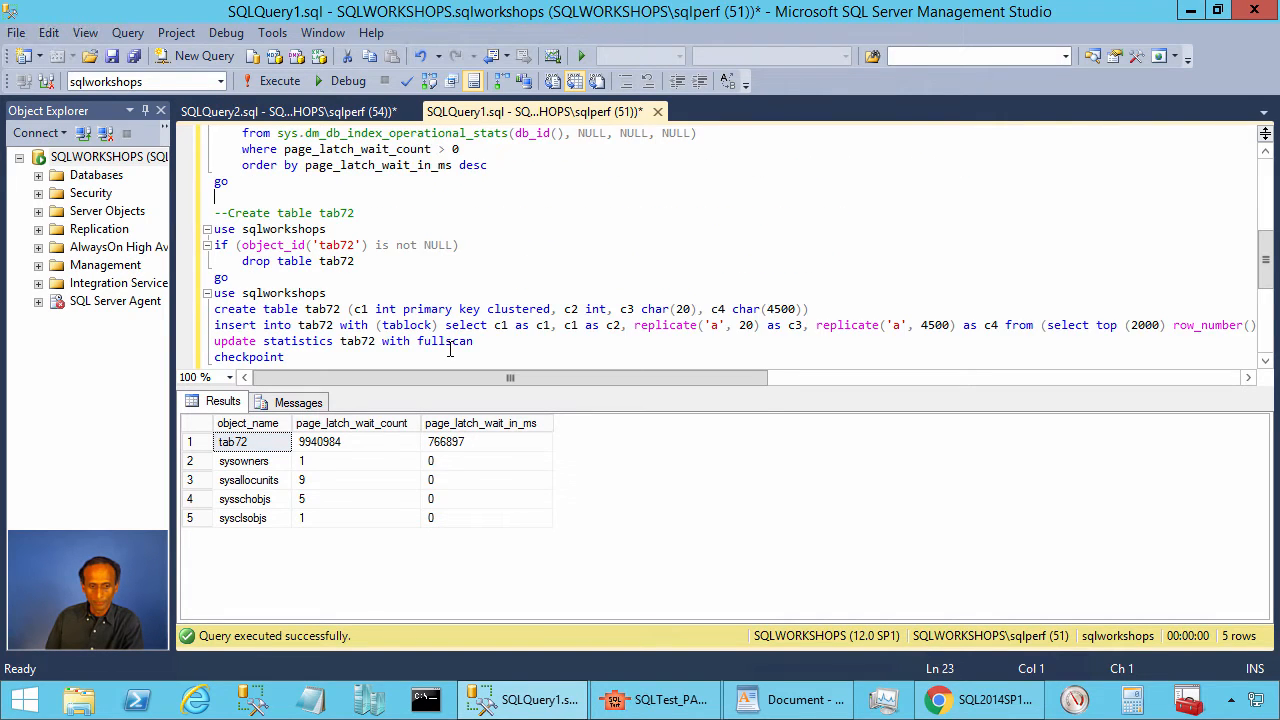
scroll("down", 3)
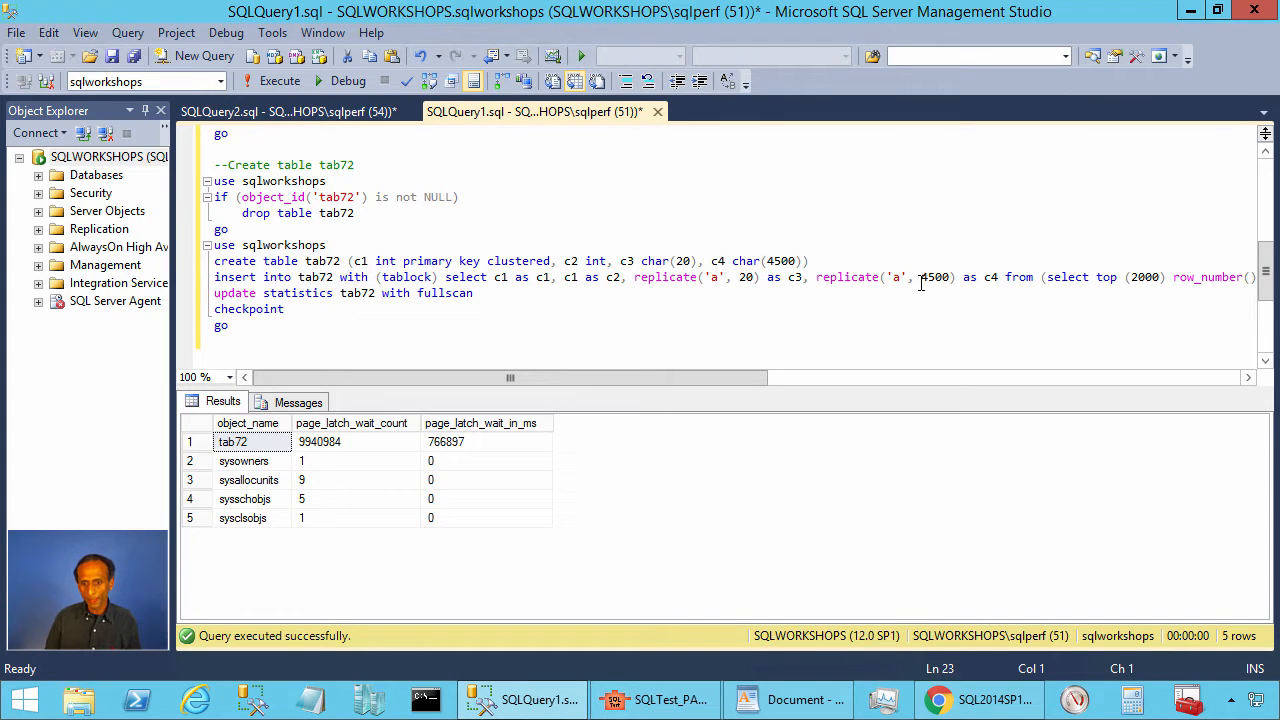
double_click(932, 276)
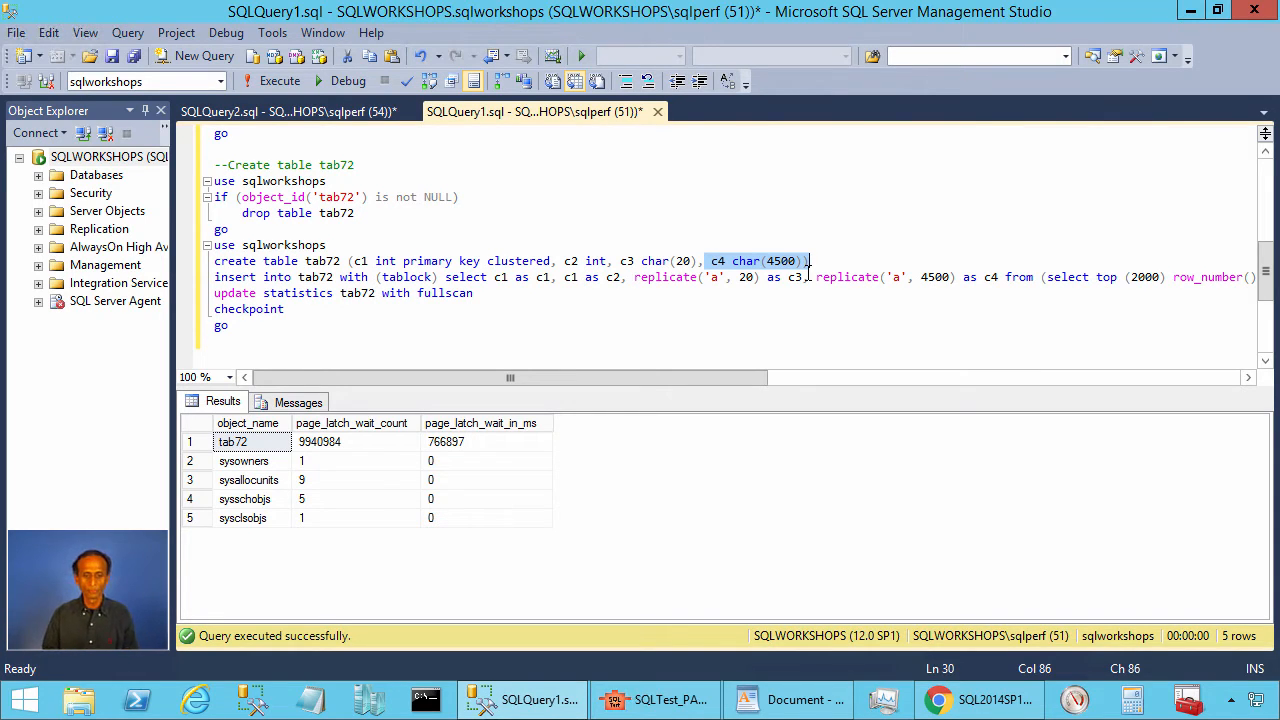
Step: Recreate tab72 with 2000 wide rows in SSMS and return to SQLTest to run workloads 1 and 2
left_click(656, 700)
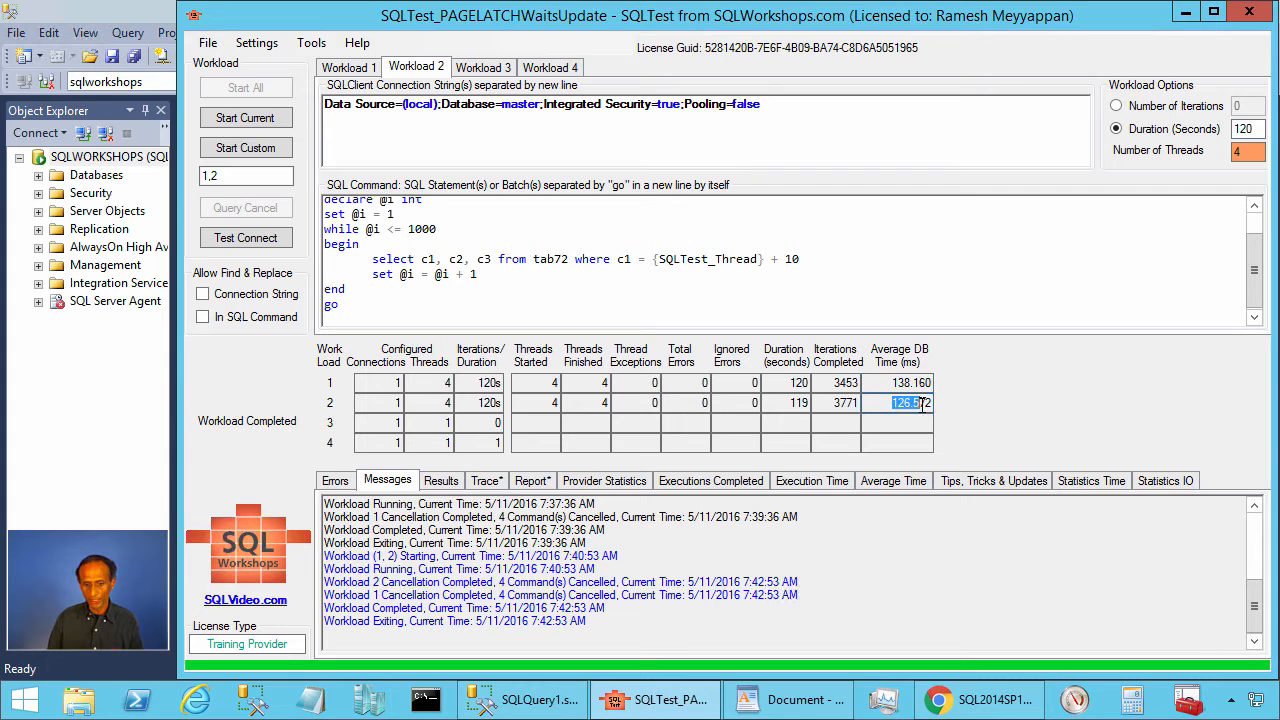
left_click(520, 700)
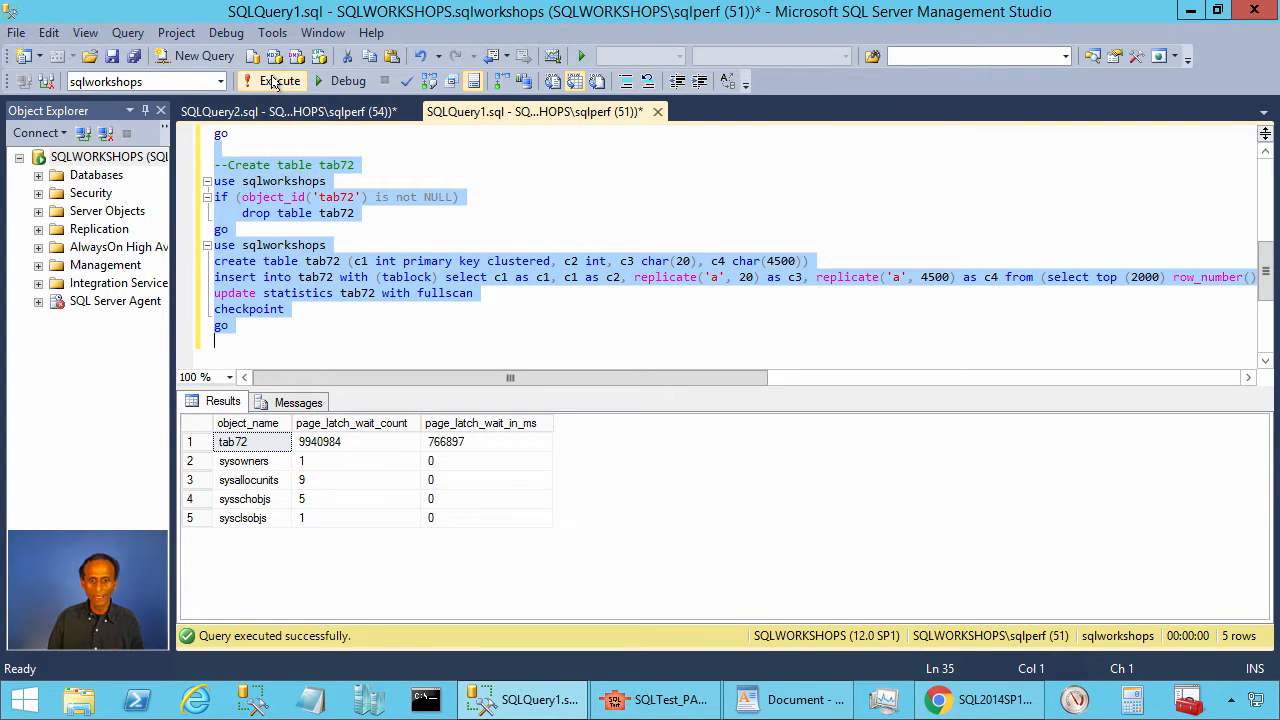
left_click(280, 80)
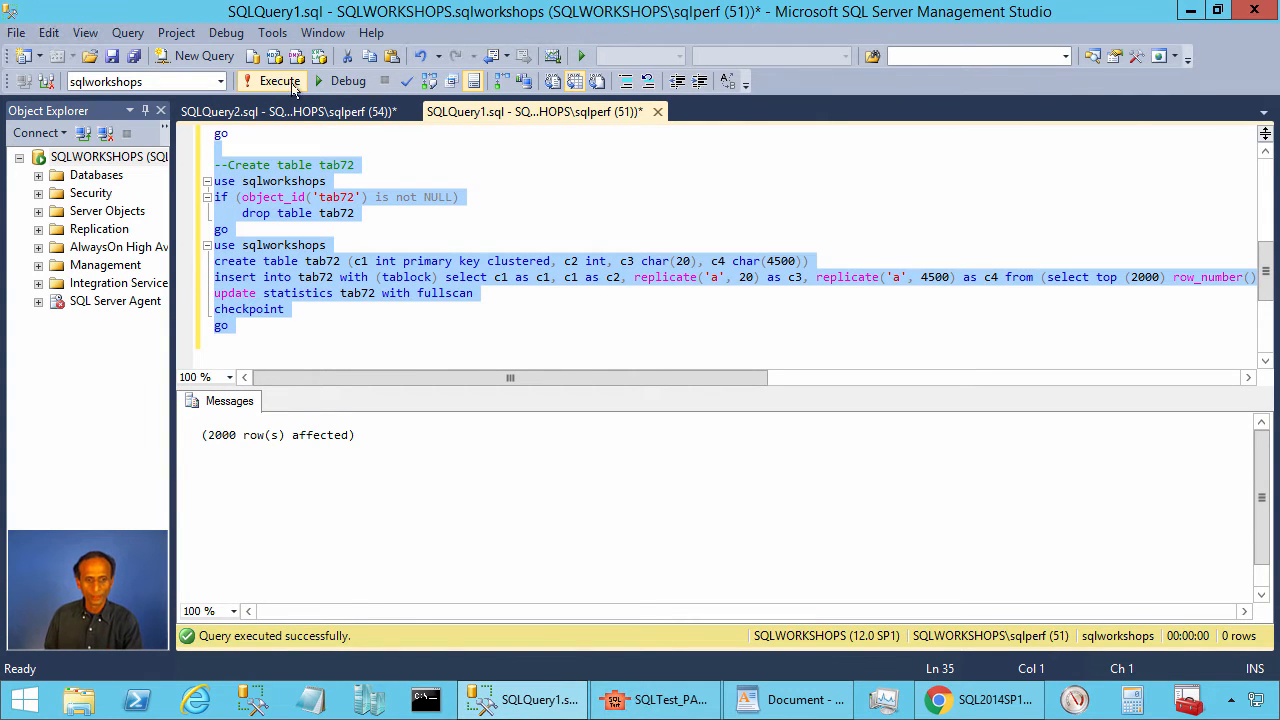
left_click(656, 700)
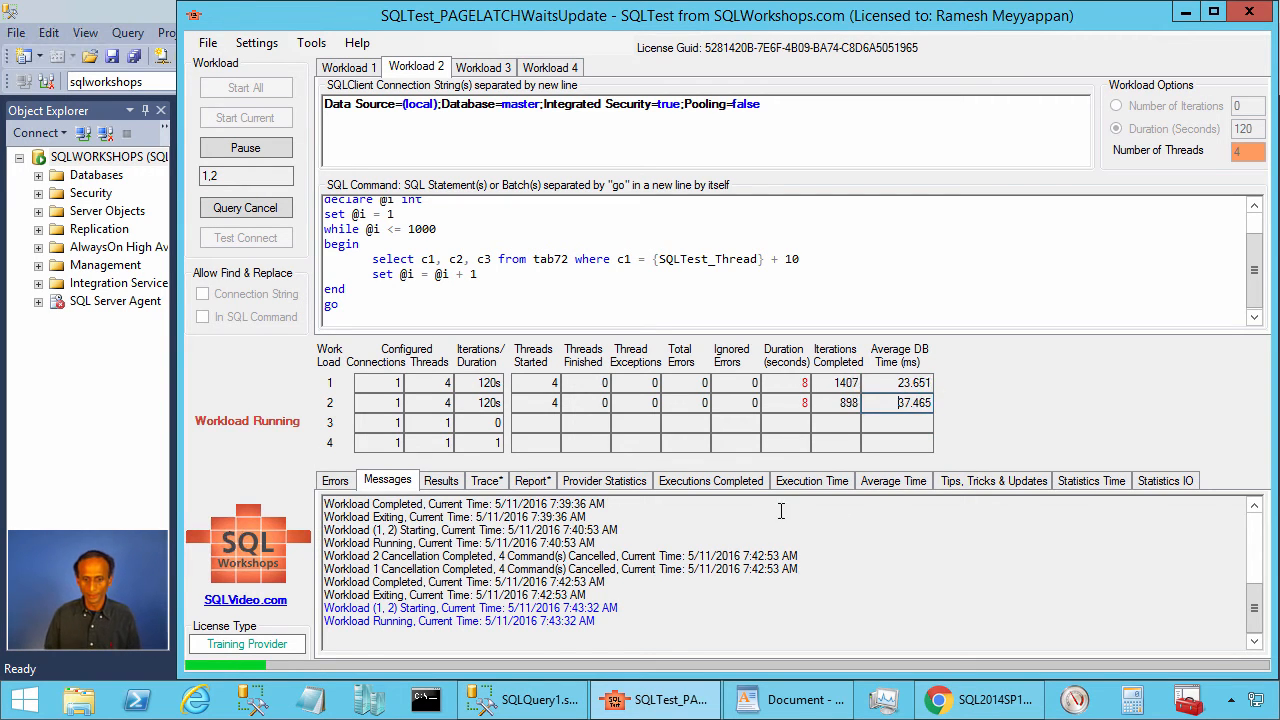
Step: Run sp_whopro, clear wait stats, and re-query PAGELATCH waits showing only 35 EX tasks at 307 ms
left_click(520, 700)
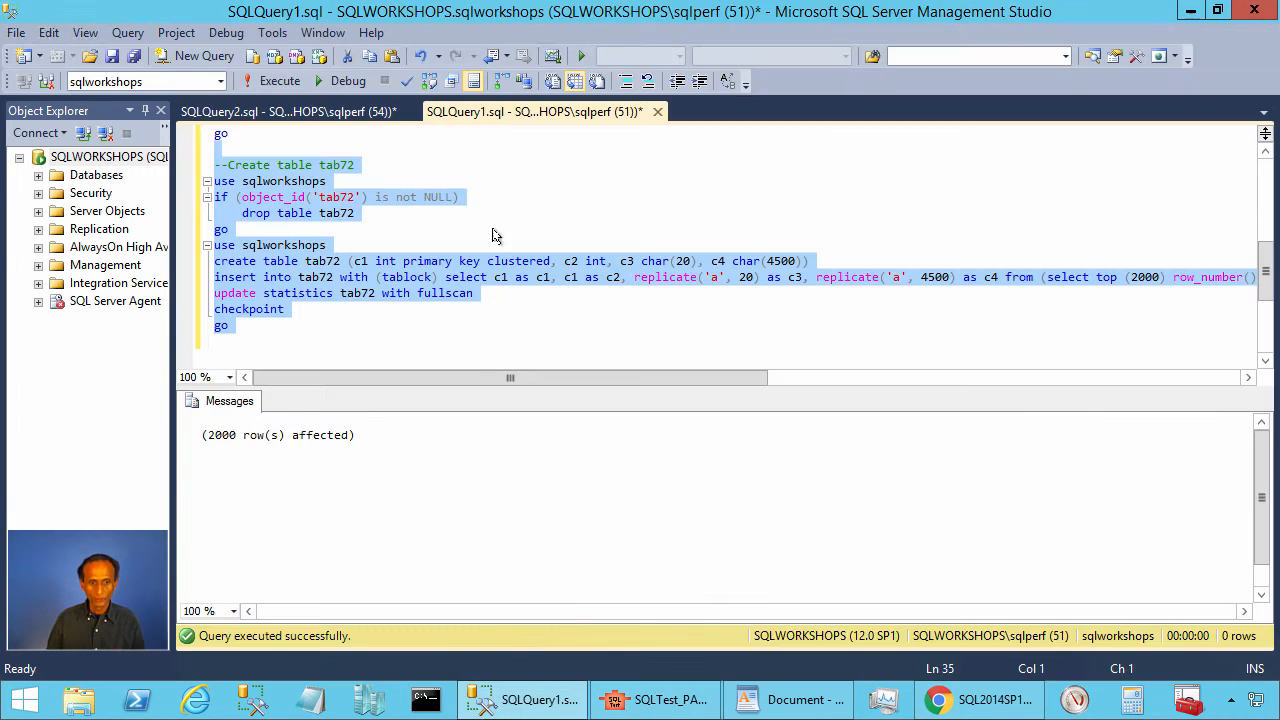
scroll("up", 3)
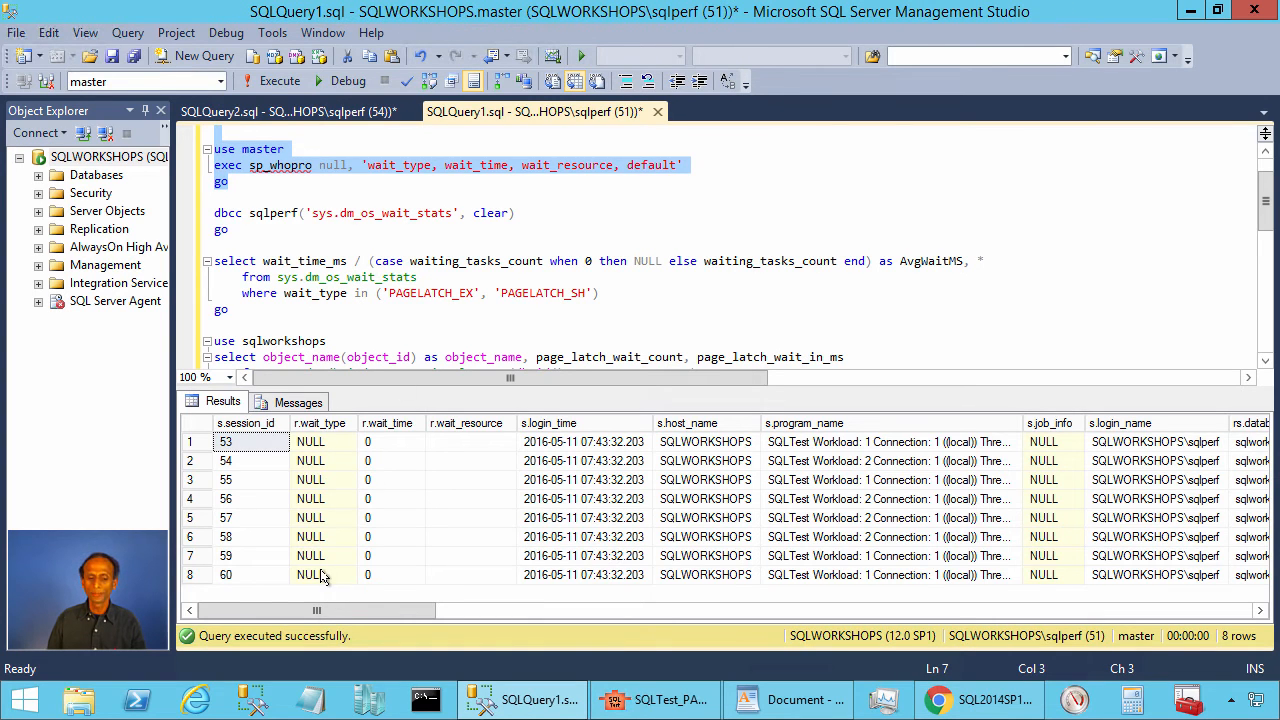
left_click(280, 80)
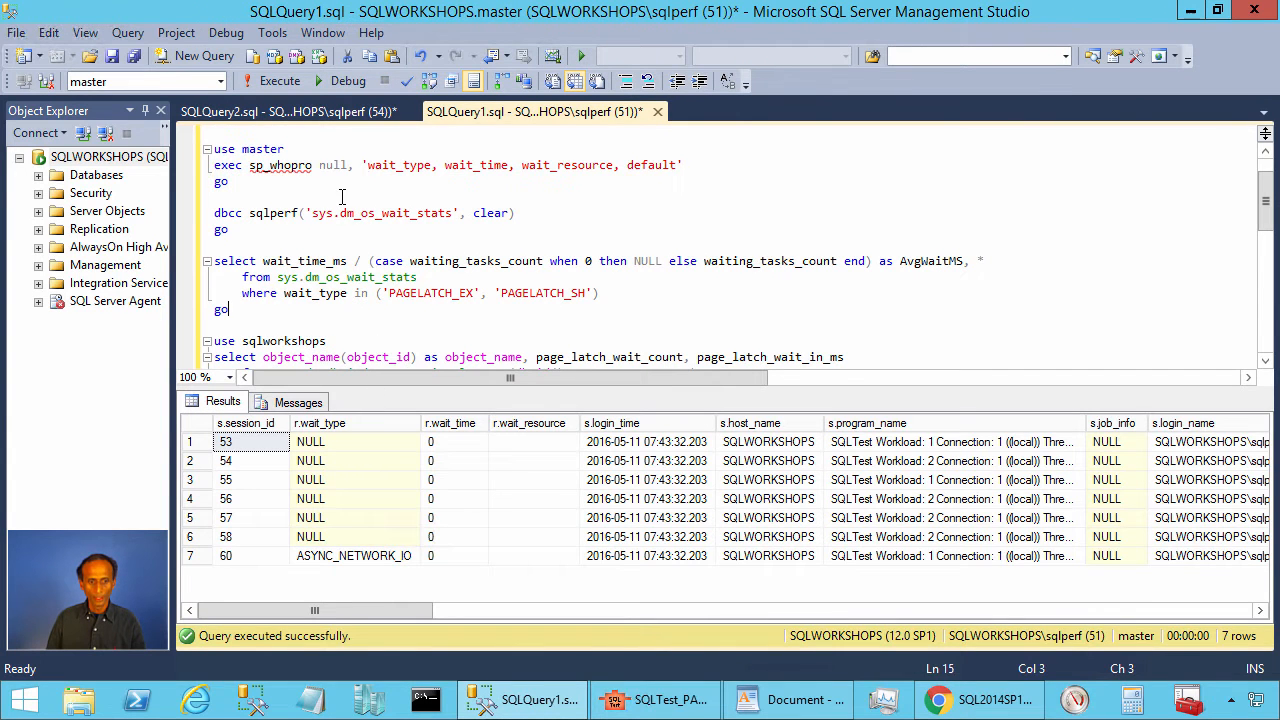
left_click(280, 80)
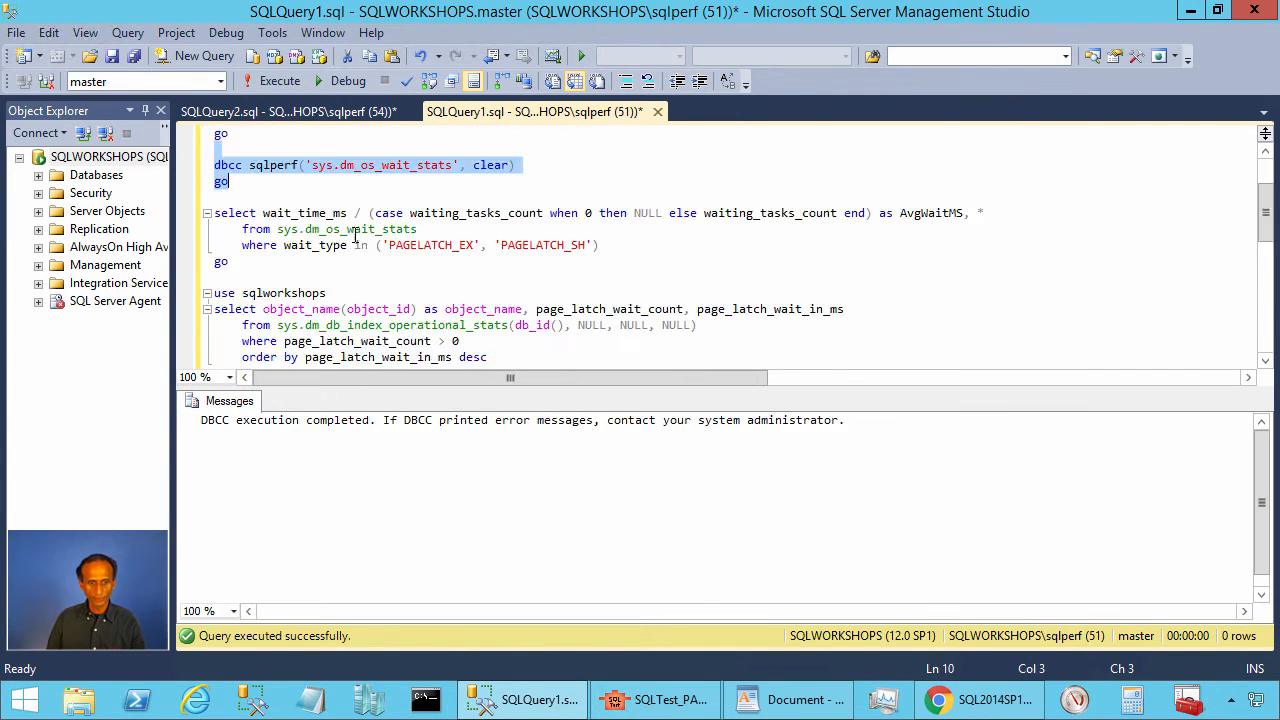
left_click(280, 80)
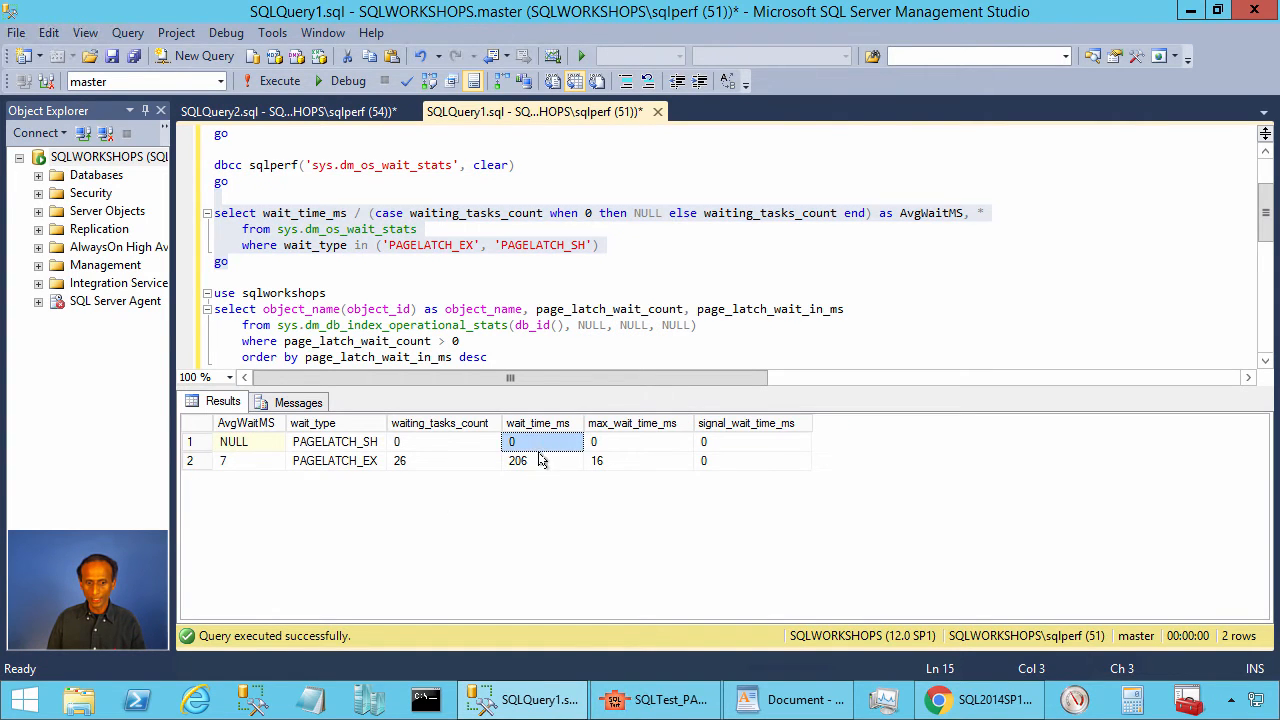
left_click(516, 460)
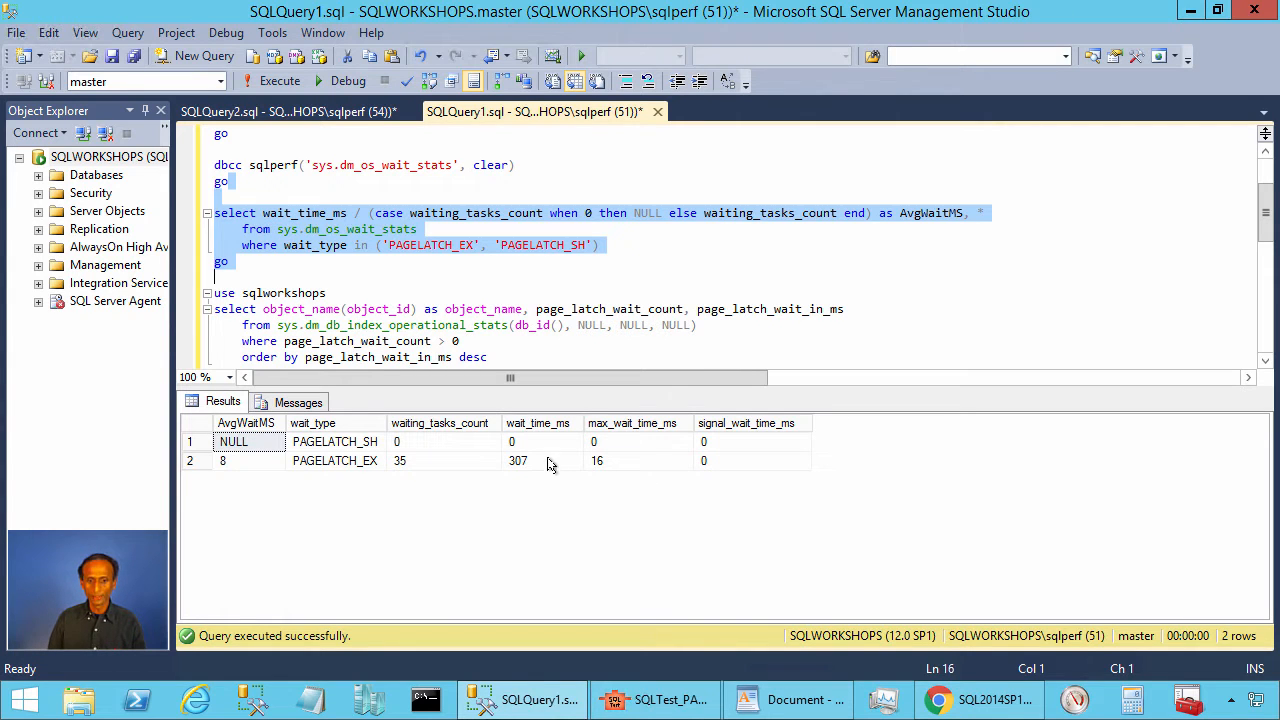
left_click(516, 460)
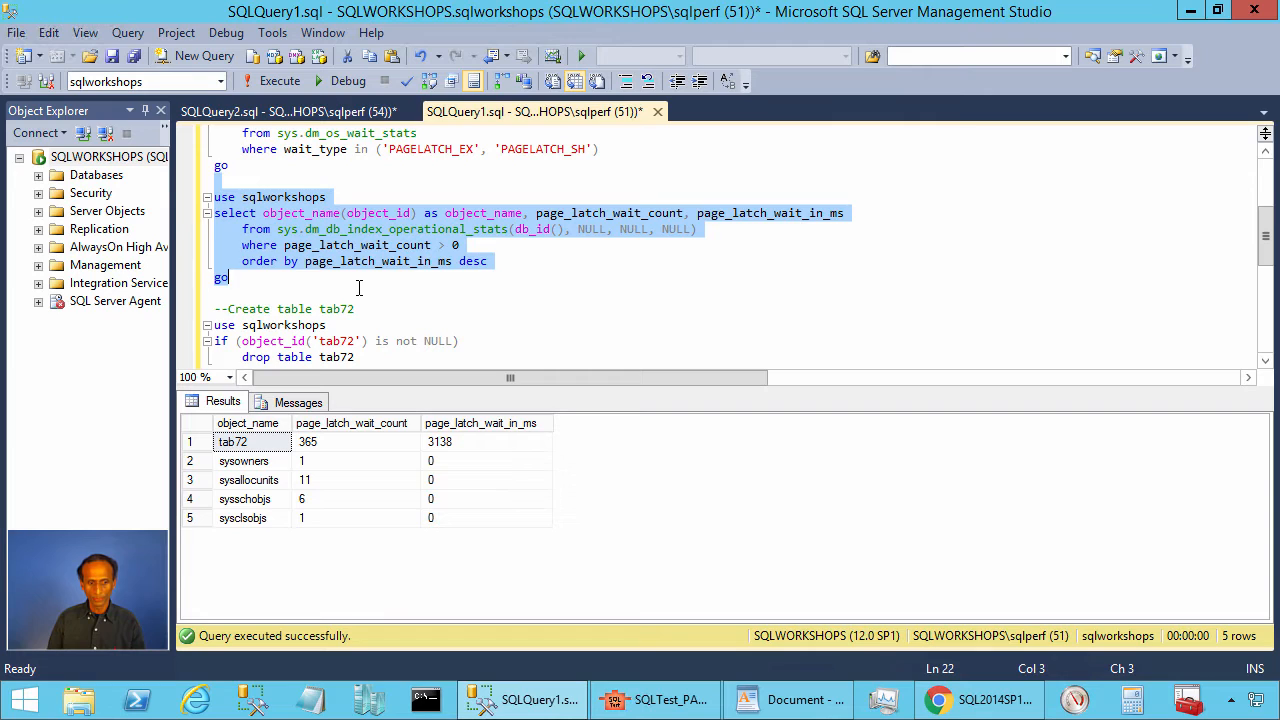
mouse_move(444, 450)
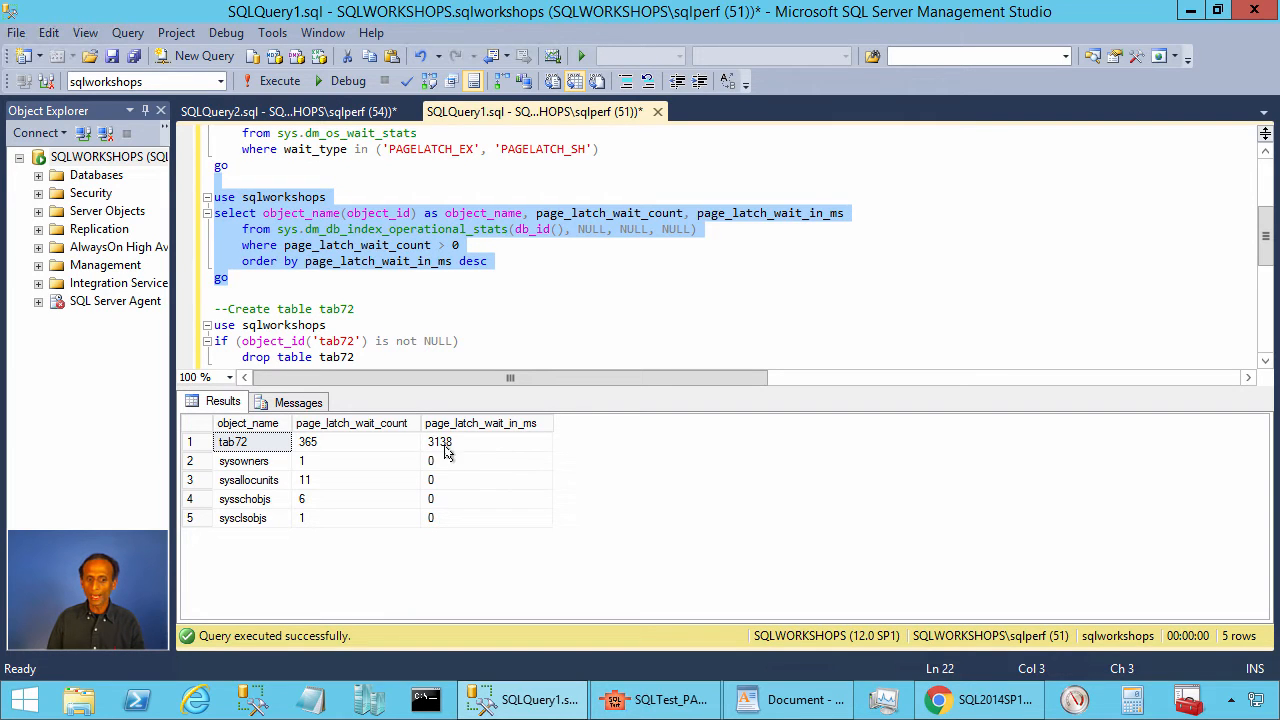
Step: Review tab72's 3138 ms latch wait total, check SQLTest's finished runs, and show the WordPad summary
left_click(440, 442)
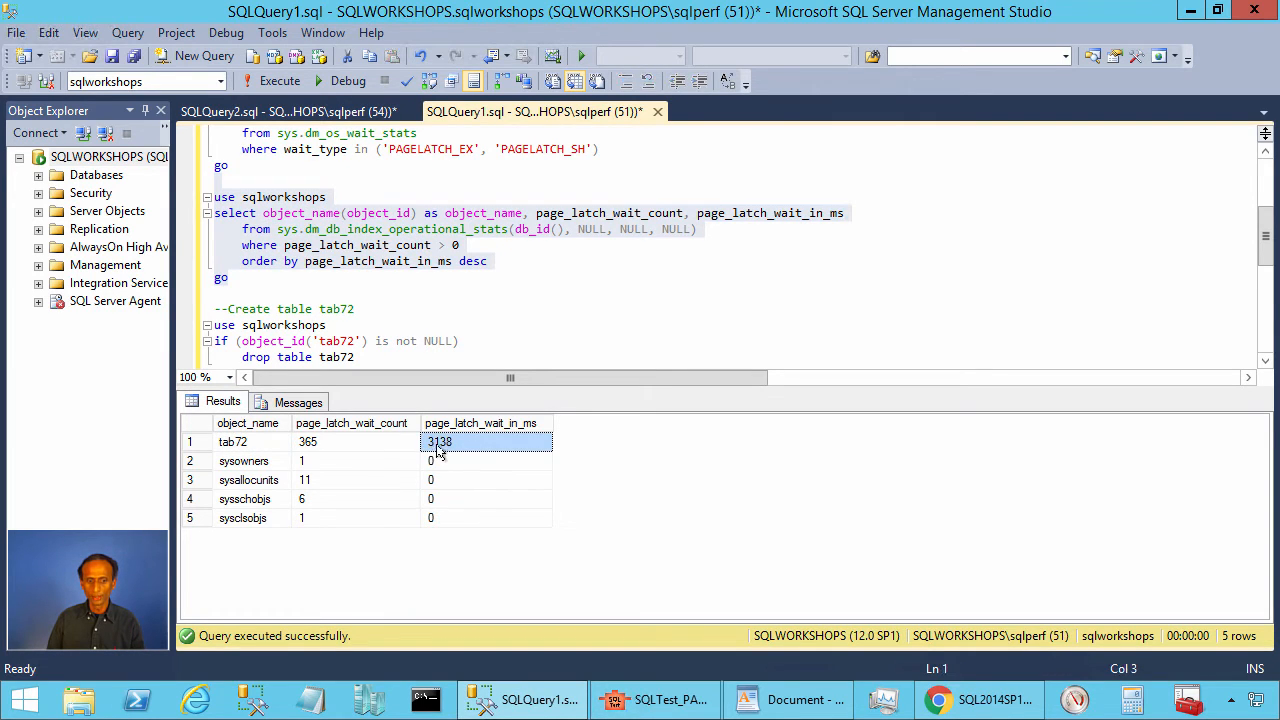
mouse_move(436, 448)
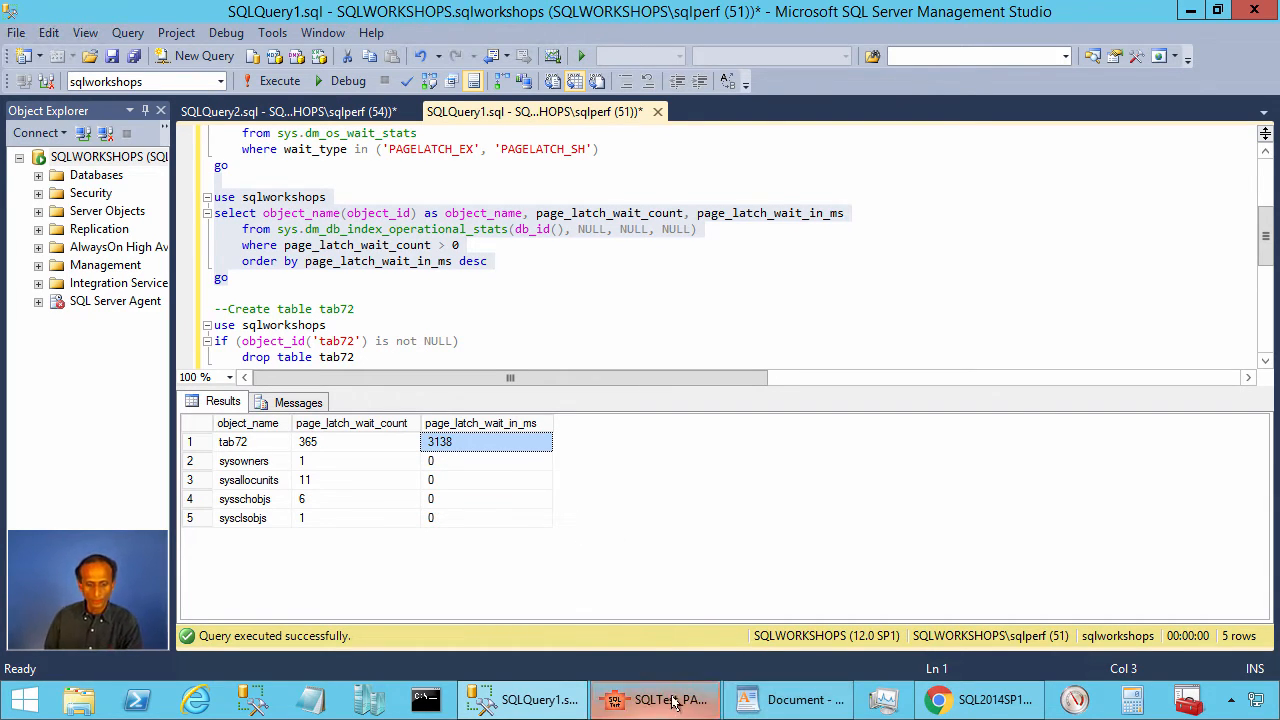
left_click(656, 700)
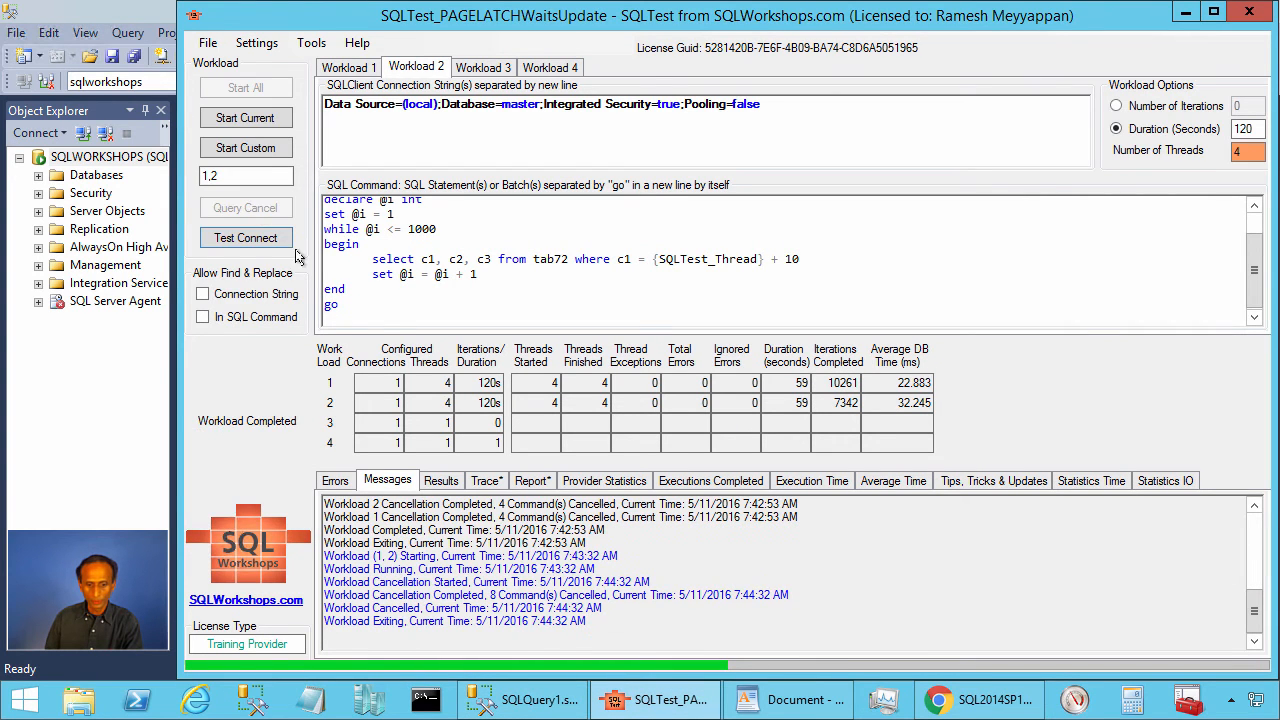
left_click(788, 700)
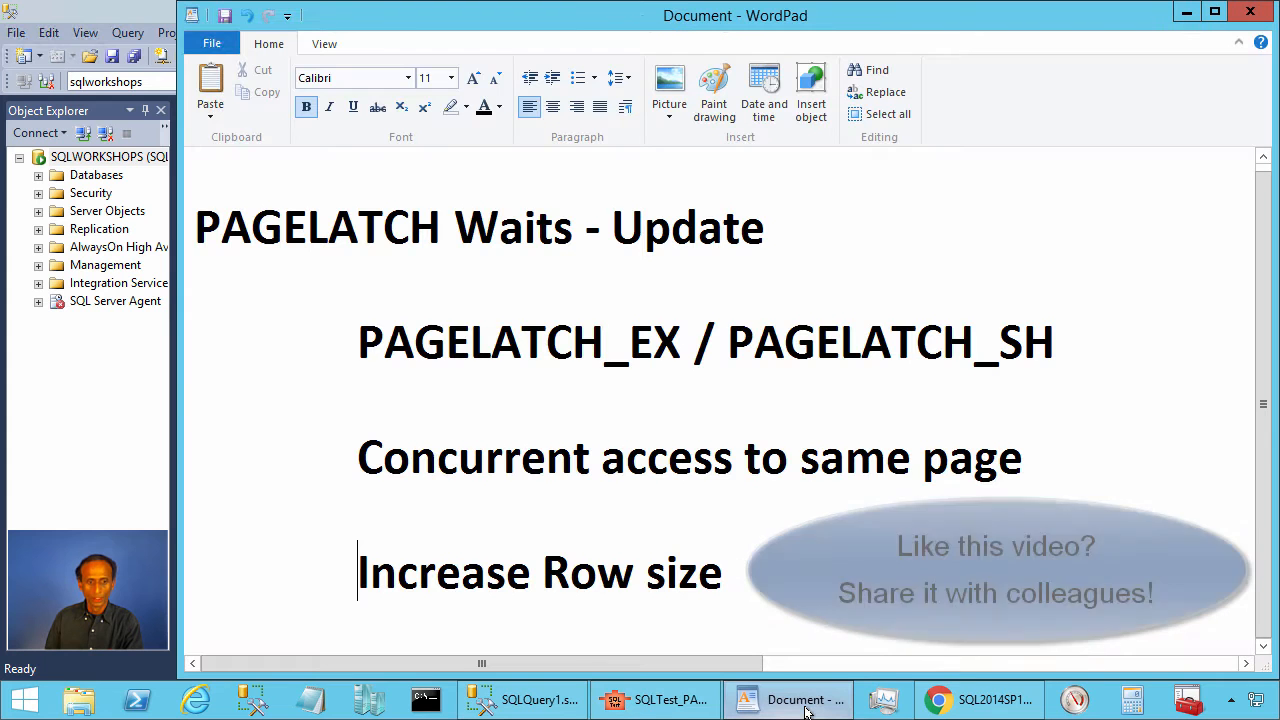